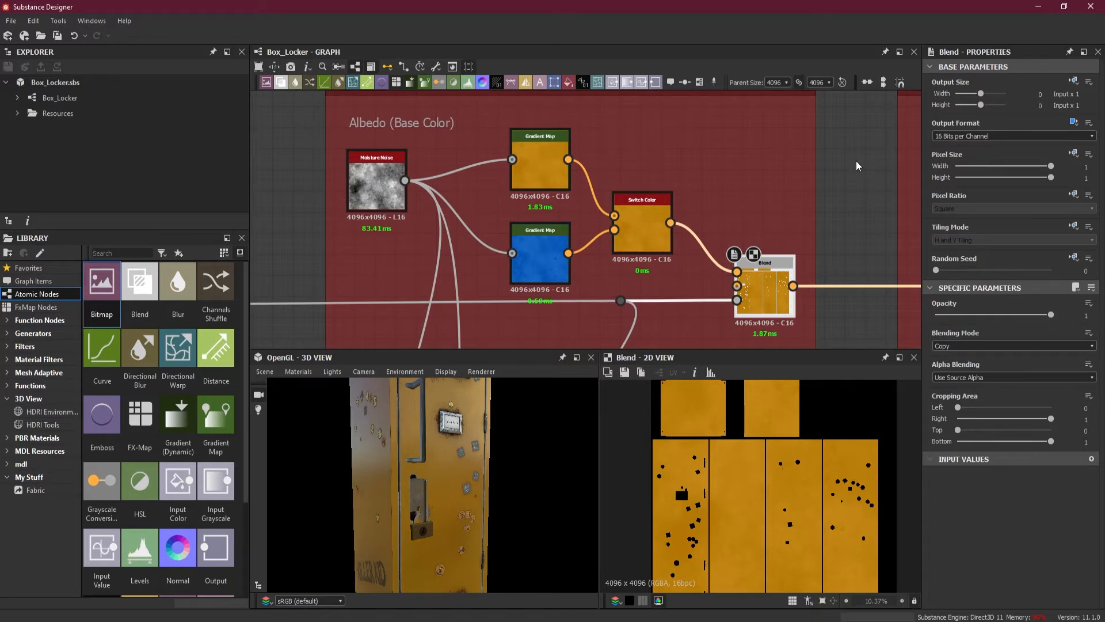
mouse_move(326, 464)
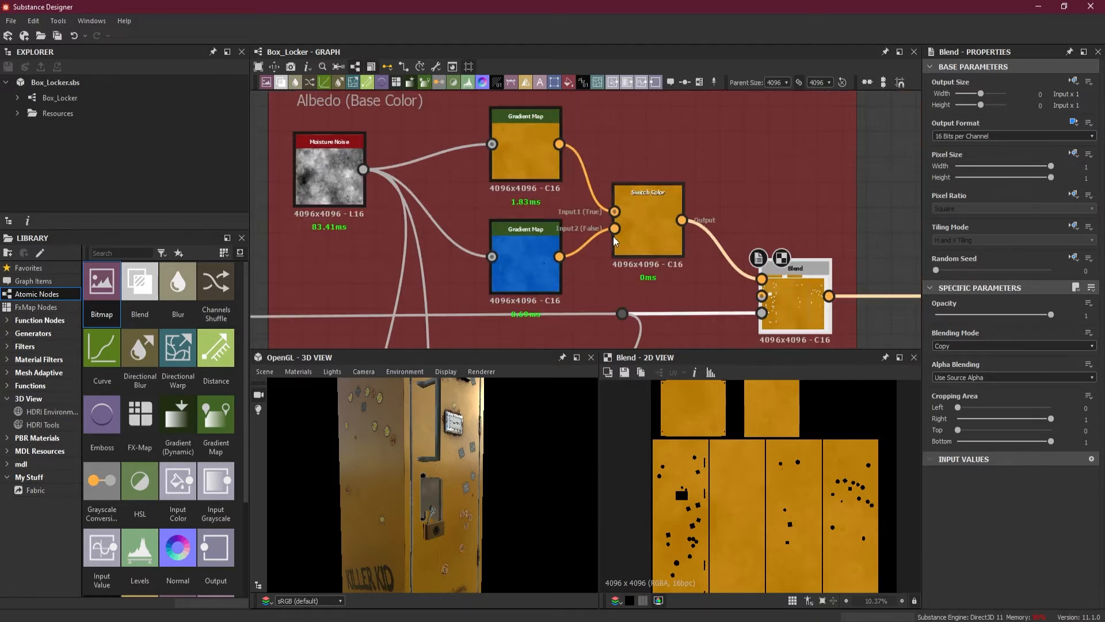
mouse_move(657, 243)
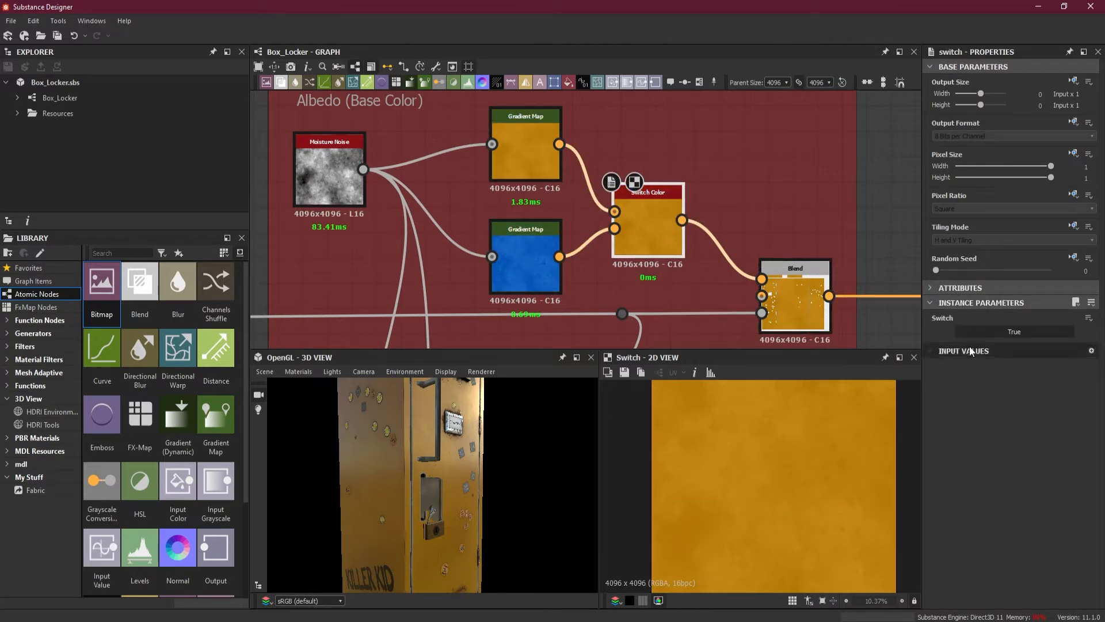
Step: Flip the Switch between yellow and blue and inspect the blue locker from several angles
click(1013, 332)
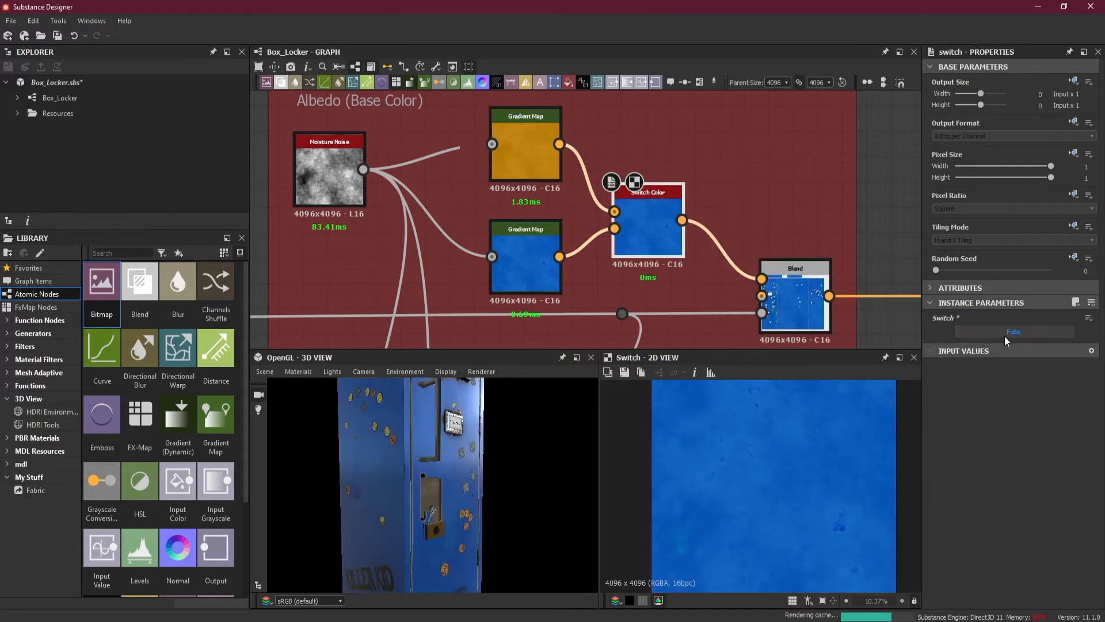
click(1013, 331)
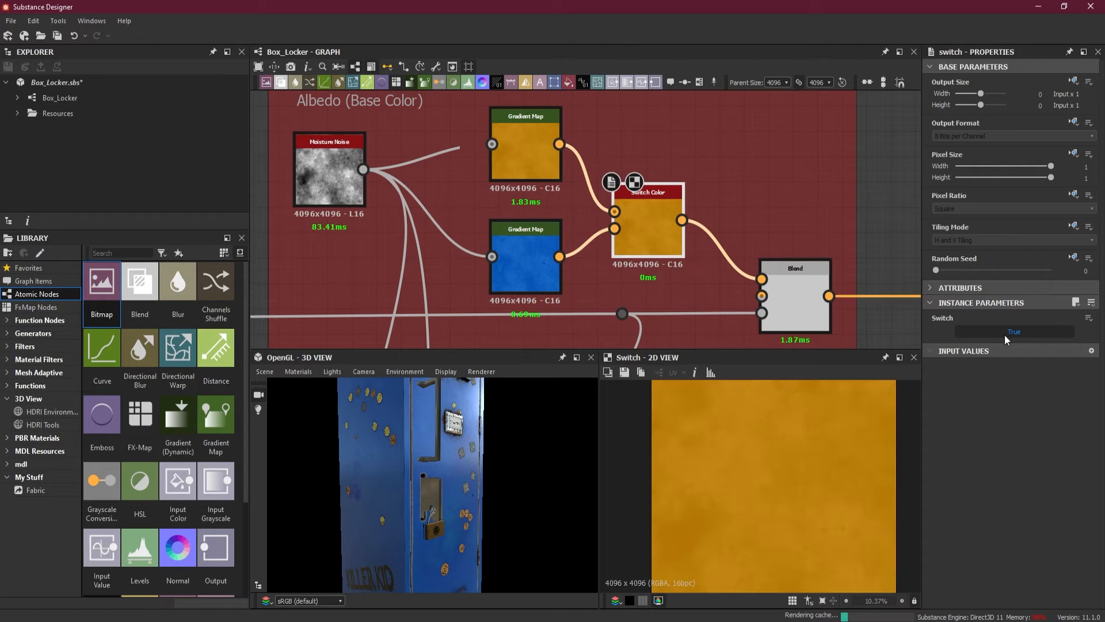
click(1013, 332)
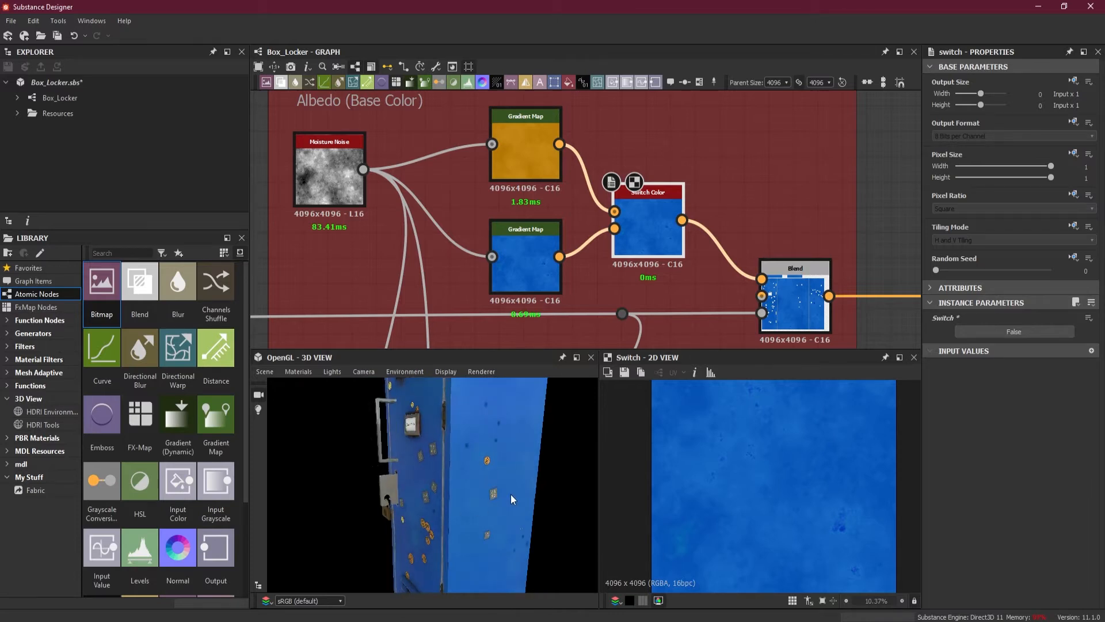
drag(512, 499, 590, 489)
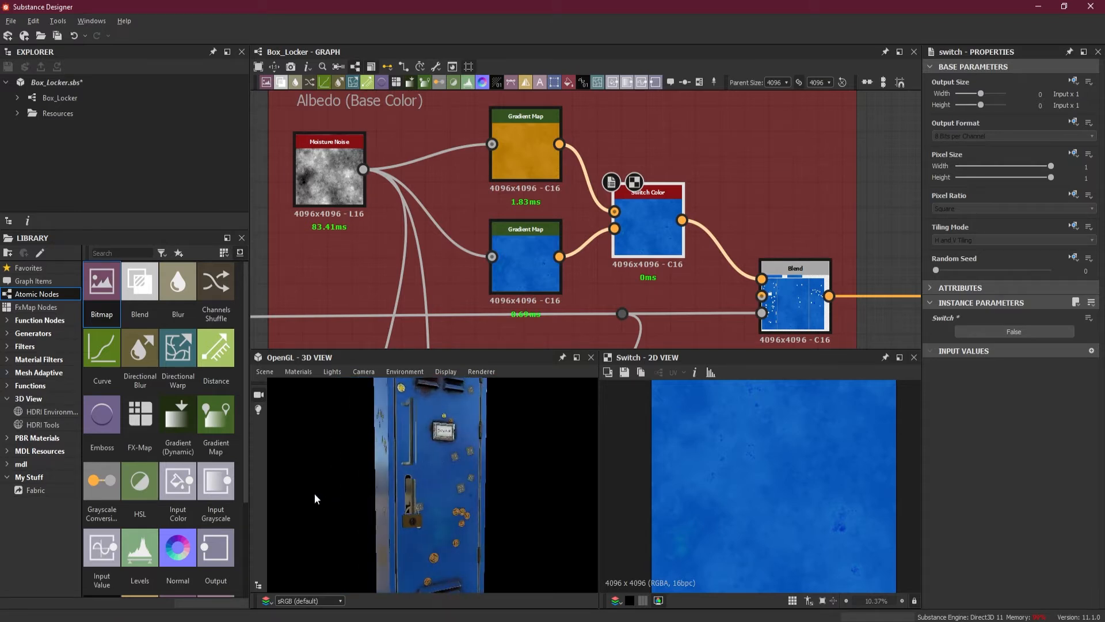
drag(315, 498, 426, 507)
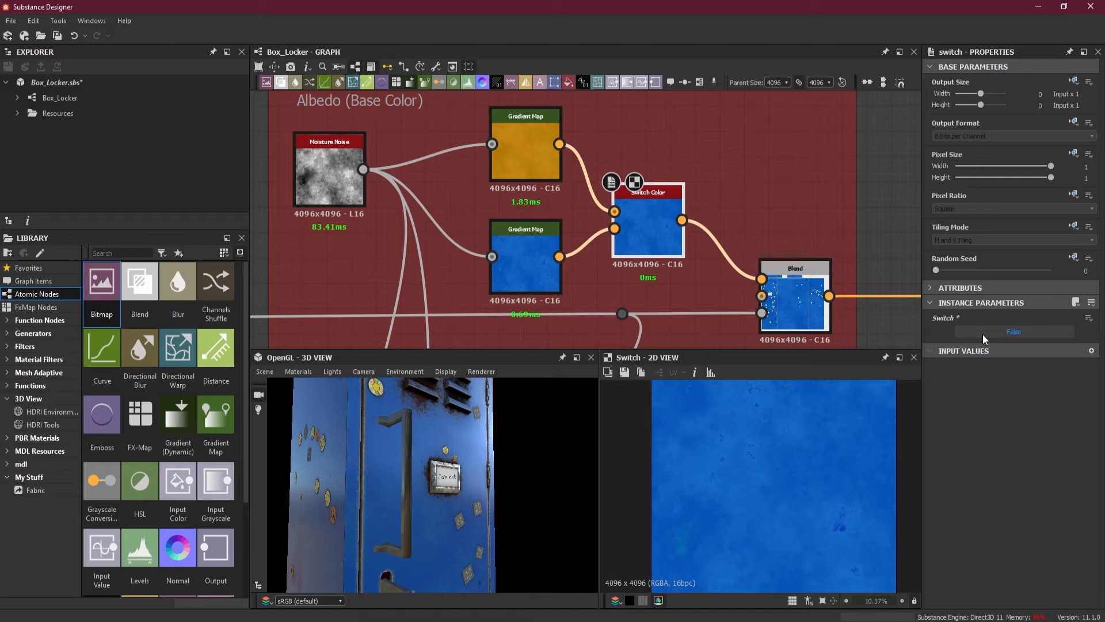
Step: Return the Switch to yellow and select the blue Gradient Map node for deletion
click(1013, 332)
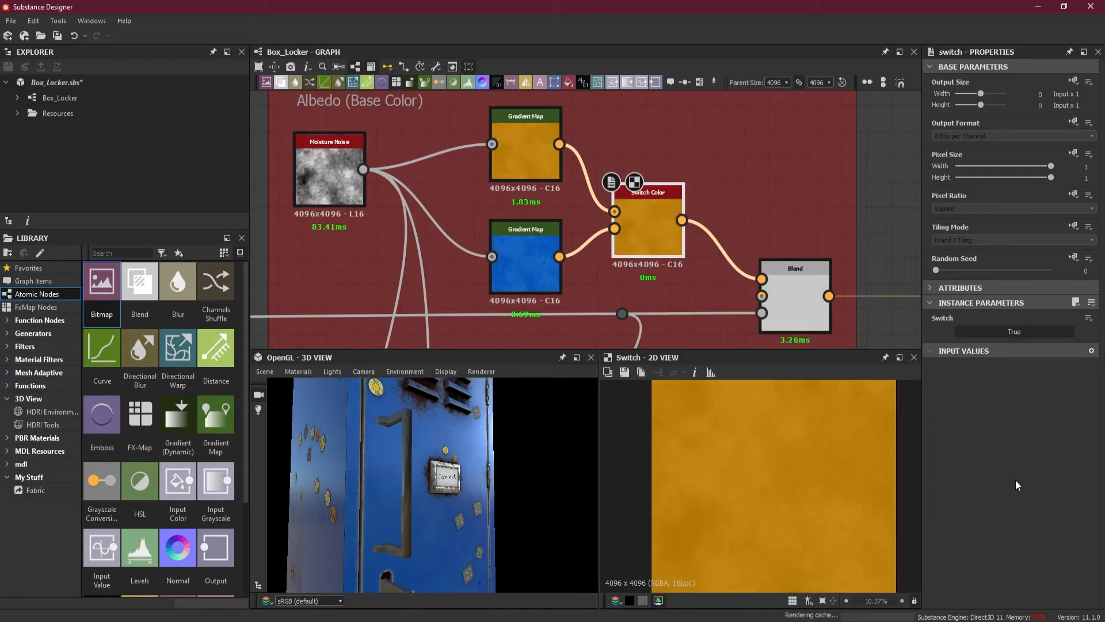
click(525, 265)
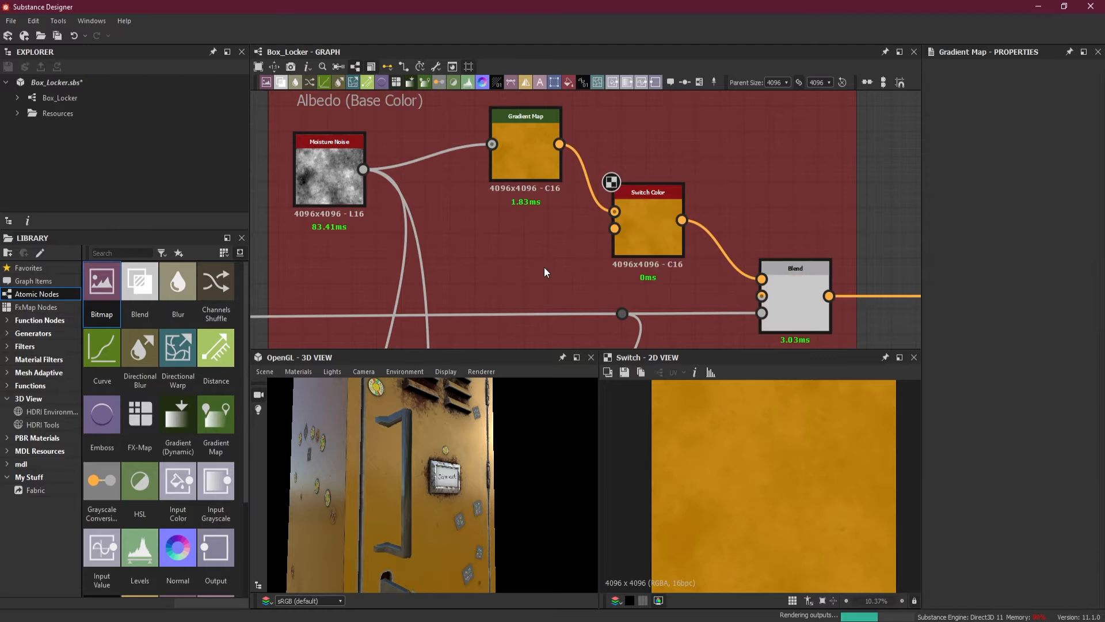
Step: Swap the Switch Color node for an HSL node and leave its Hue at the neutral 0.5
click(647, 222)
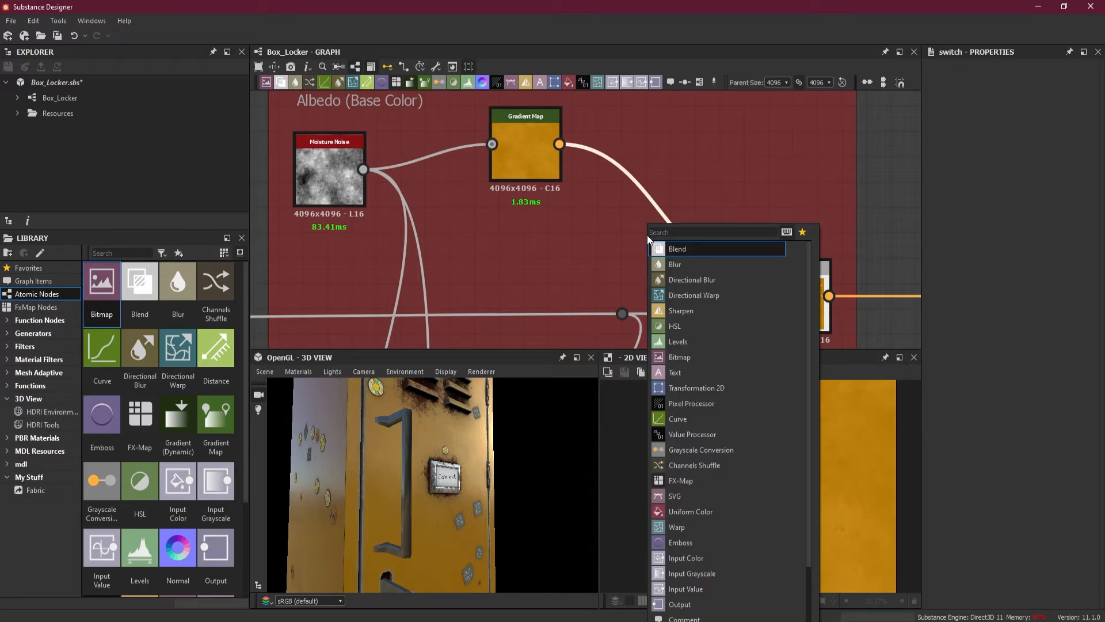
click(674, 325)
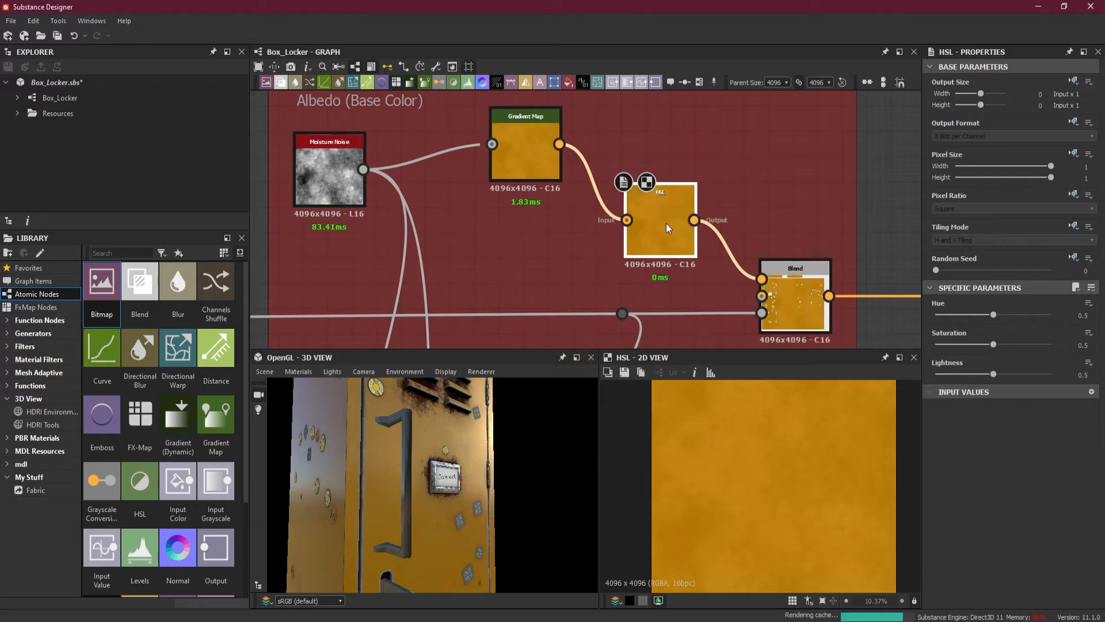
mouse_move(667, 225)
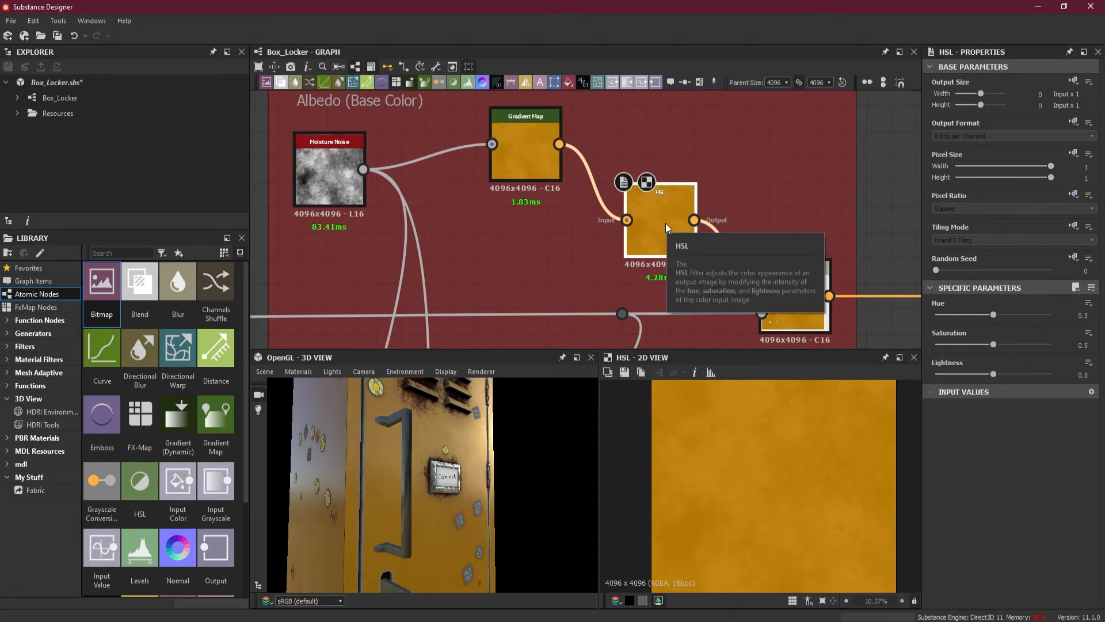
mouse_move(1051, 464)
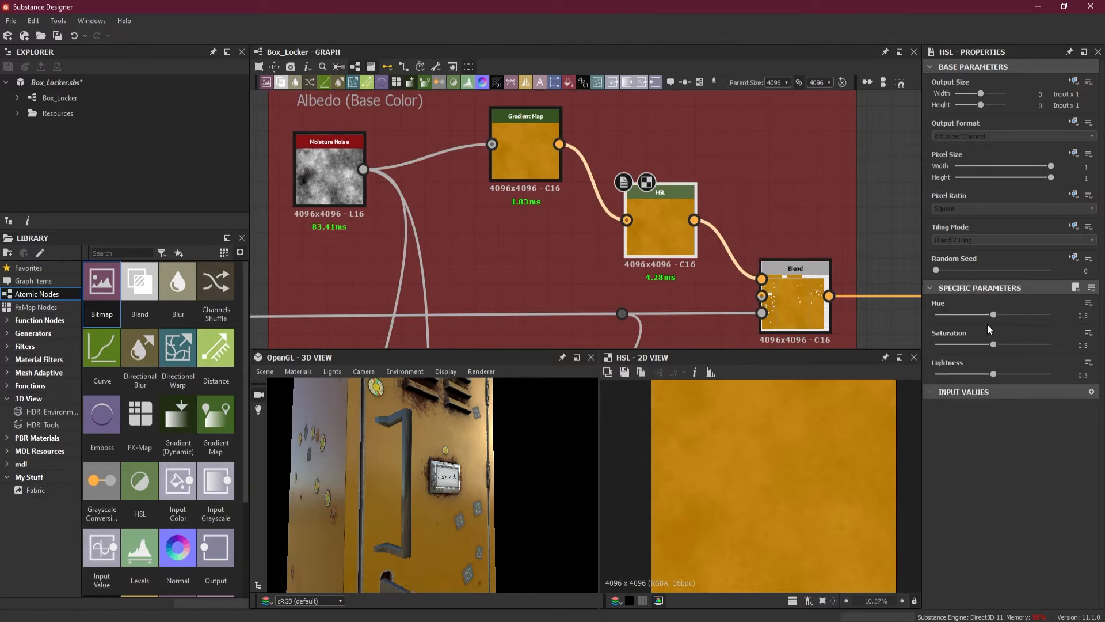
drag(993, 315, 1012, 316)
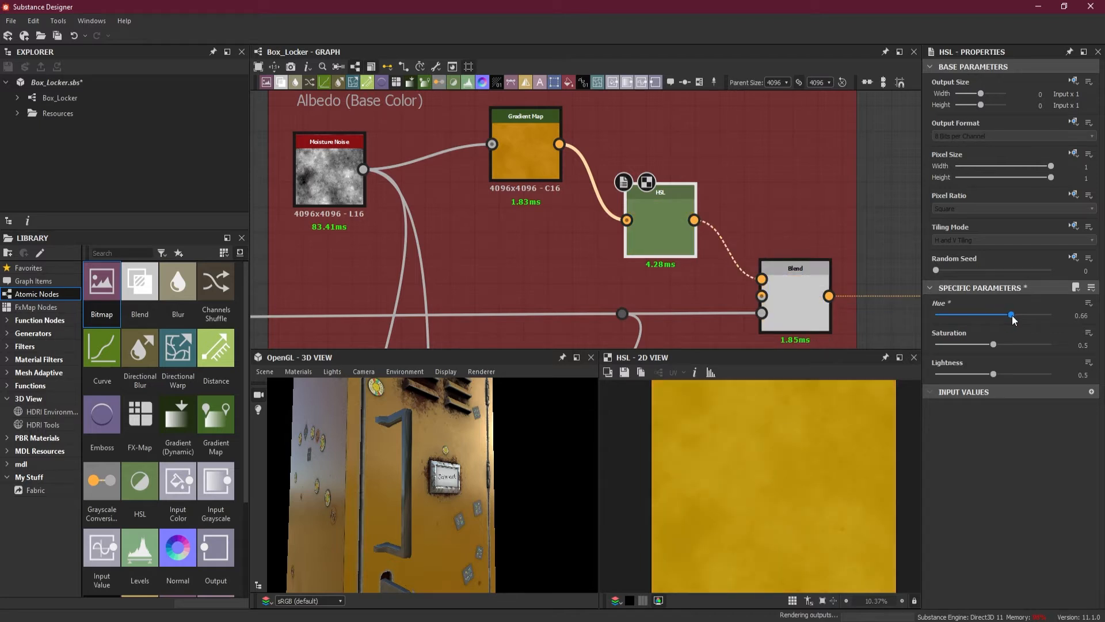
drag(1011, 316, 1026, 316)
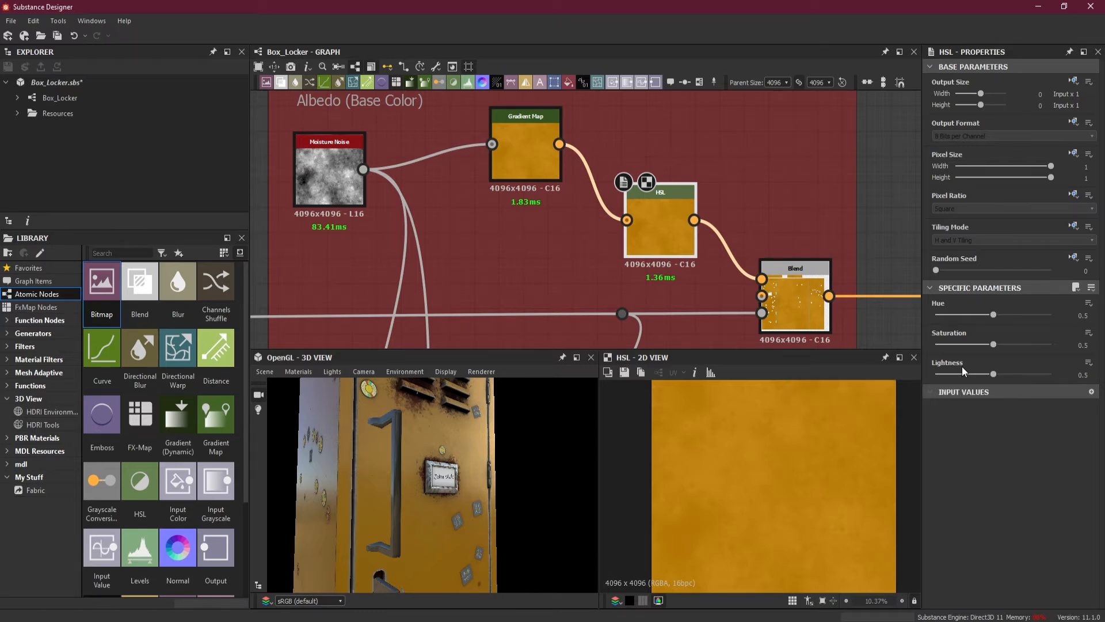
mouse_move(938, 313)
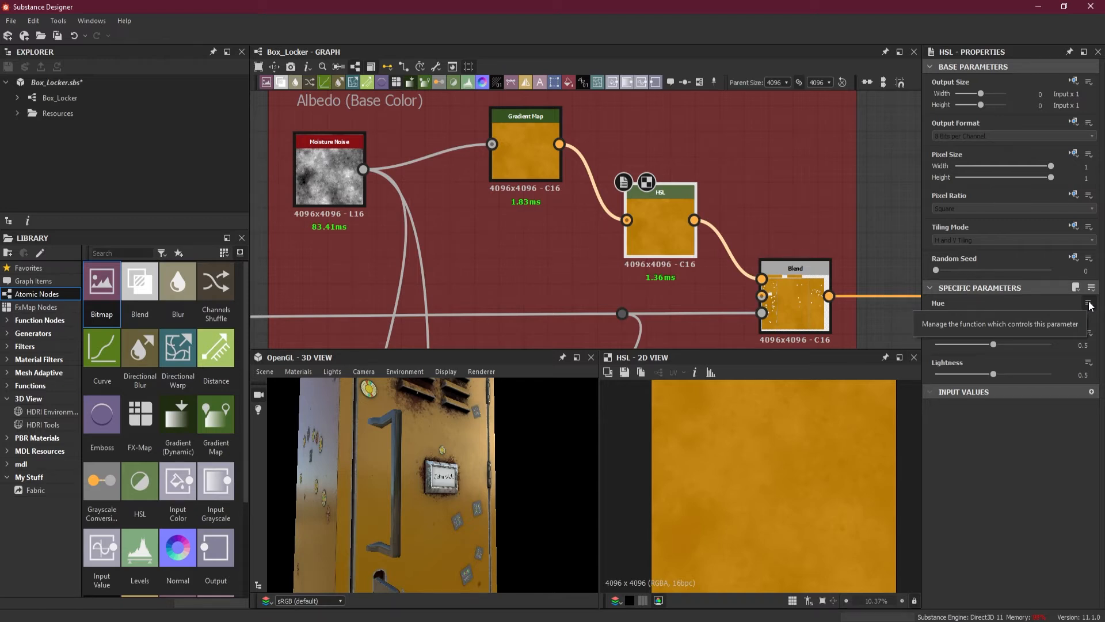
Step: Expose the HSL node's Hue as a new graph input named Hue
click(1090, 302)
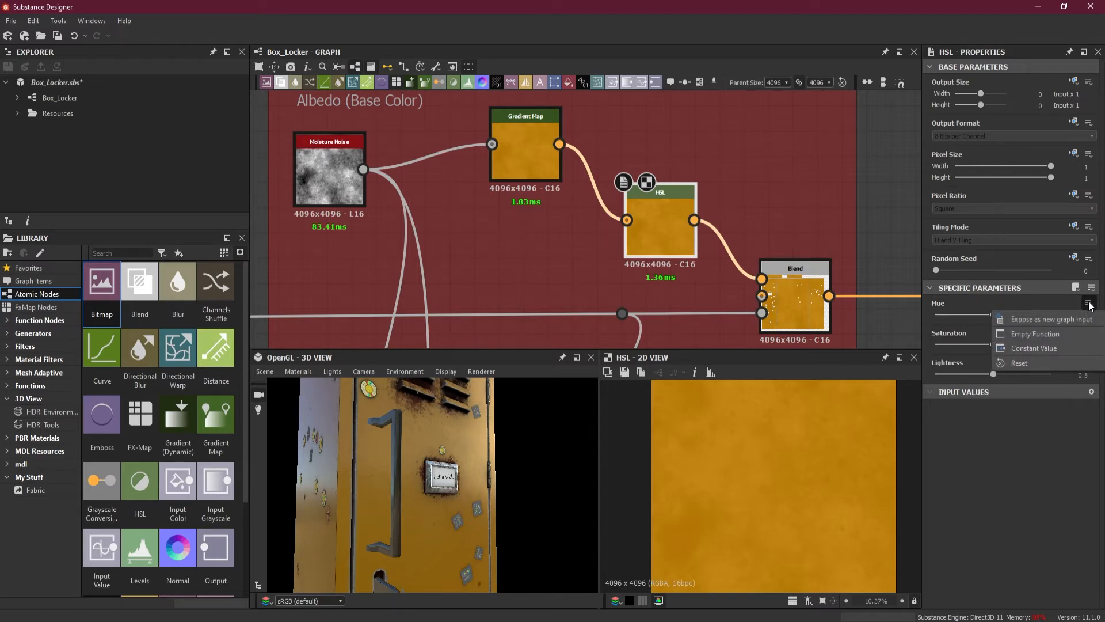
mouse_move(1047, 319)
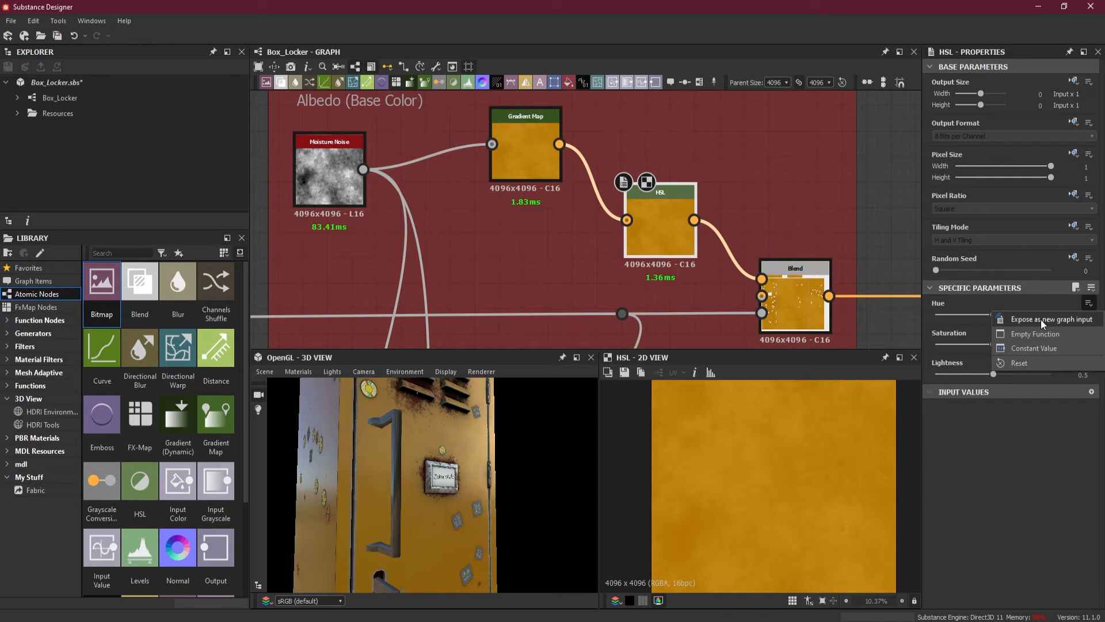
mouse_move(1072, 325)
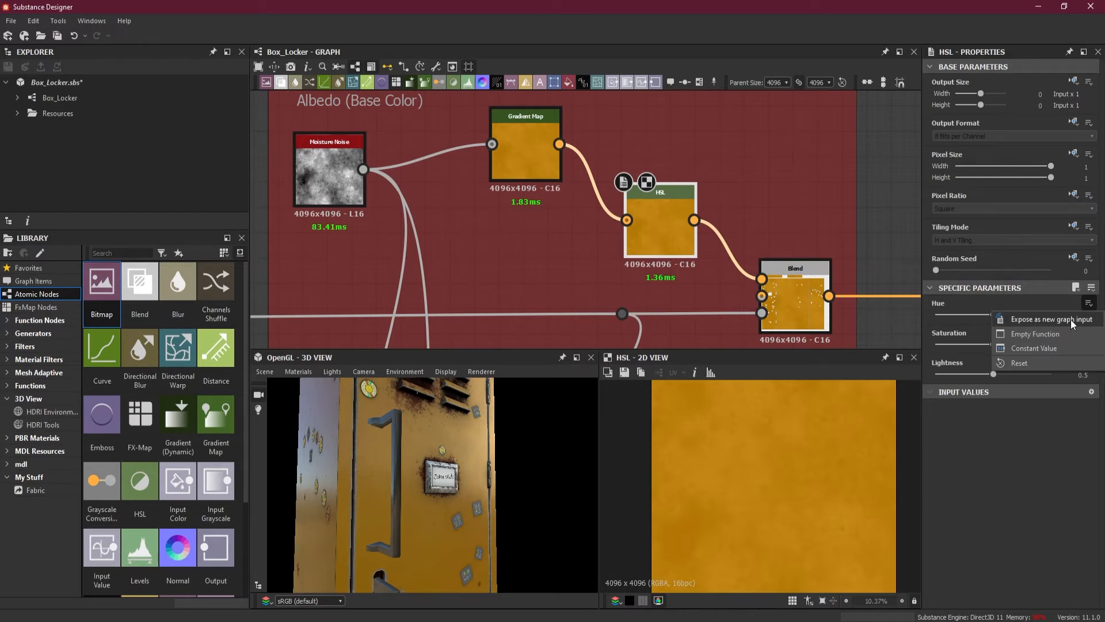
click(1049, 319)
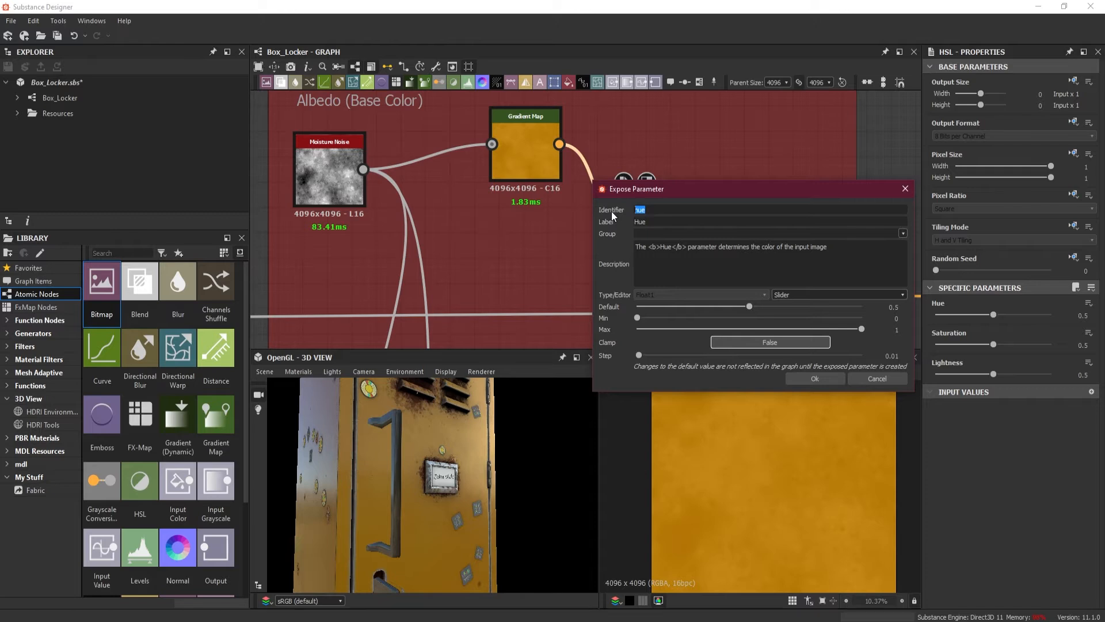
Step: Name the exposed Hue parameter Color_Changing_Slider and select its default description
text(C)
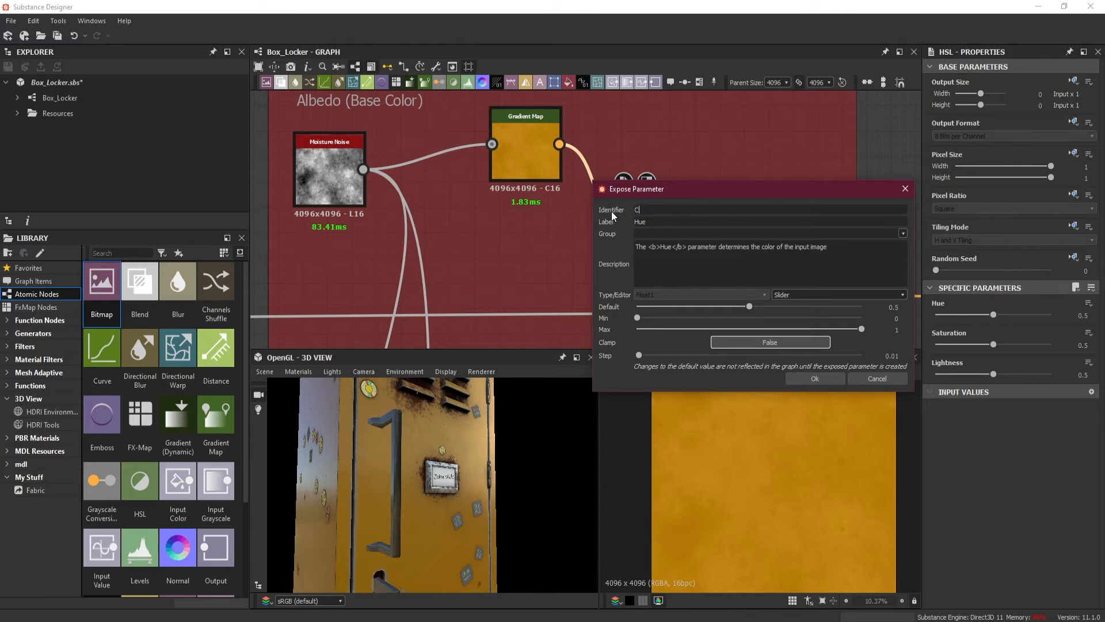
text(olor Changing Slider)
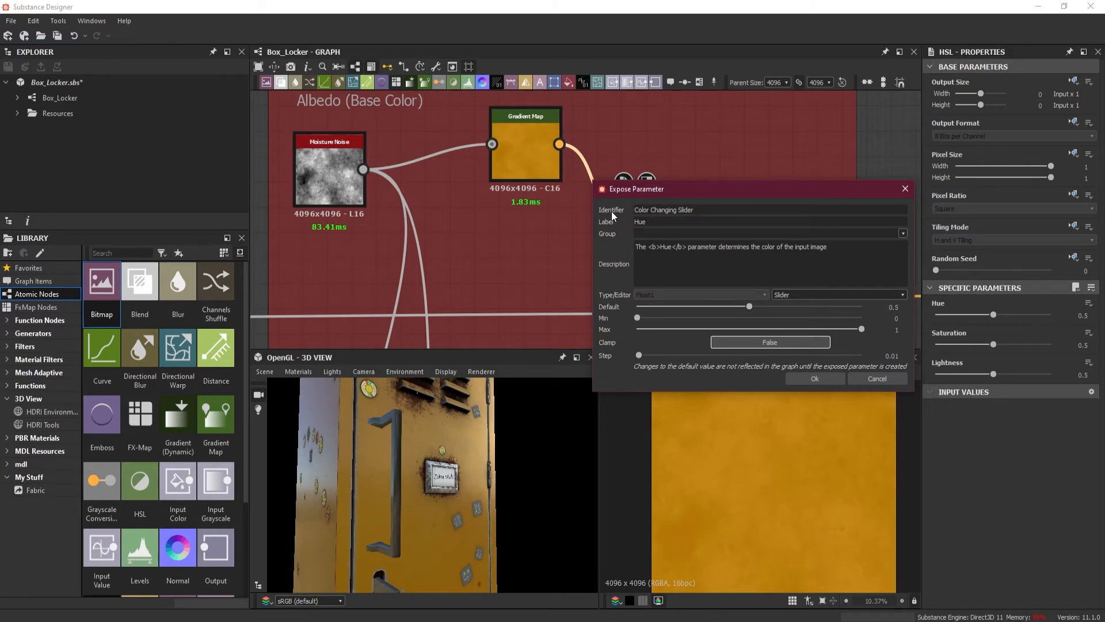
triple_click(663, 209)
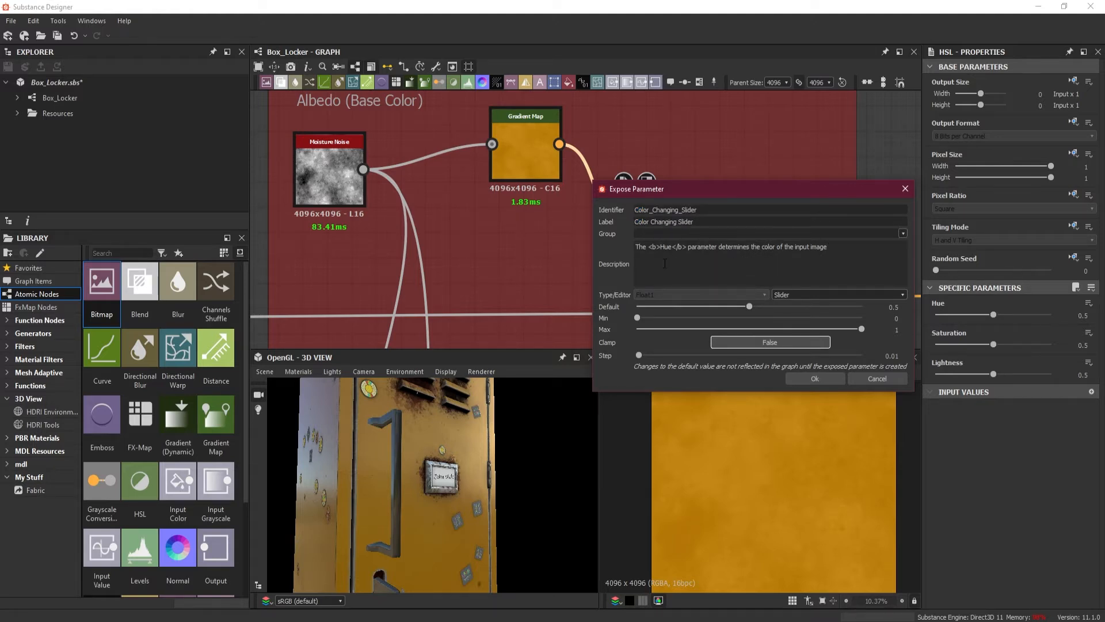
double_click(664, 246)
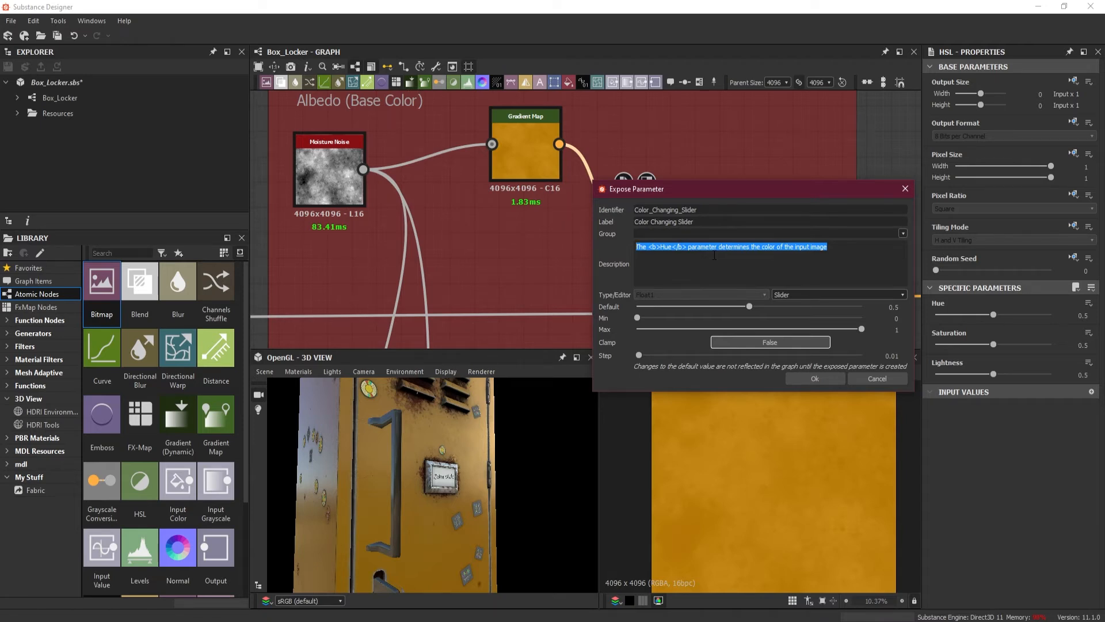
Step: Write the description: this Color Changing Slider will allow you to change the locker's primary color
text(This)
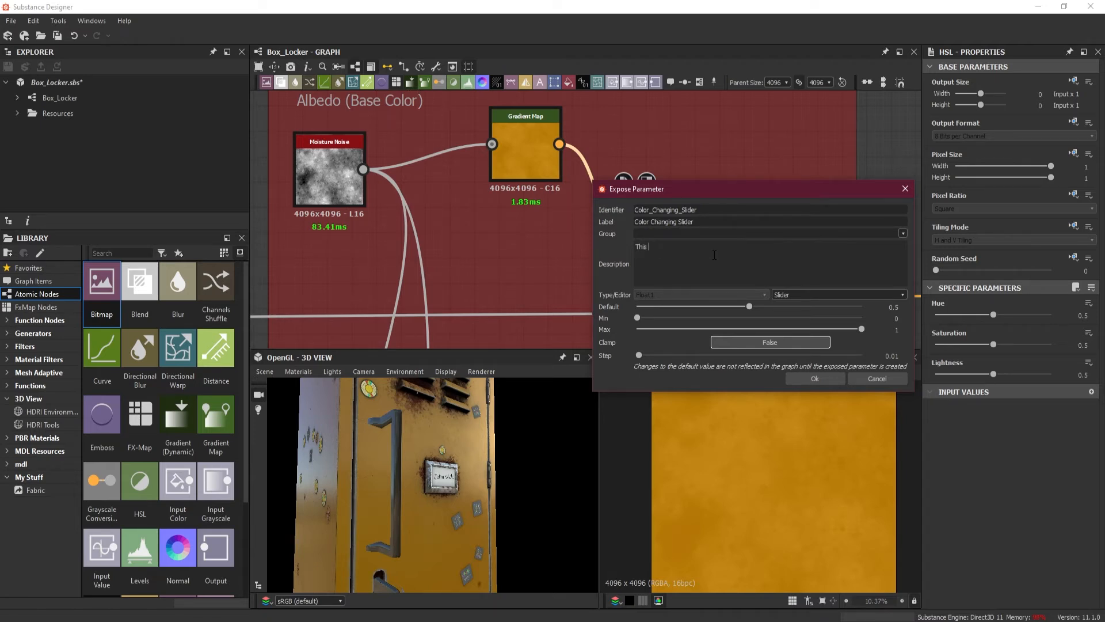
text(<b)
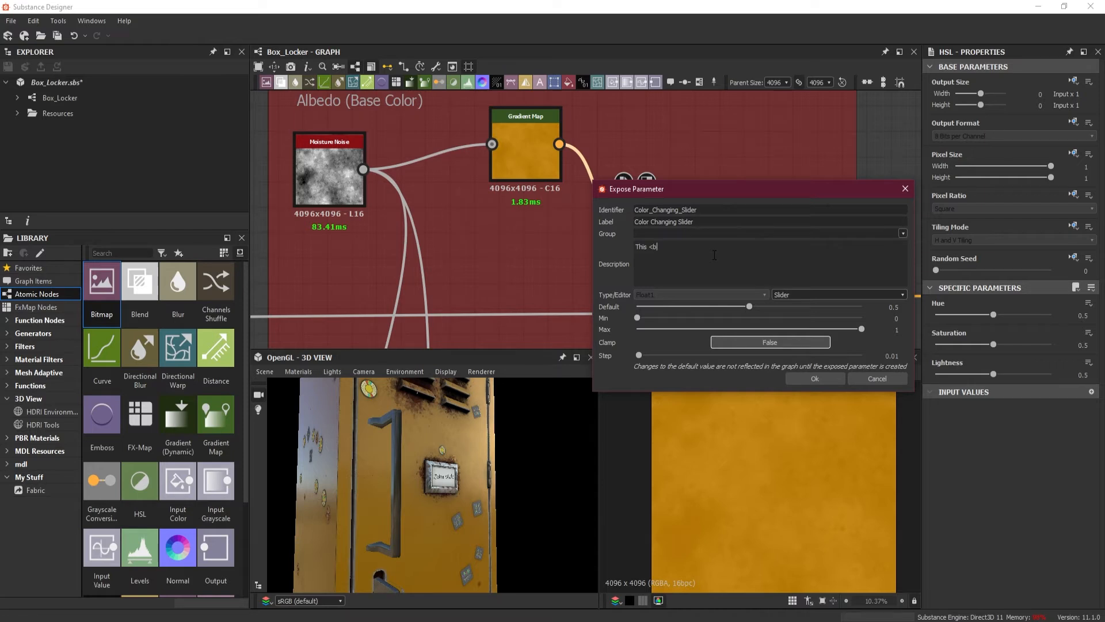
text(>)
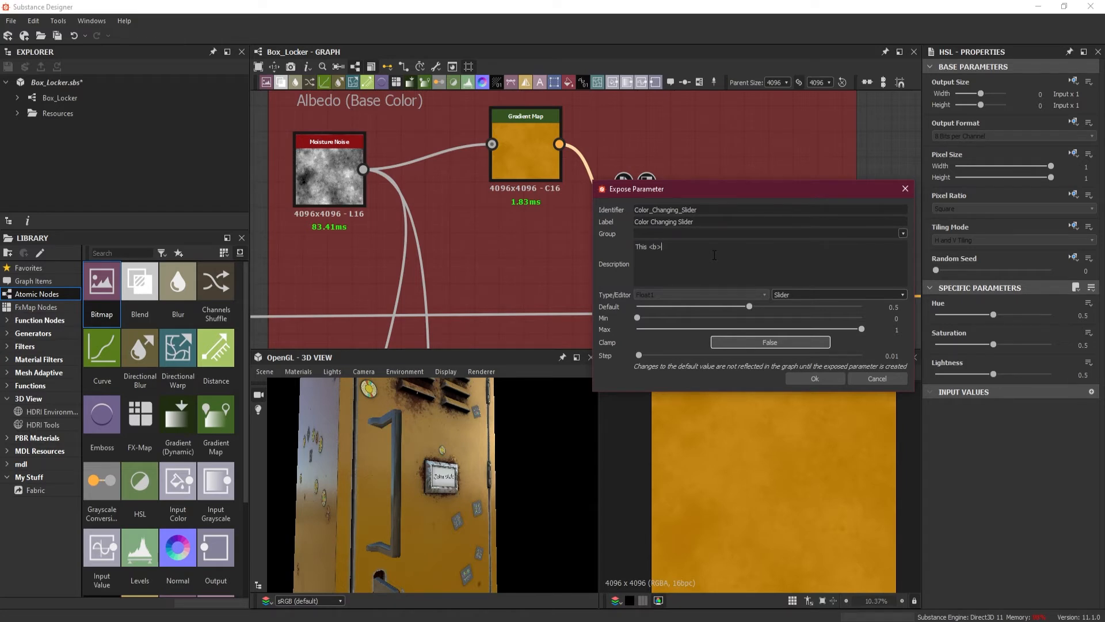
text(Color Changing Slider)
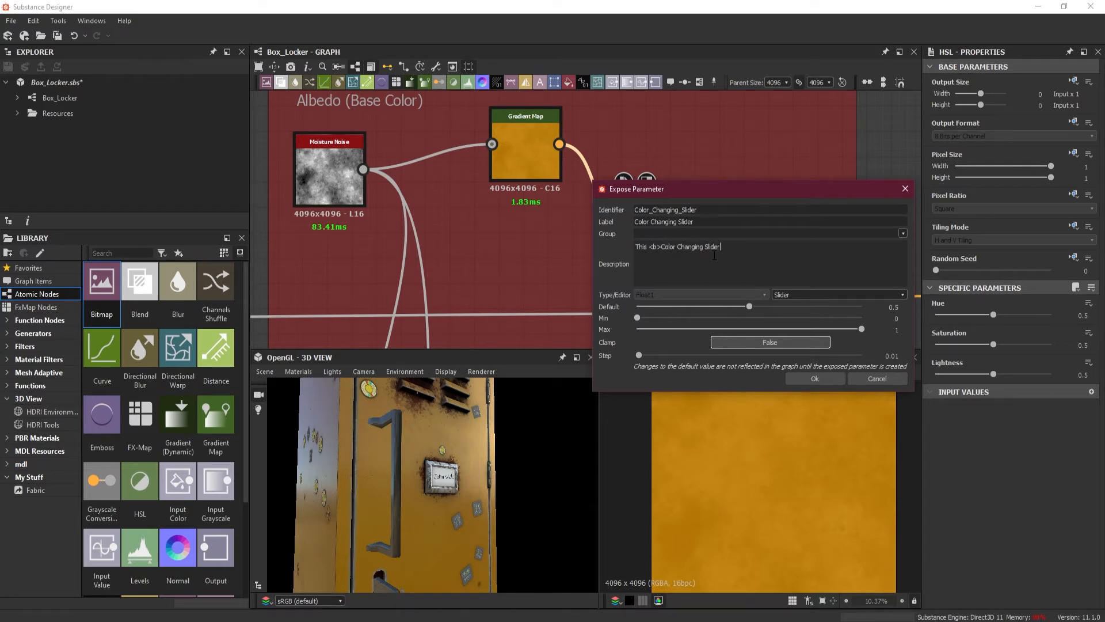
text(</b>)
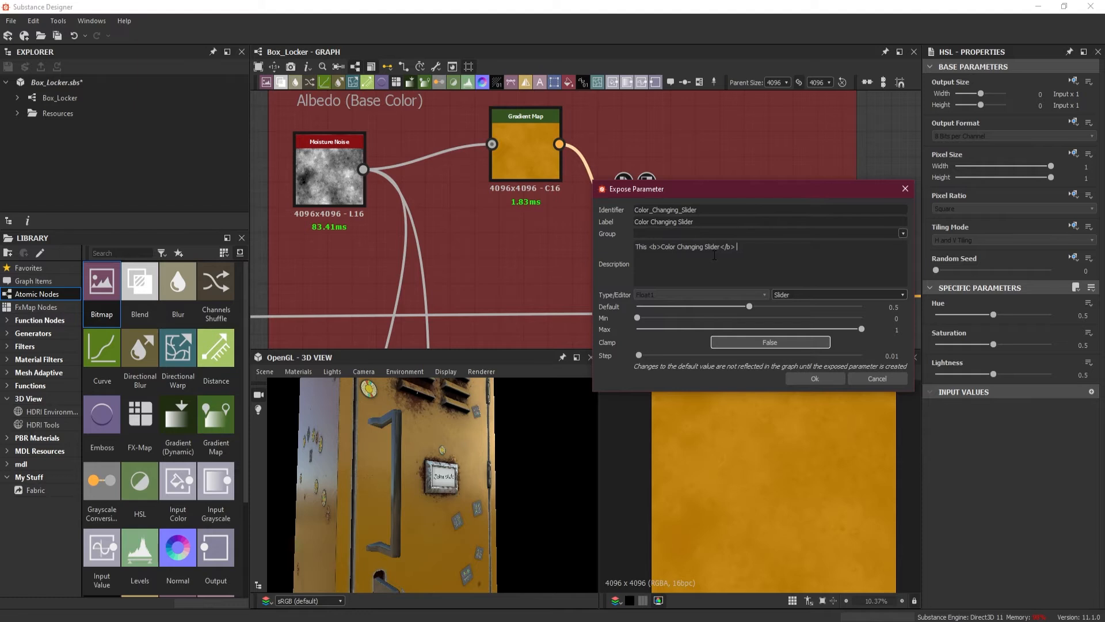
text(will alo)
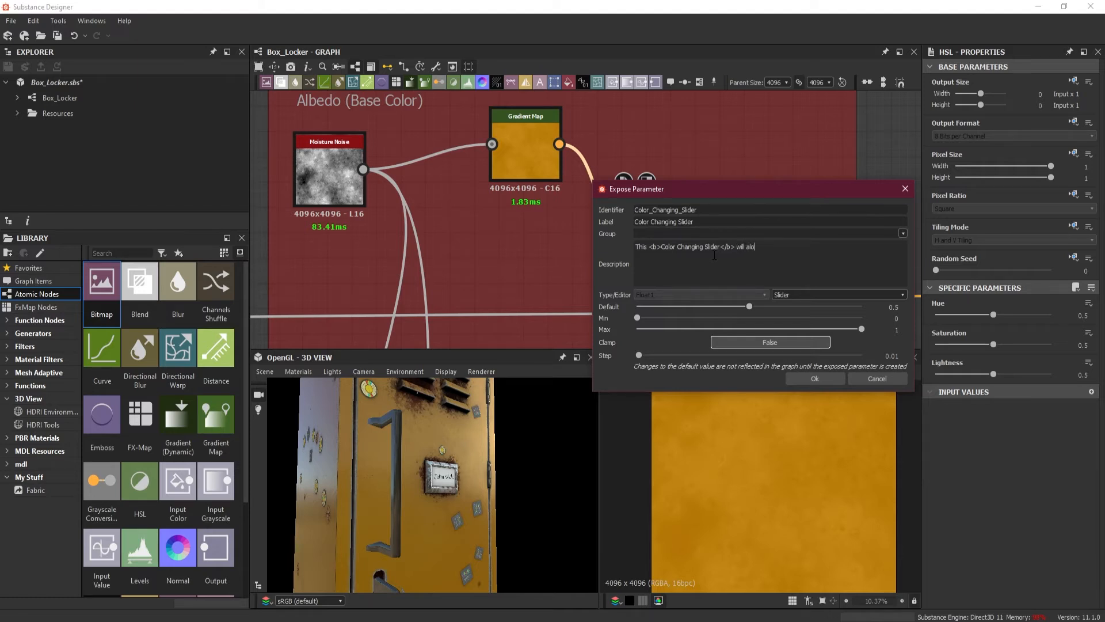
text(llow you to c)
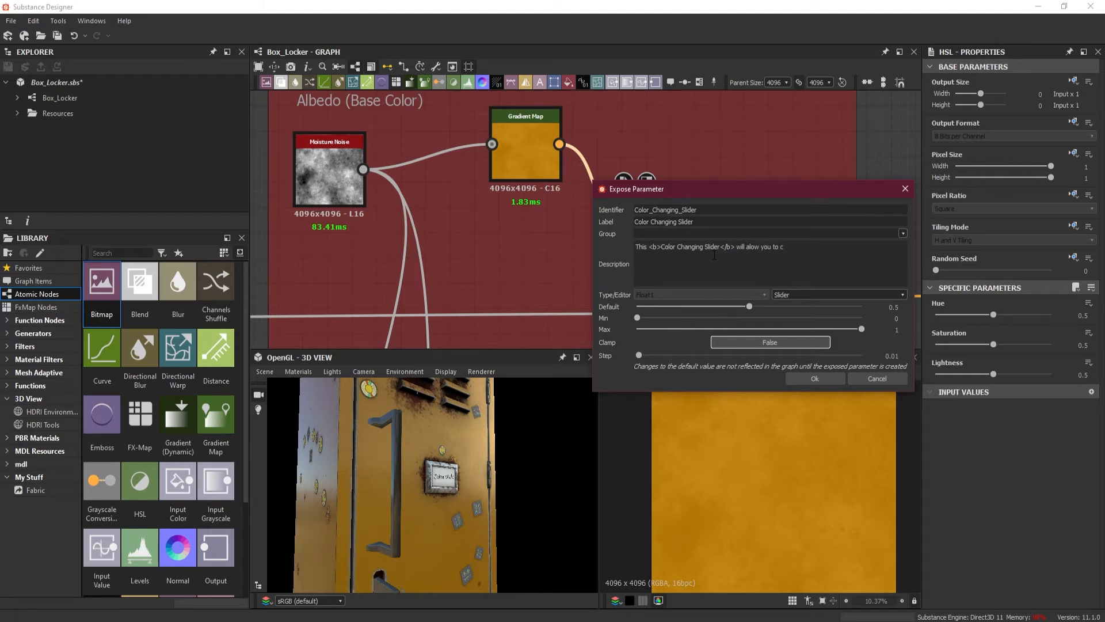
text(hange the)
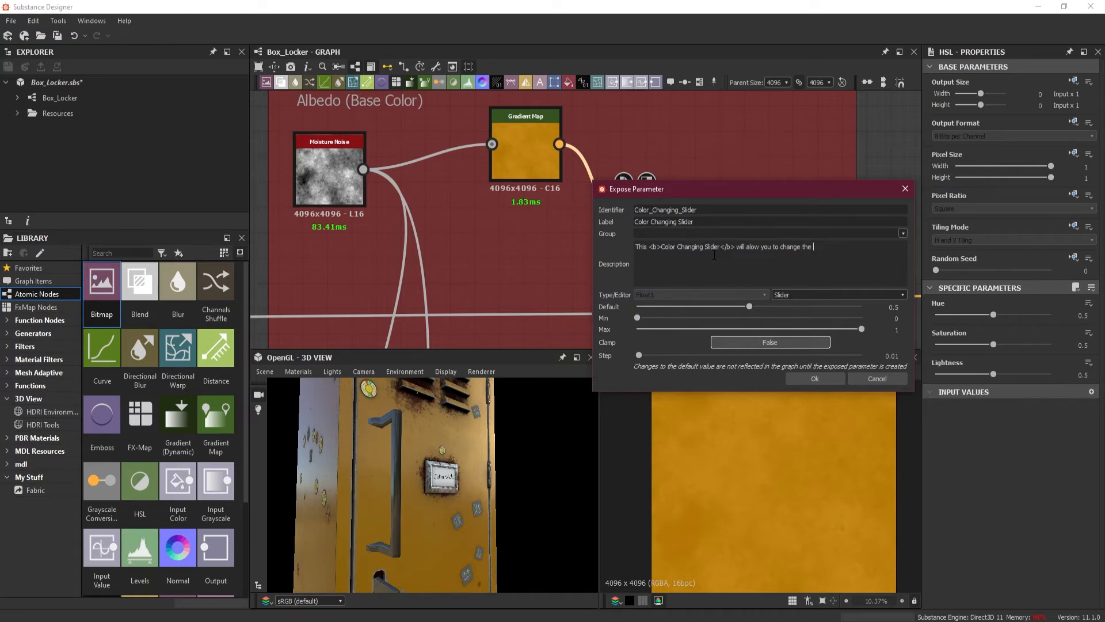
text(primary color of your lo)
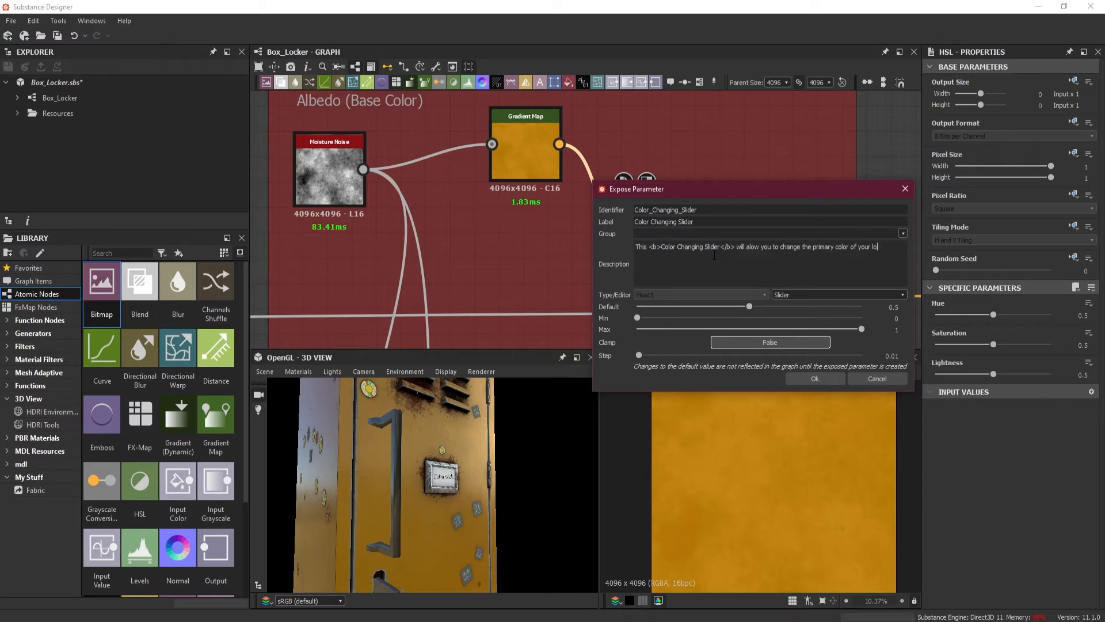
text(the)
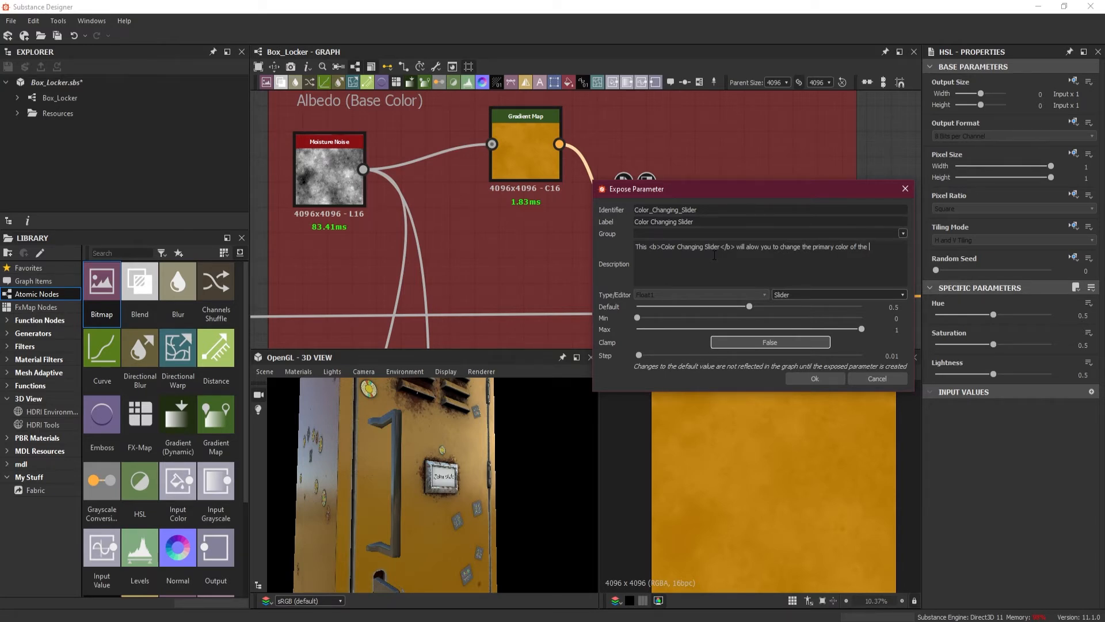
text(locker)
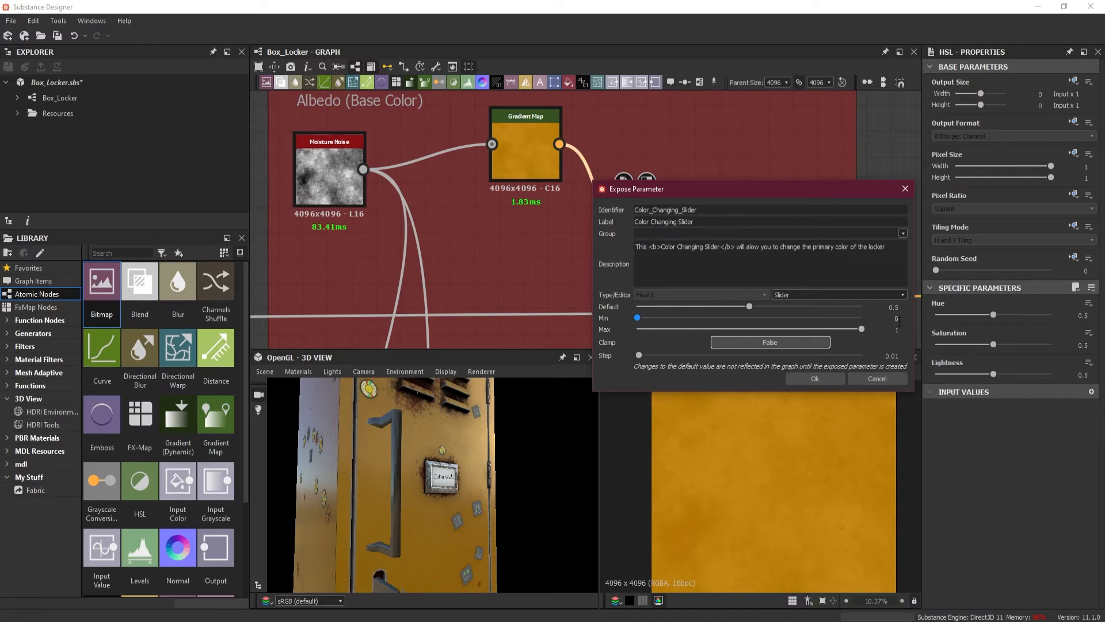
mouse_move(607, 361)
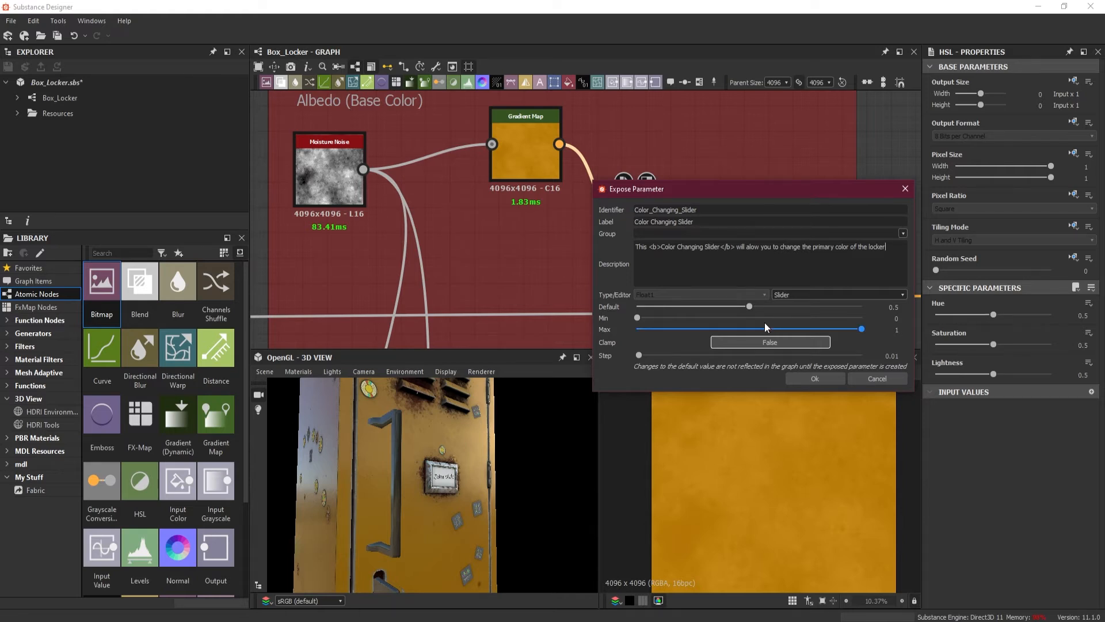
Step: Set the Color Changing Slider's default to 0.5 and confirm the exposed parameter
drag(749, 307, 775, 306)
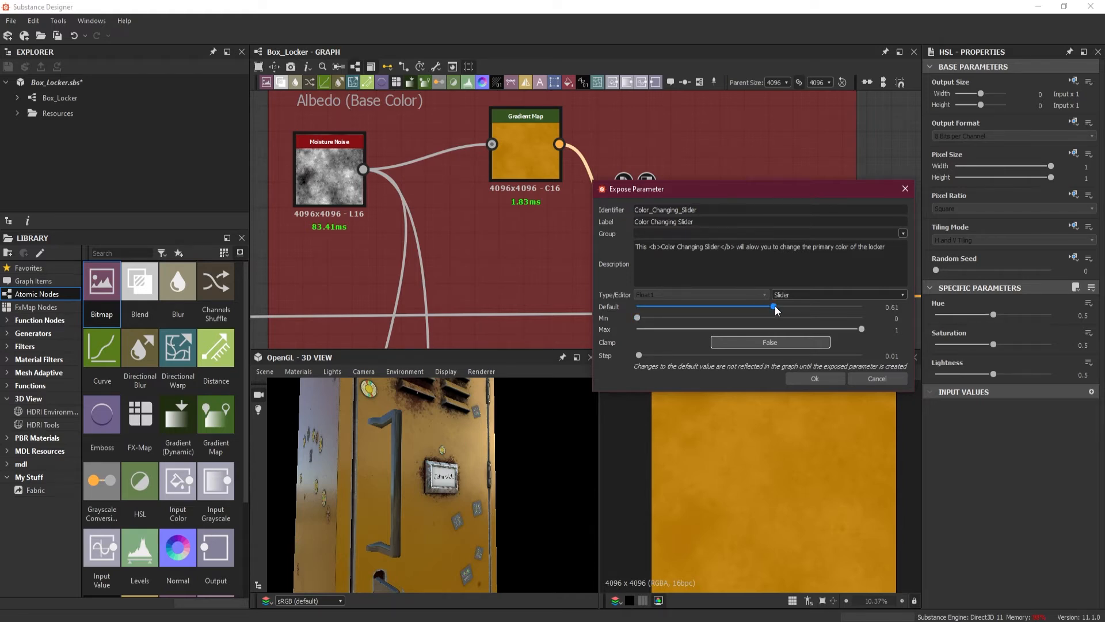
drag(775, 307, 790, 307)
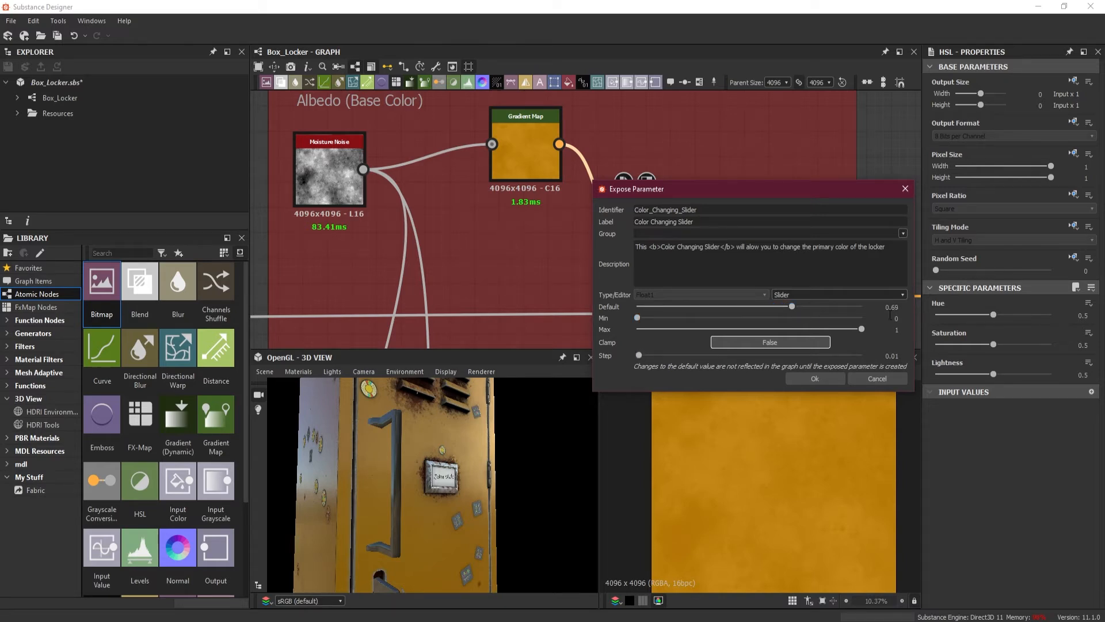
drag(791, 306, 805, 307)
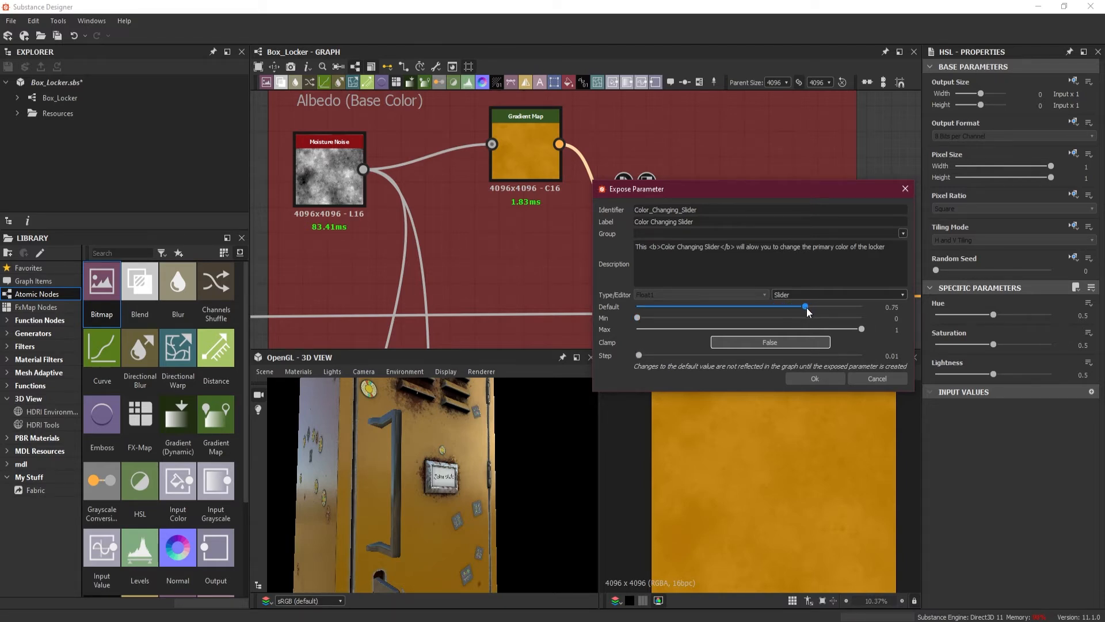
drag(806, 306, 772, 306)
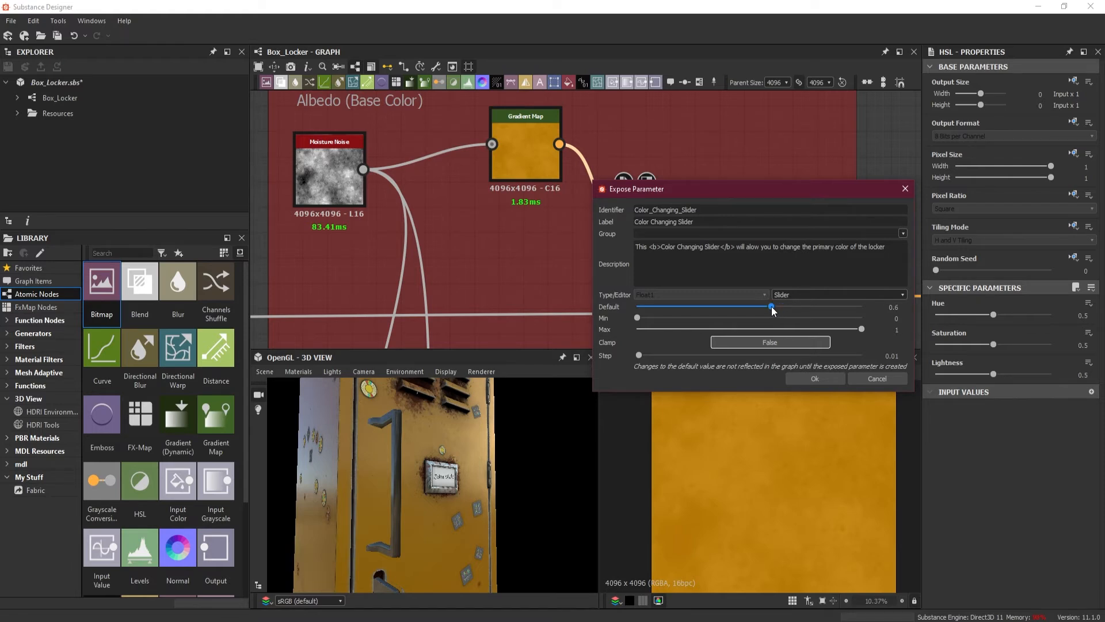
drag(771, 308, 761, 308)
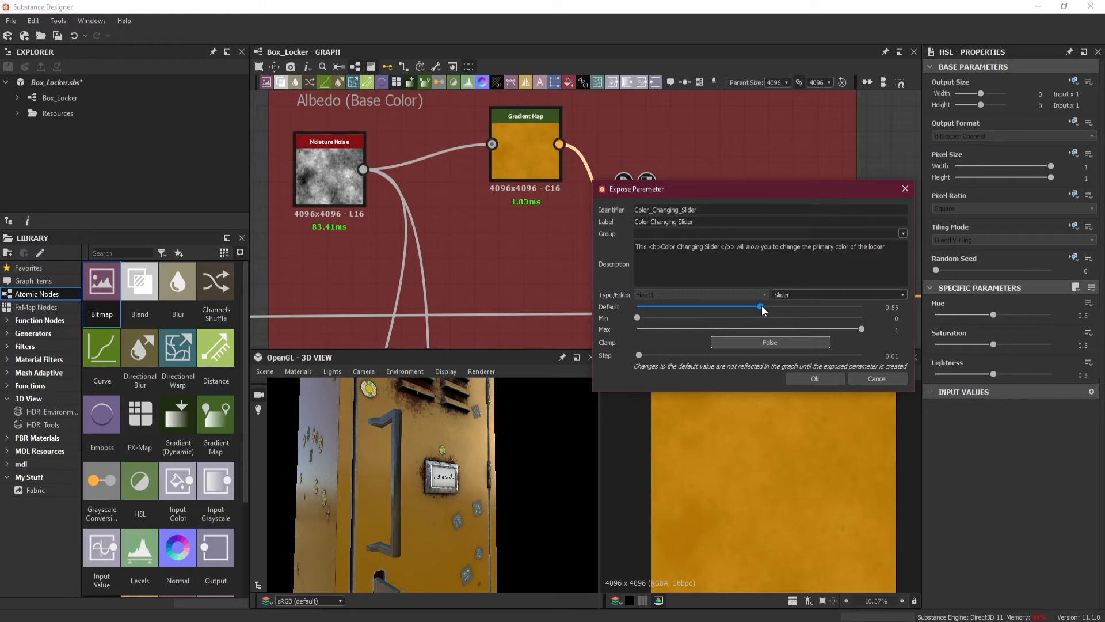
drag(761, 307, 753, 307)
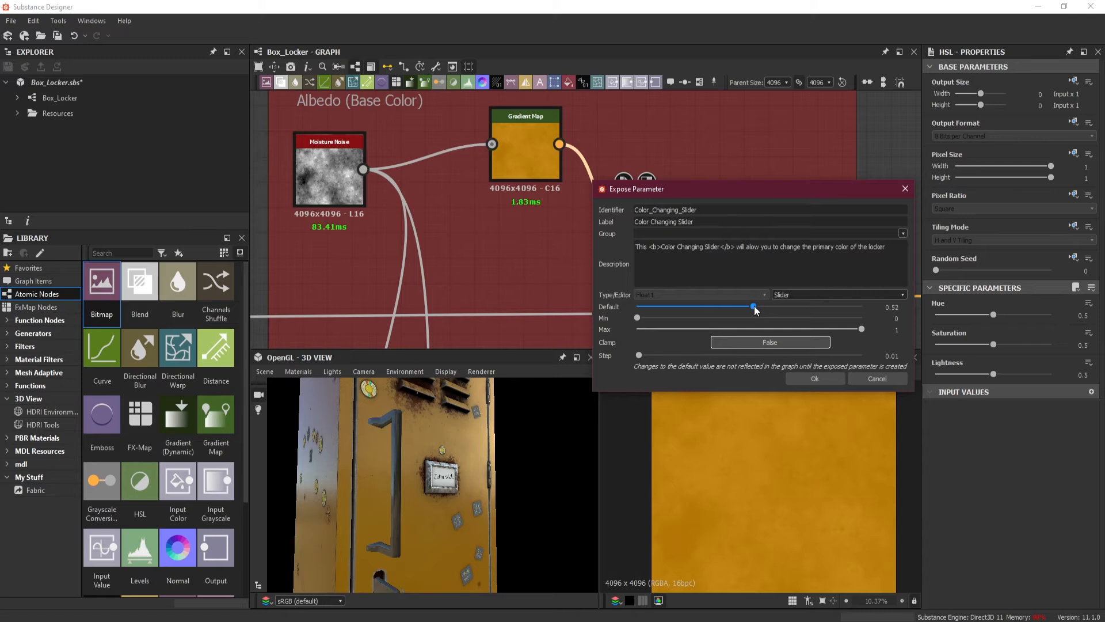
drag(754, 306, 749, 306)
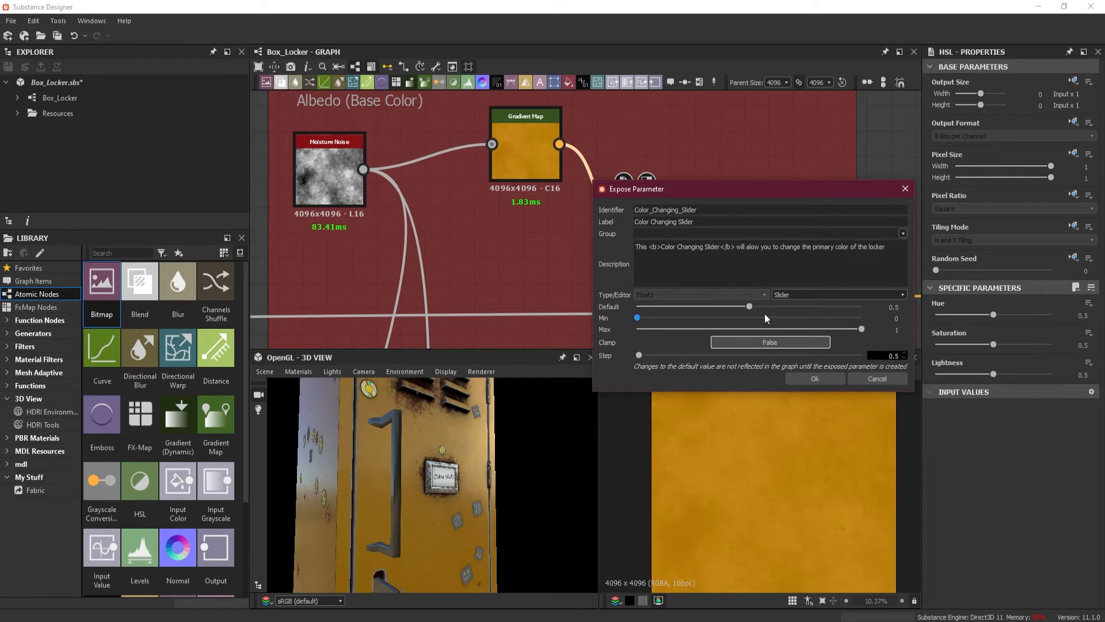
drag(730, 307, 761, 307)
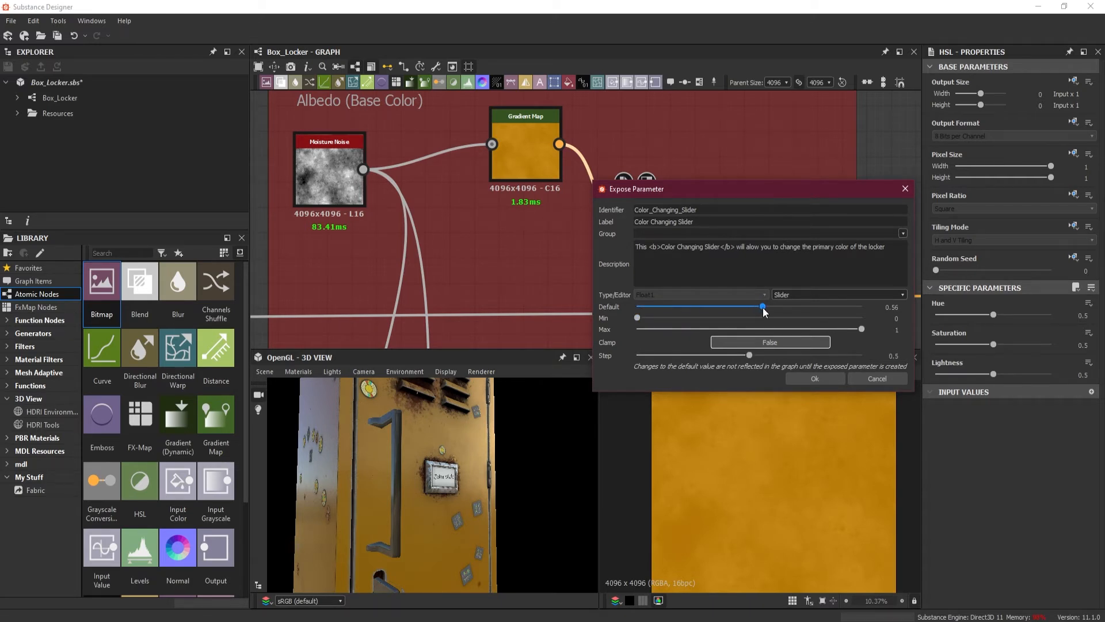
drag(762, 306, 767, 306)
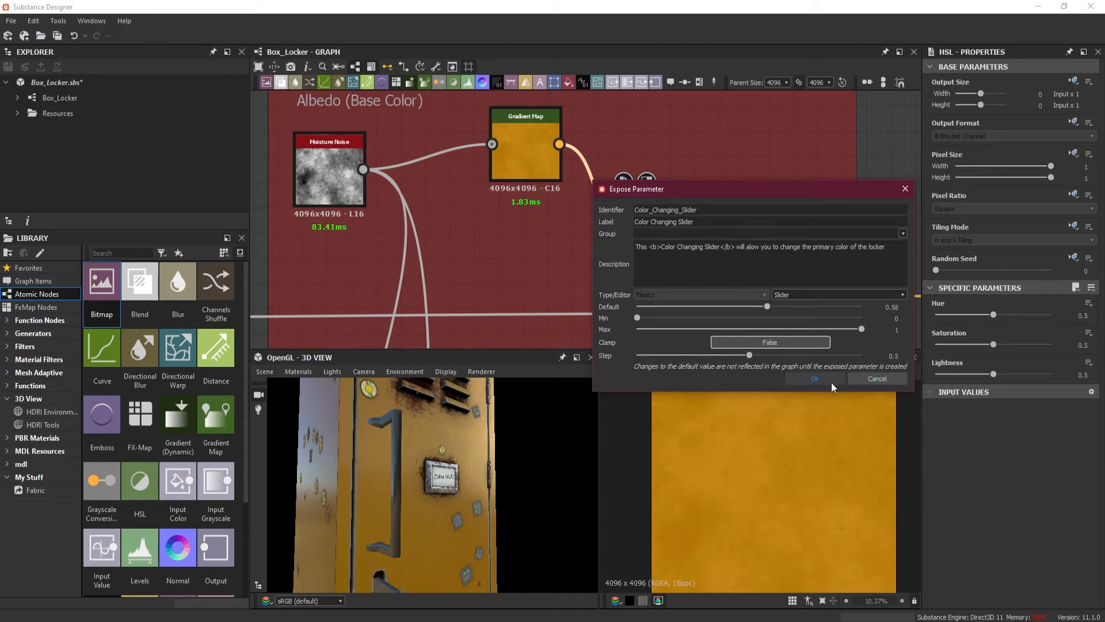
click(767, 306)
text(0.5)
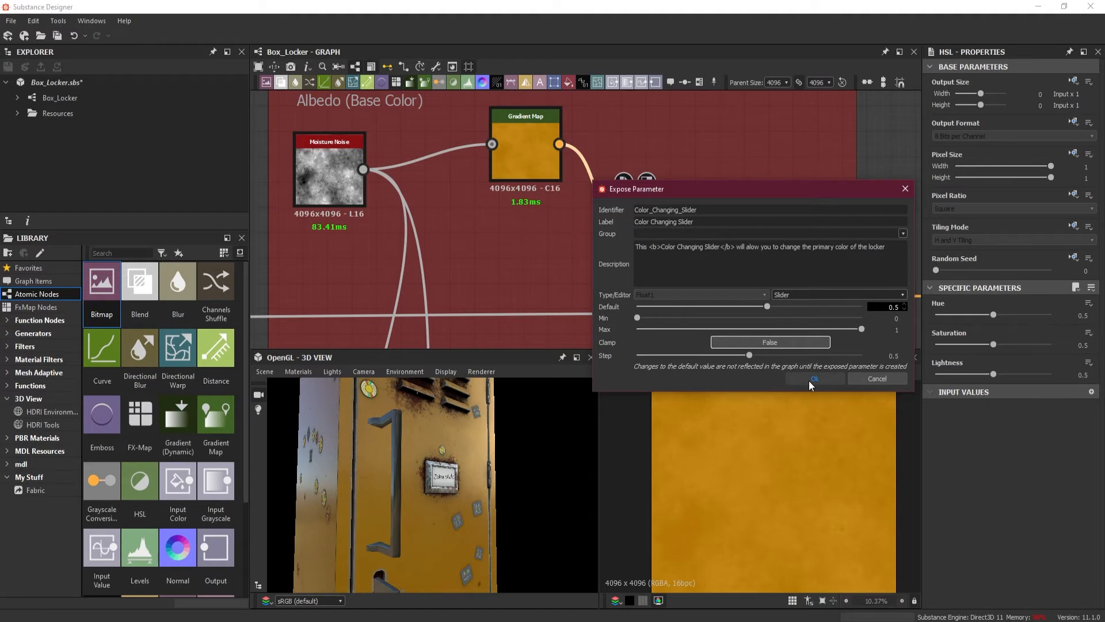
click(814, 379)
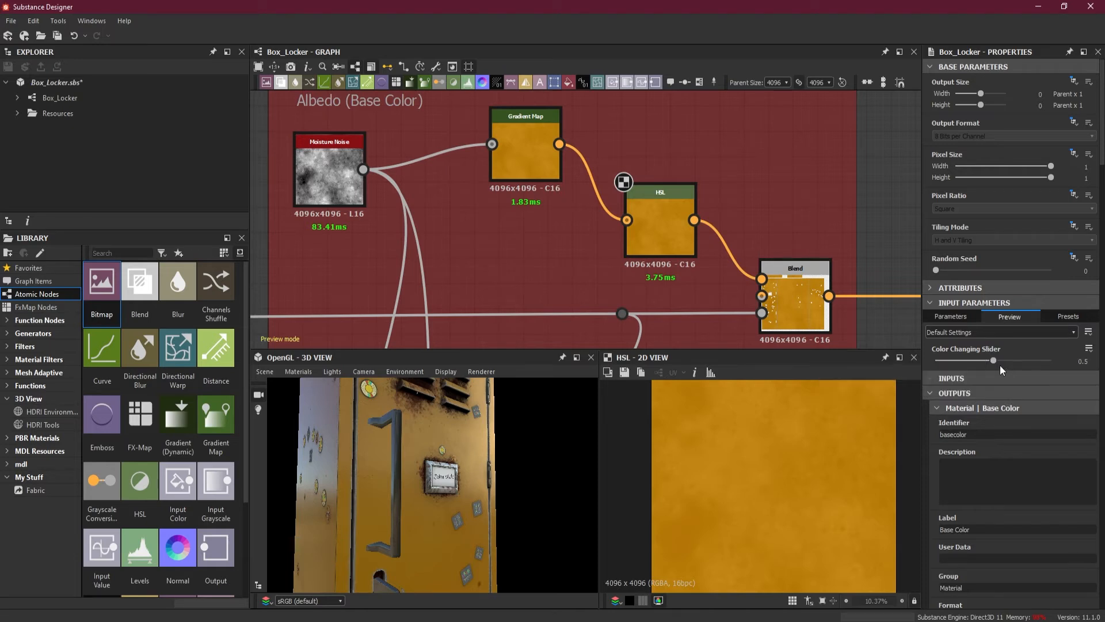
Step: Test the Color Changing Slider at its extremes on the Box_Locker preview, returning it to 0.5
drag(992, 360, 1050, 360)
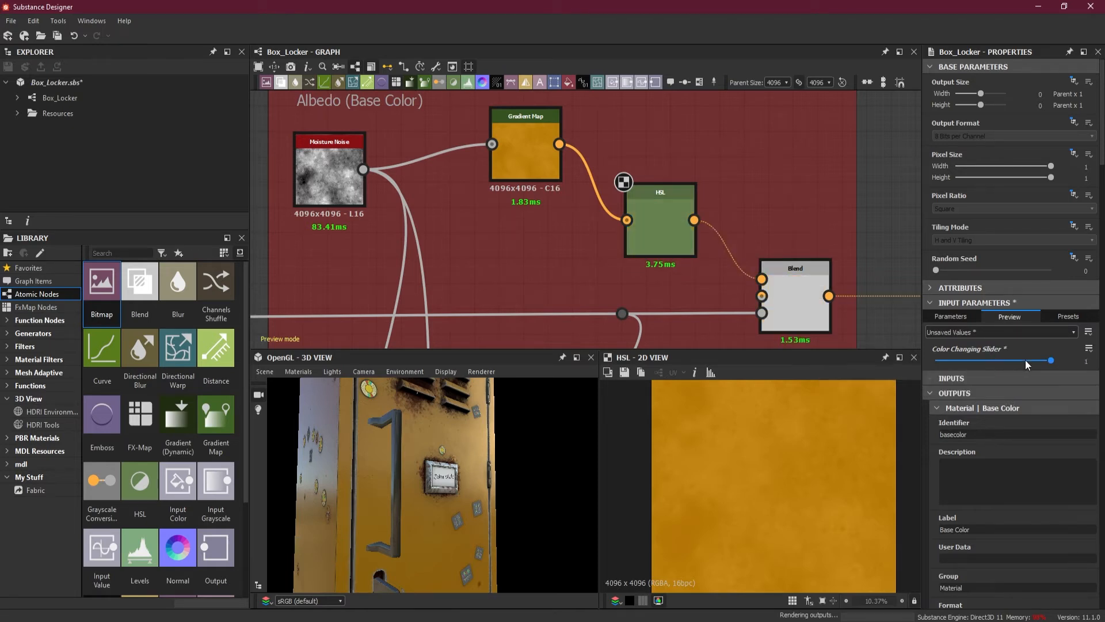
drag(1050, 361, 1013, 361)
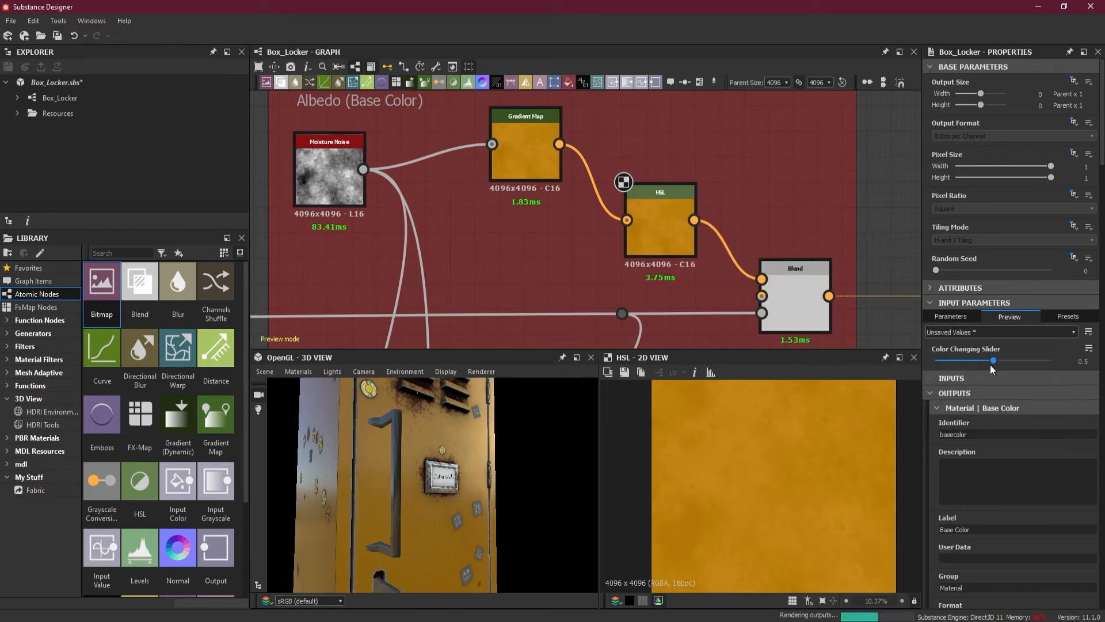
drag(1013, 360, 935, 360)
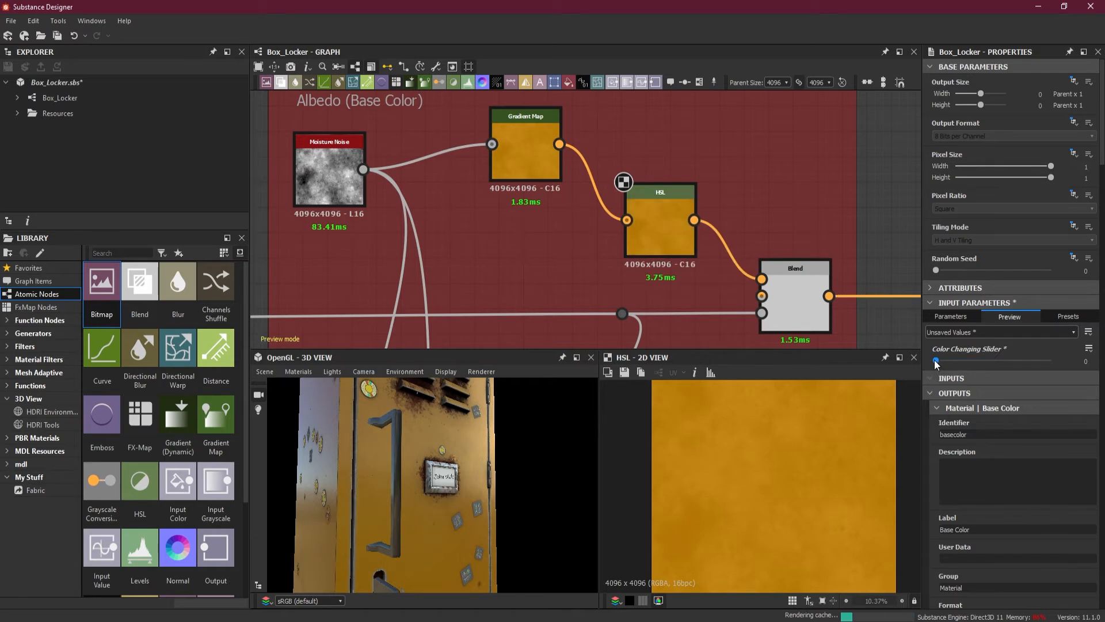
drag(937, 361, 995, 360)
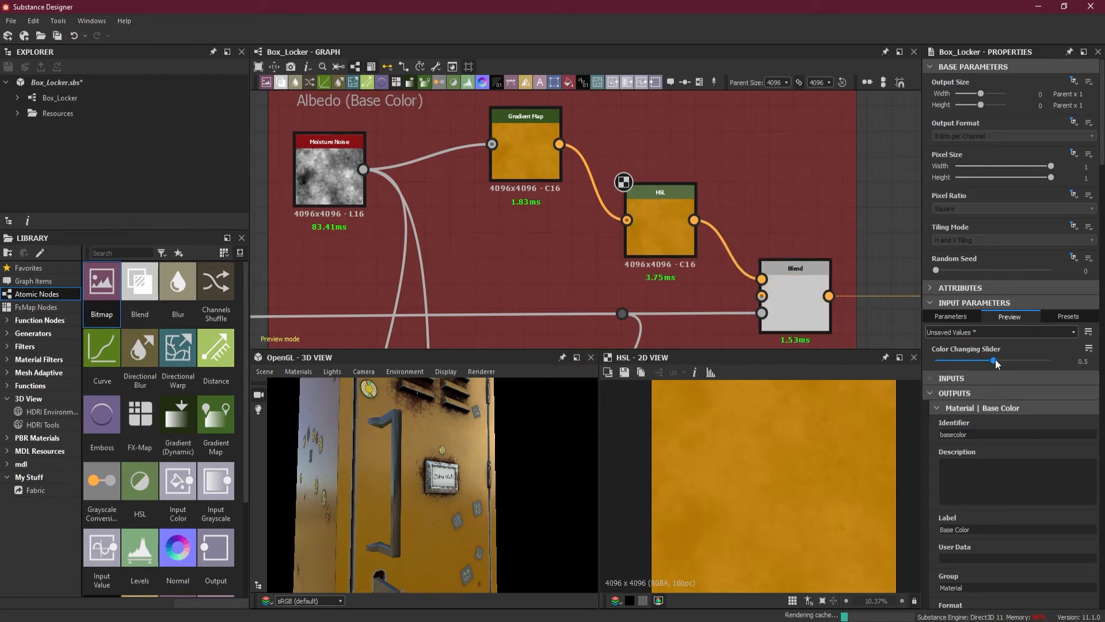
click(950, 316)
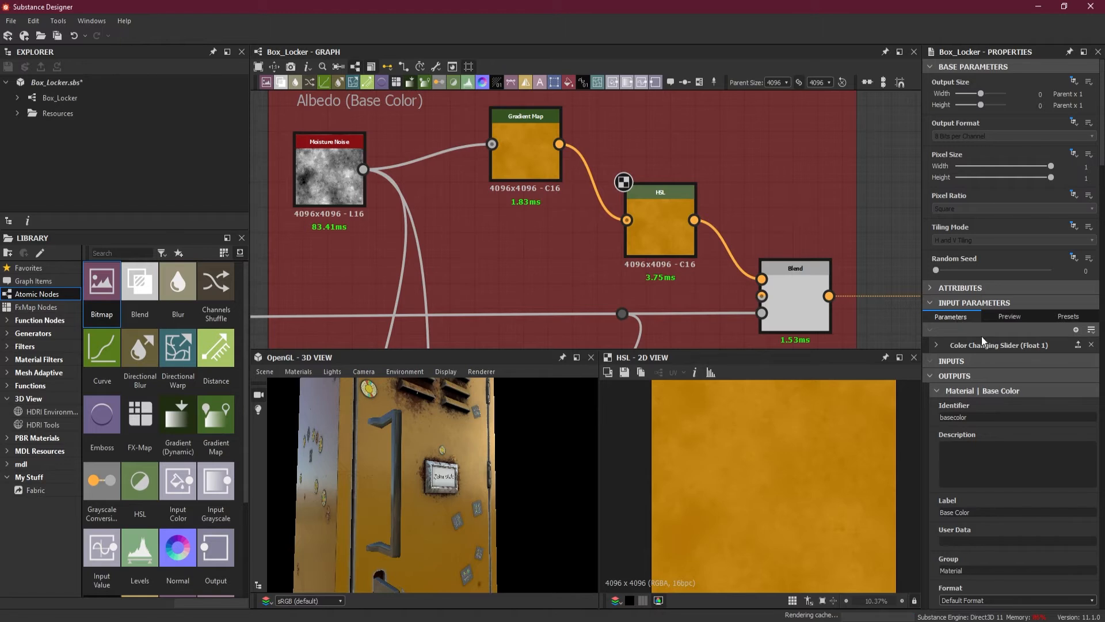
Step: Expand the Color Changing Slider entry: Float1 slider, default 0.5, range 0–1, step 0.01
click(937, 345)
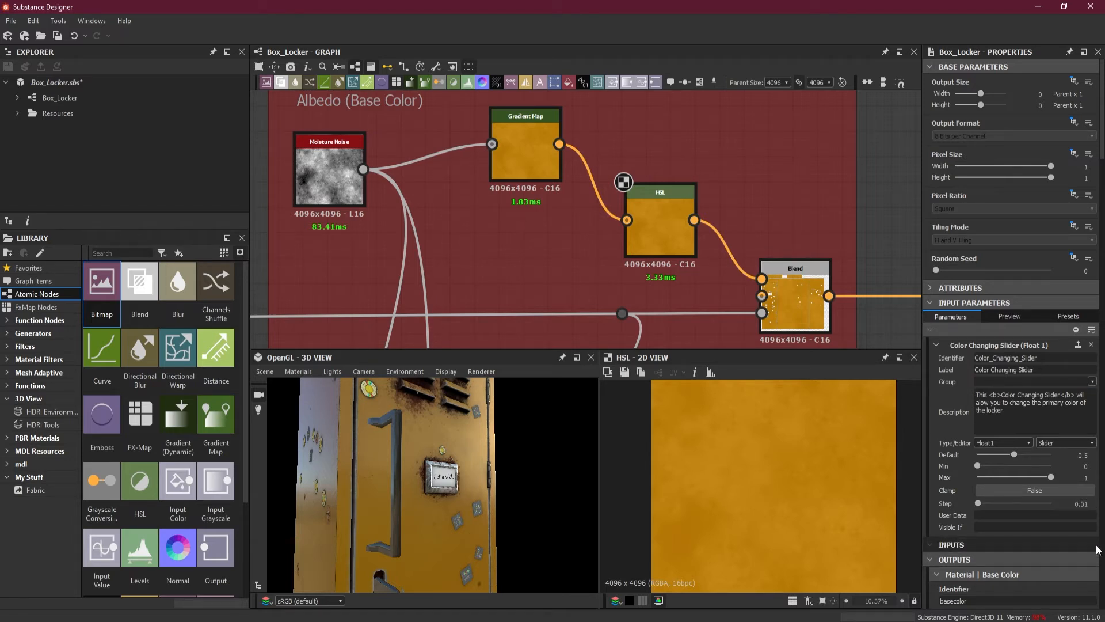
Step: Preview the slider recolouring the locker magenta and teal, then reset it to its 0.5 default
click(1009, 315)
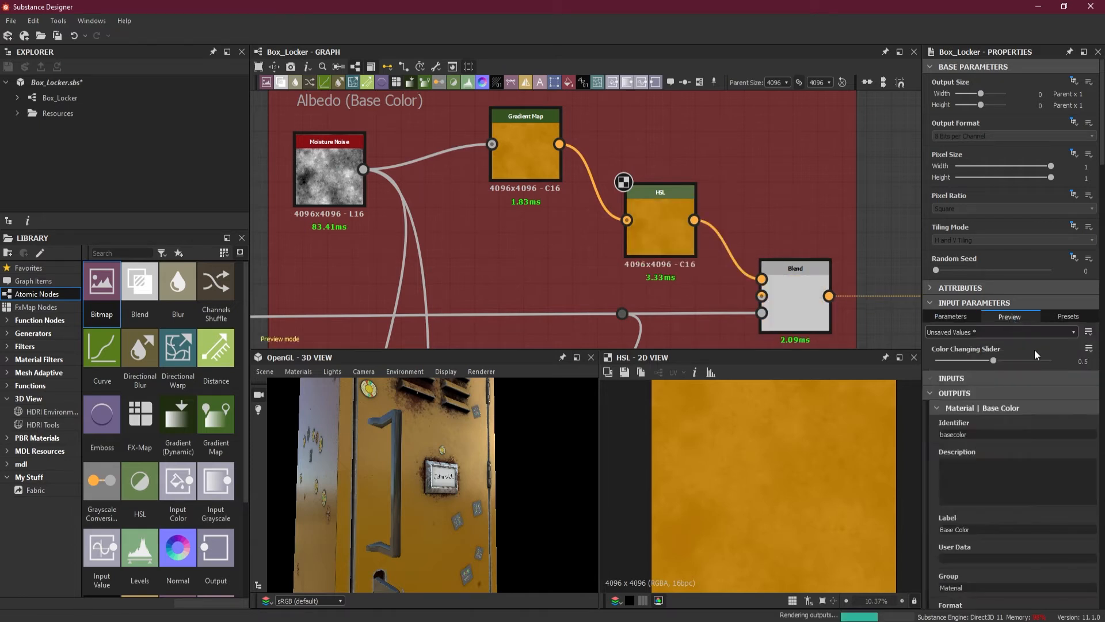
drag(992, 359, 1008, 359)
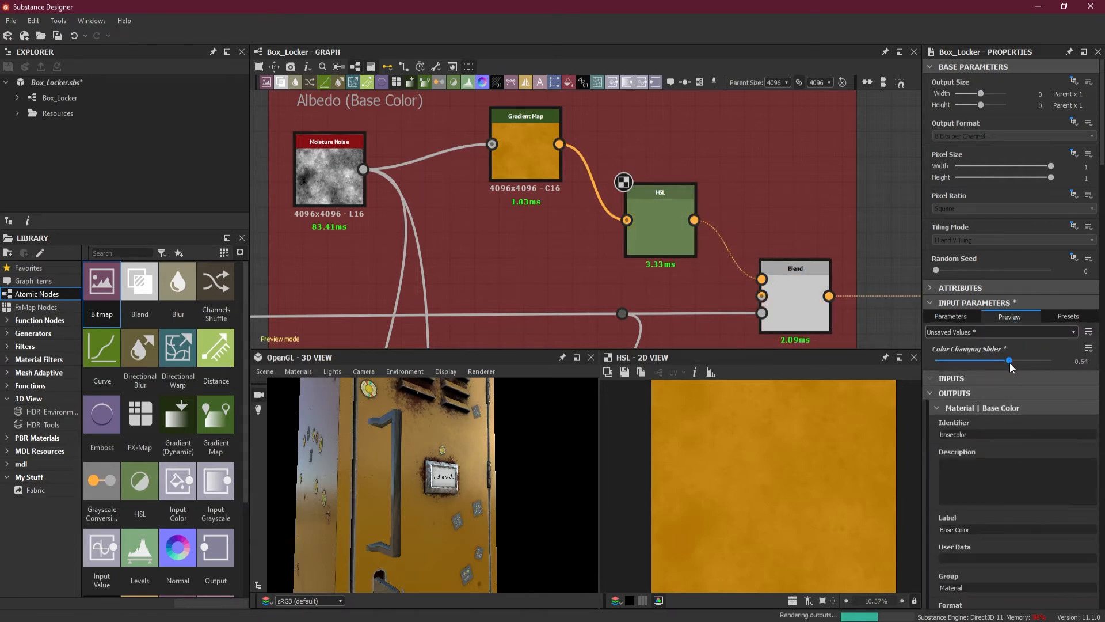
drag(1008, 360, 1036, 360)
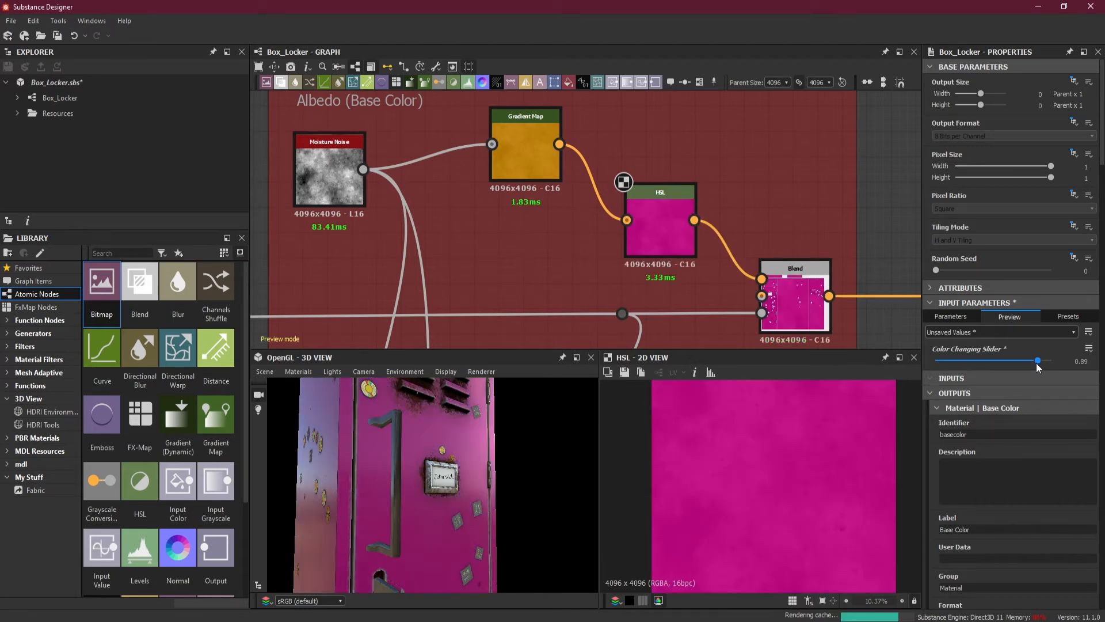
drag(1037, 360, 990, 360)
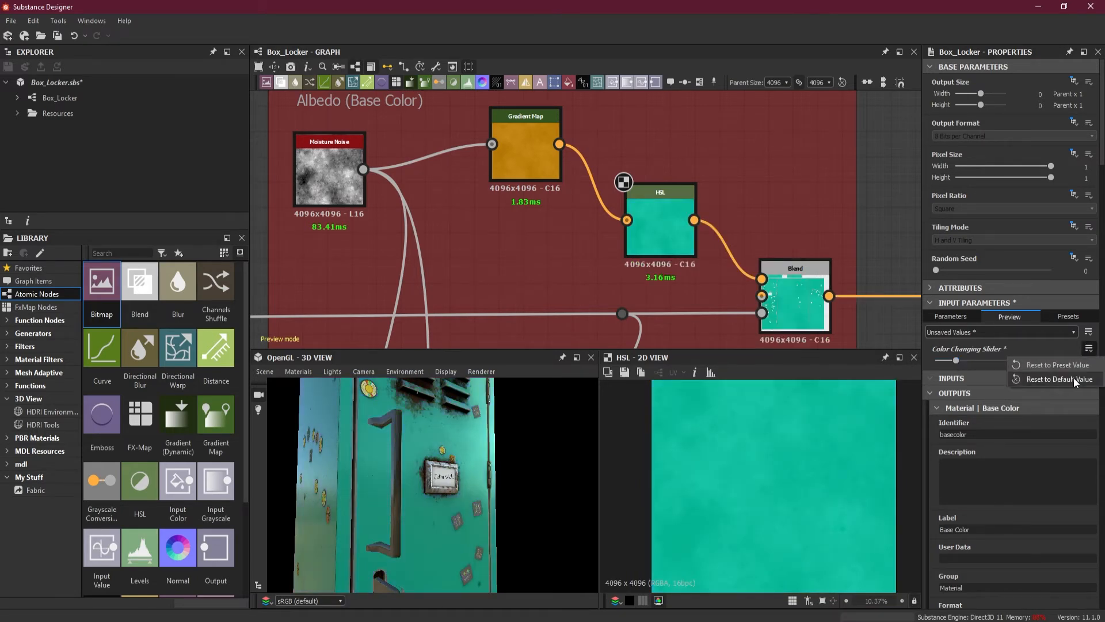
click(1057, 379)
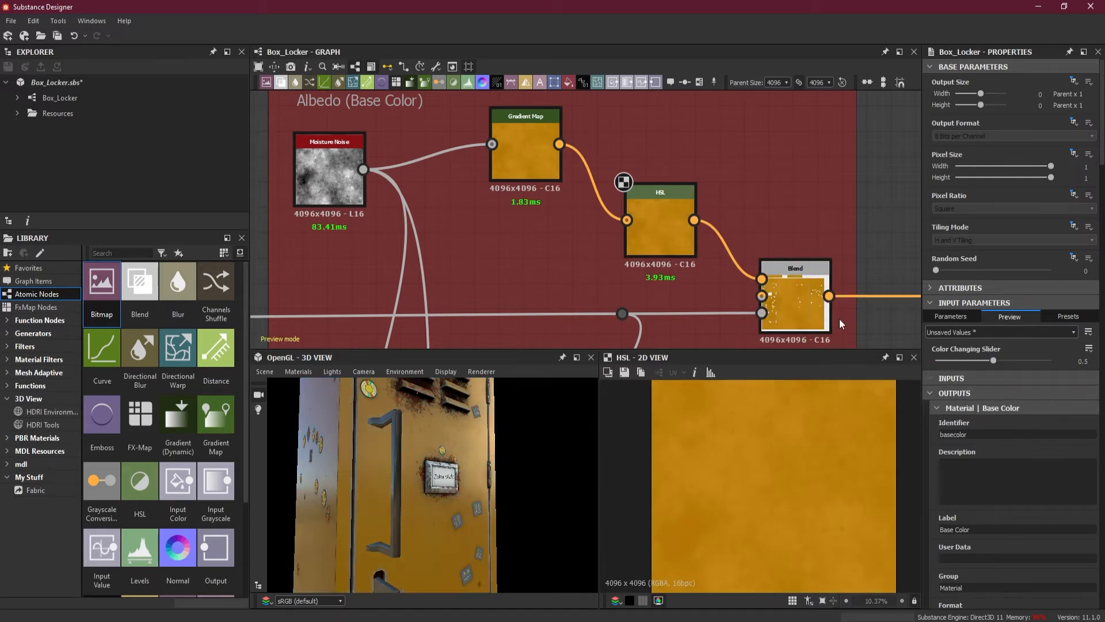
mouse_move(657, 153)
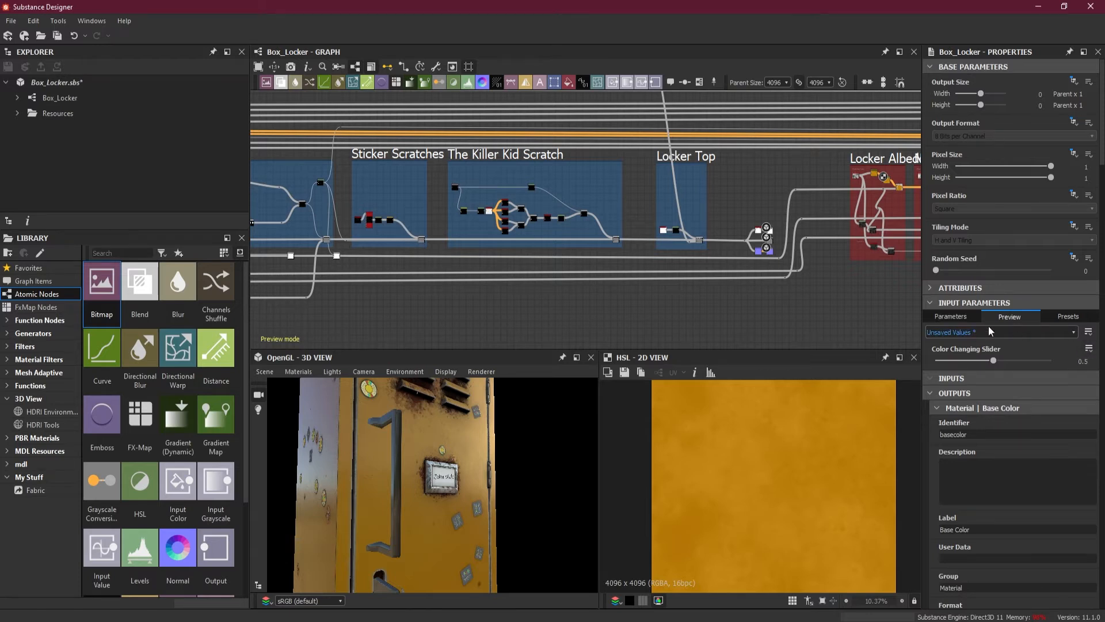
Step: Assign the Color Changing Slider to a parameter group named Color
click(951, 315)
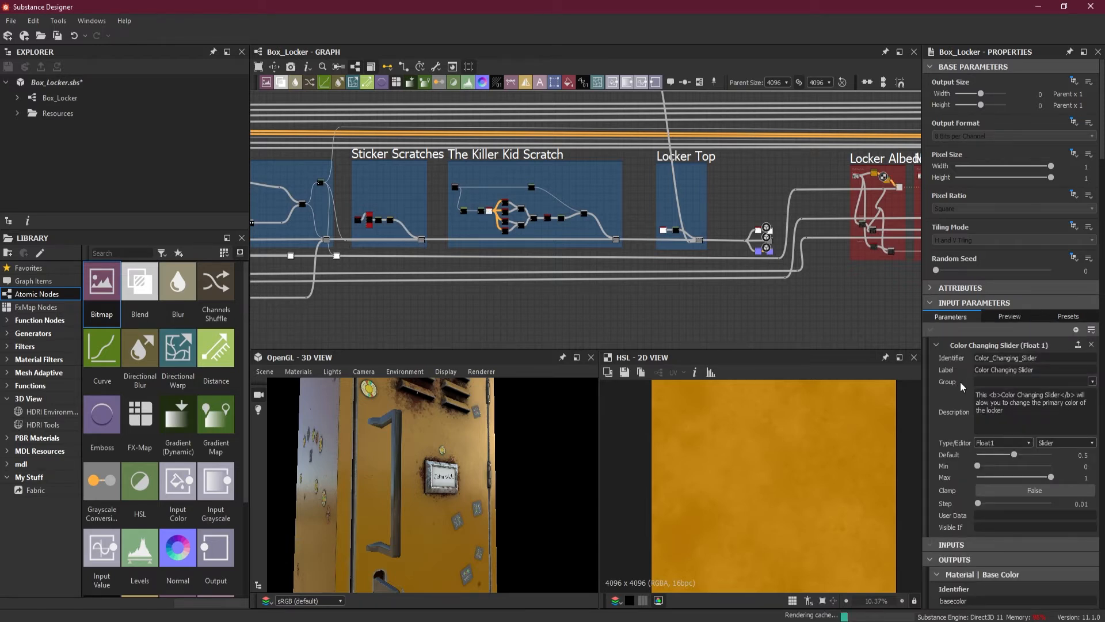
click(1033, 381)
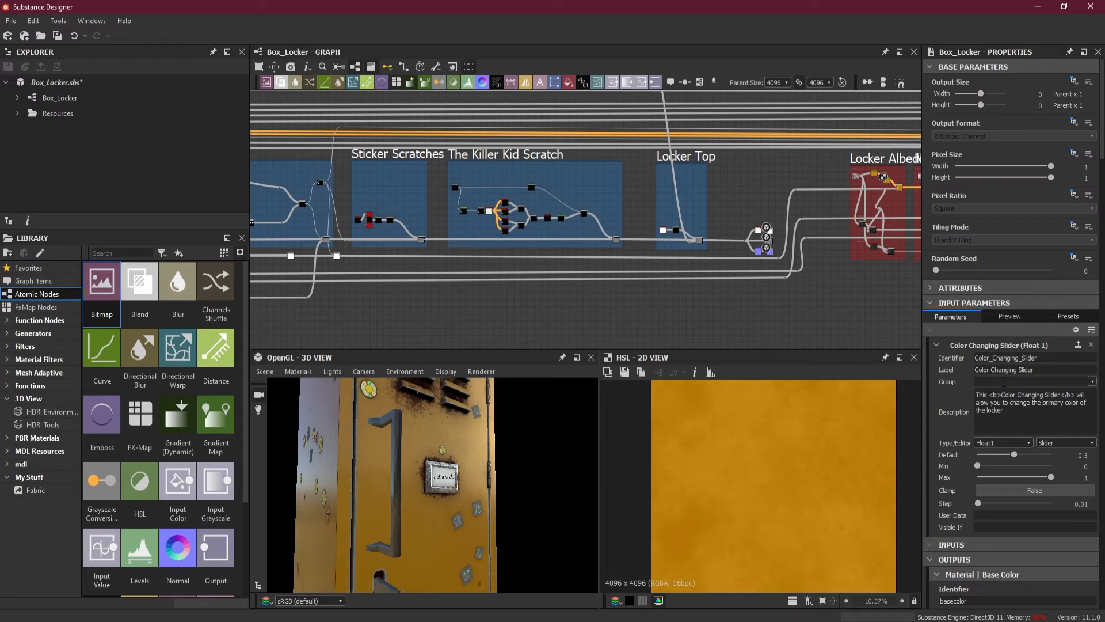
text(Color)
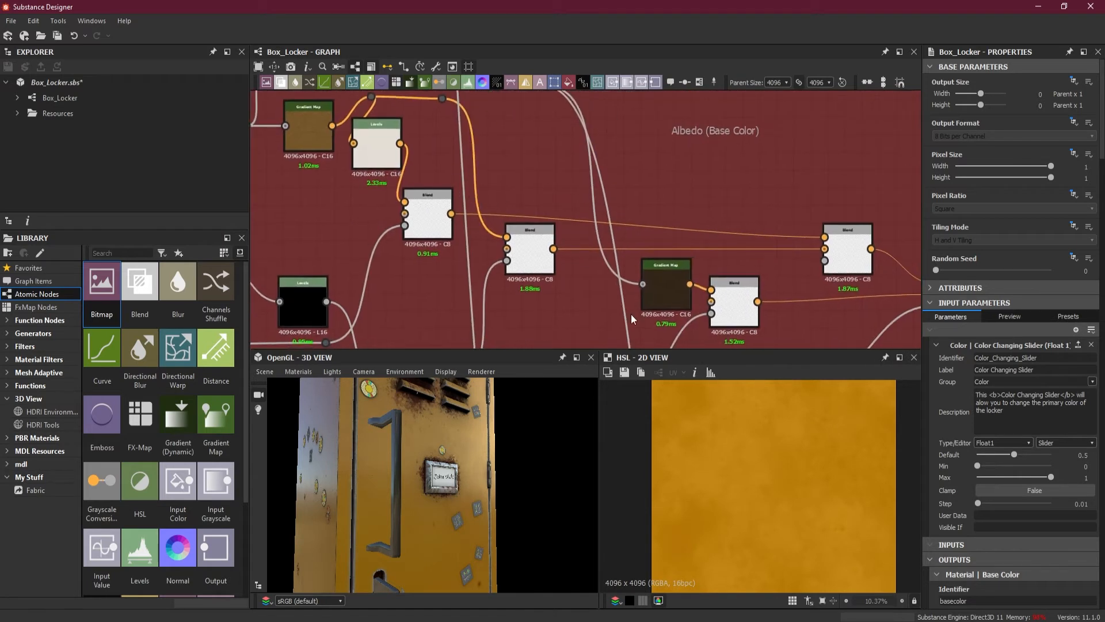
Step: Move the lock's Gradient Map left and add an HSL node after it, hue at 0.5
click(579, 172)
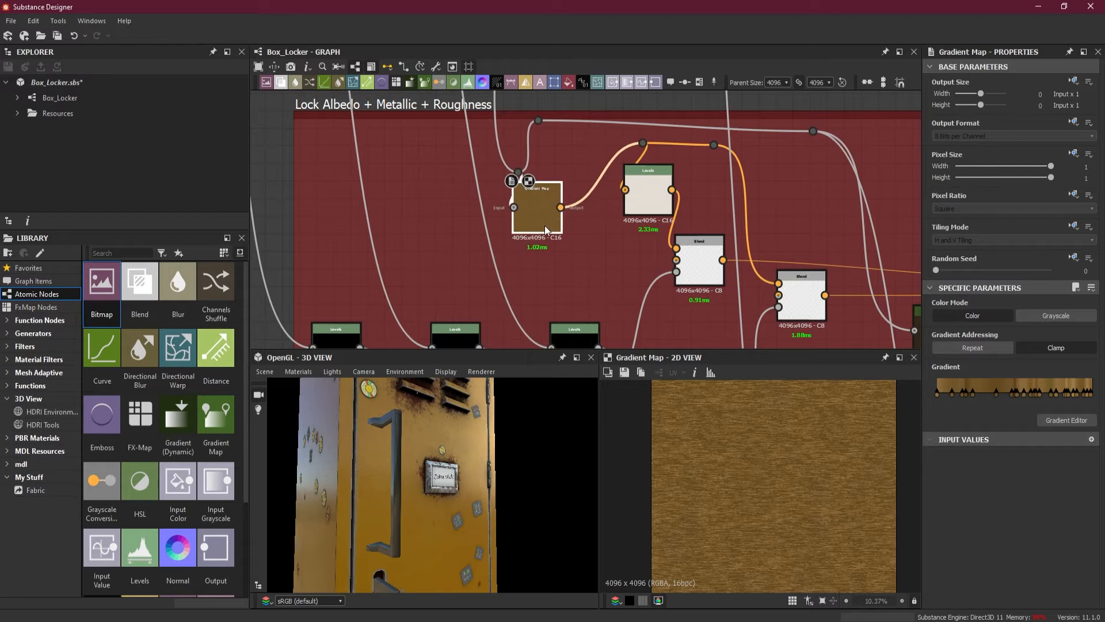
drag(535, 212, 444, 242)
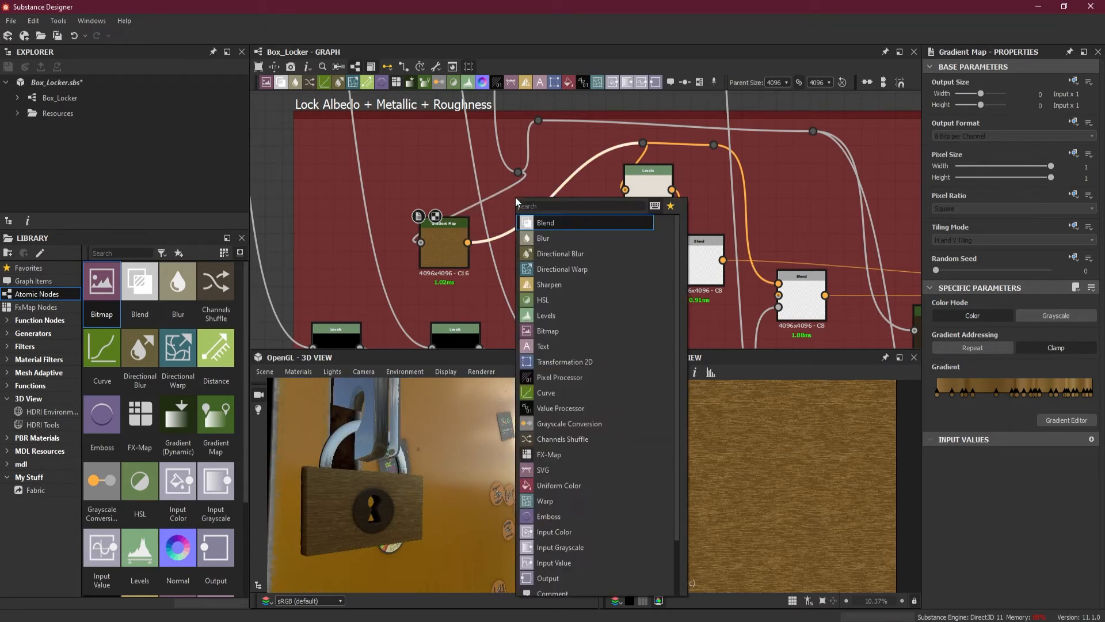
click(542, 299)
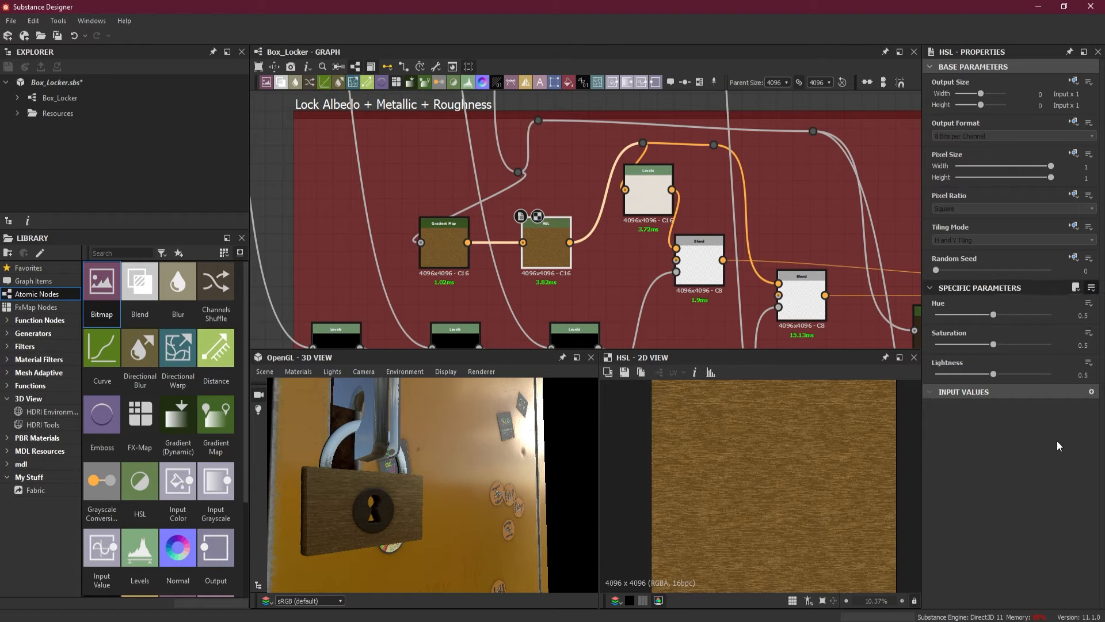
click(1090, 303)
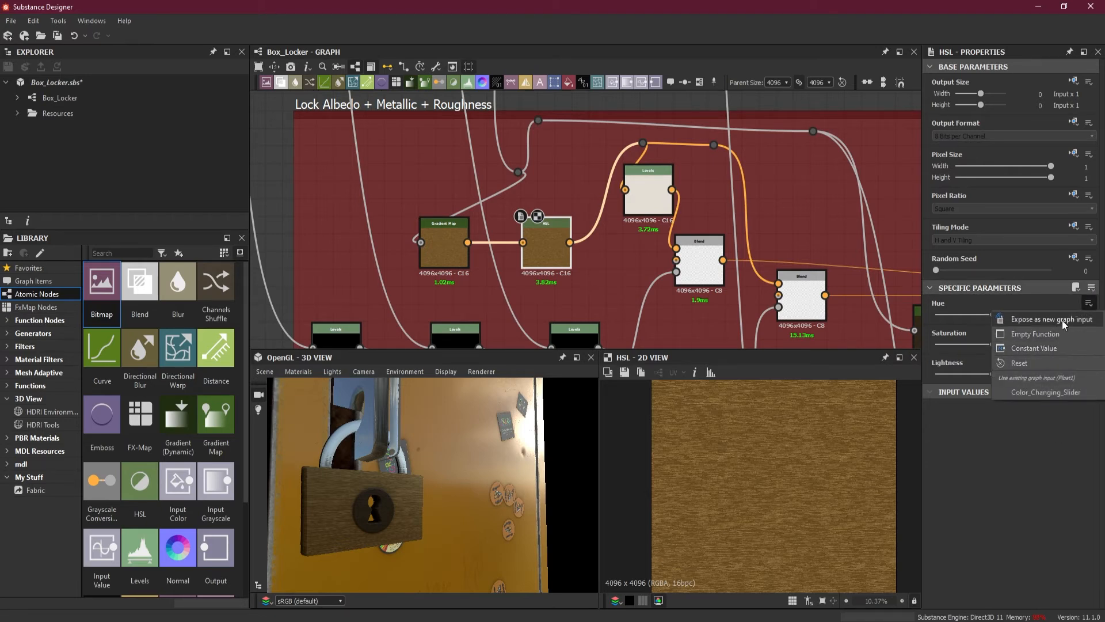
mouse_move(1034, 334)
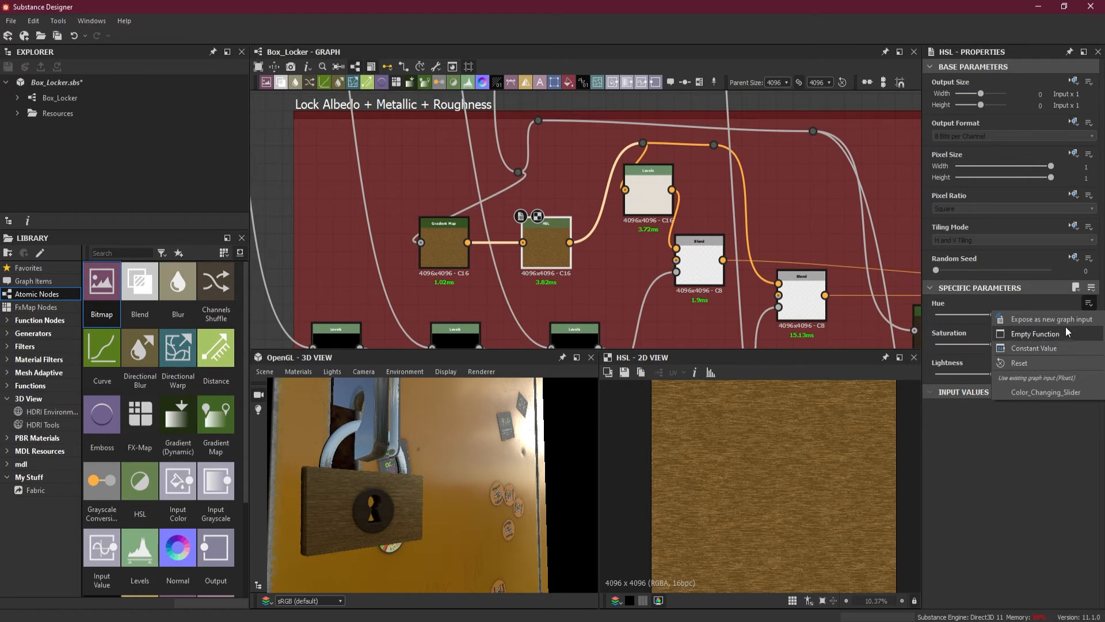
Step: Expose the padlock HSL node's Hue as a new graph input
click(1050, 319)
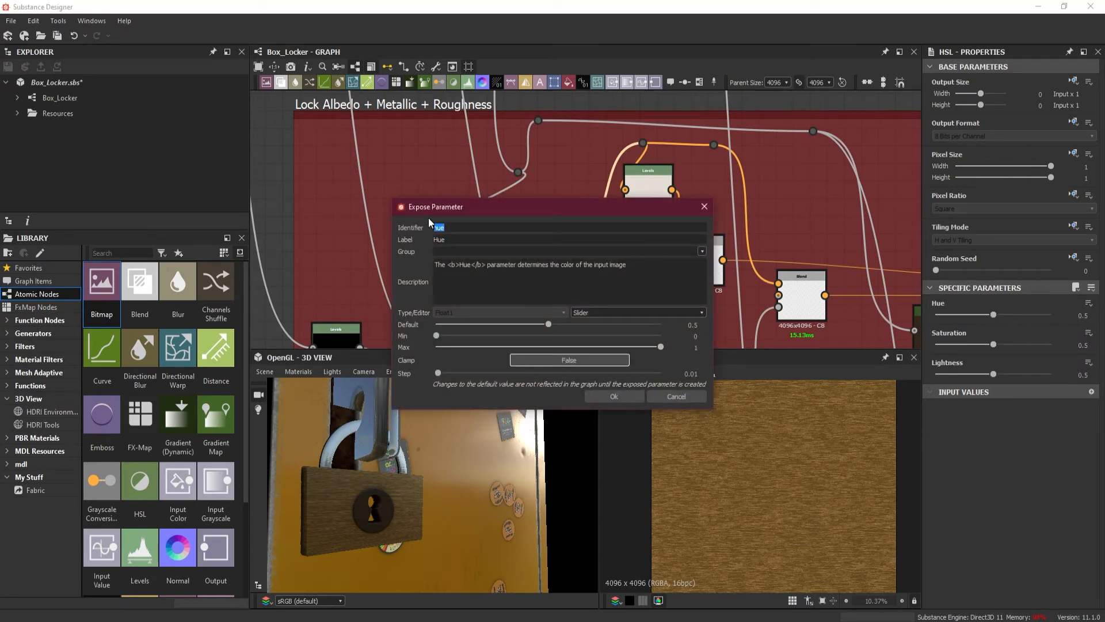
Step: Name the parameter Lock_Color_Change / Lock Color Change with a description about changing the lock's colour
text(Lock C)
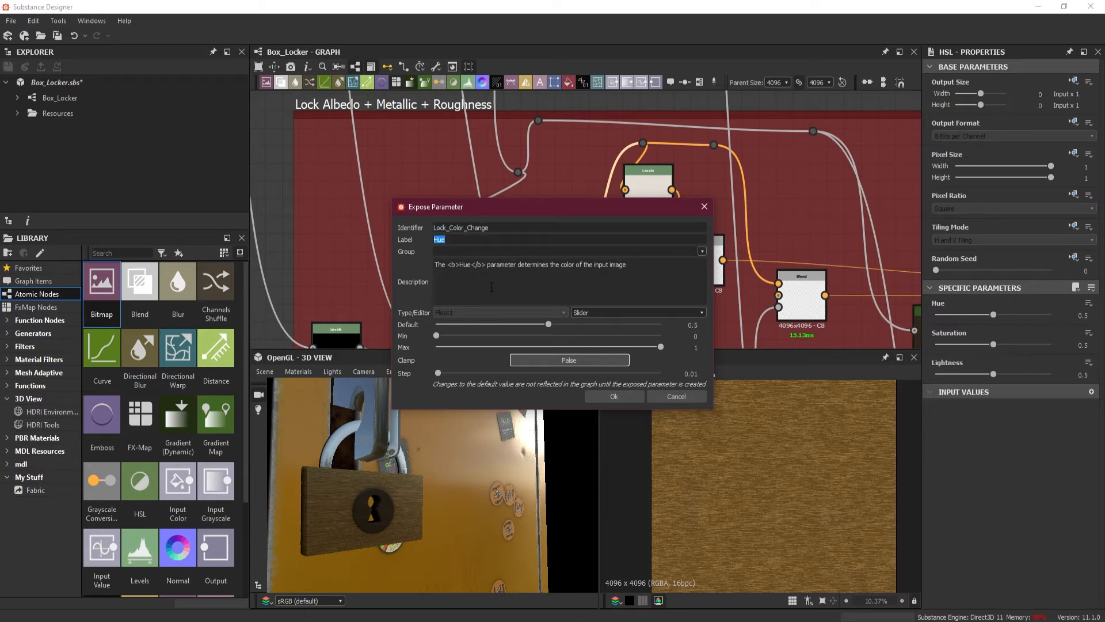
text(Lock Color Change)
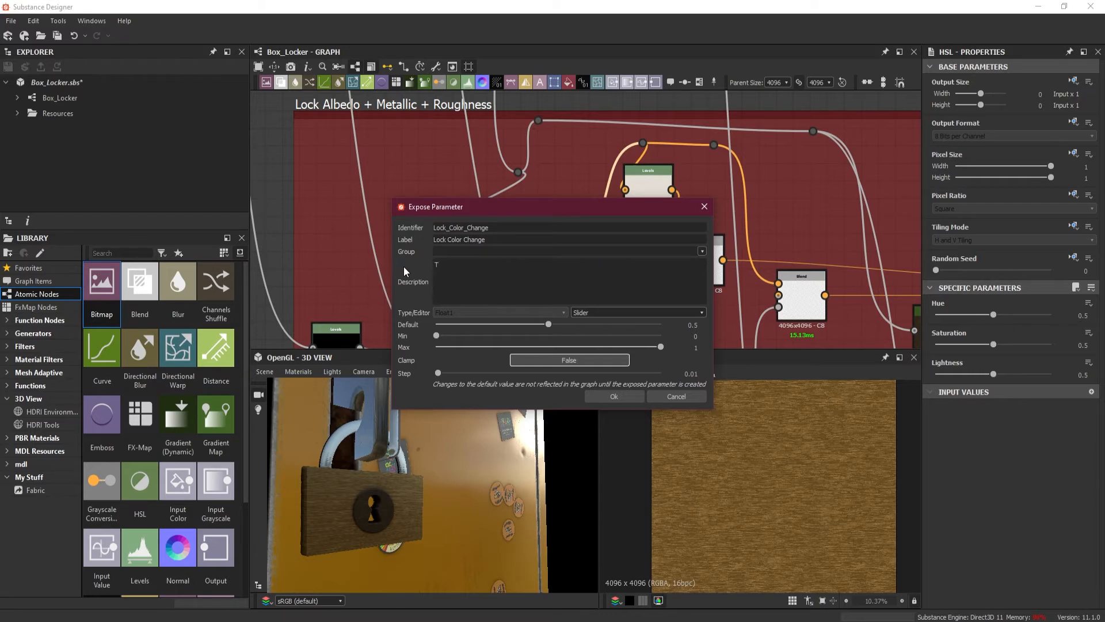
text(his S)
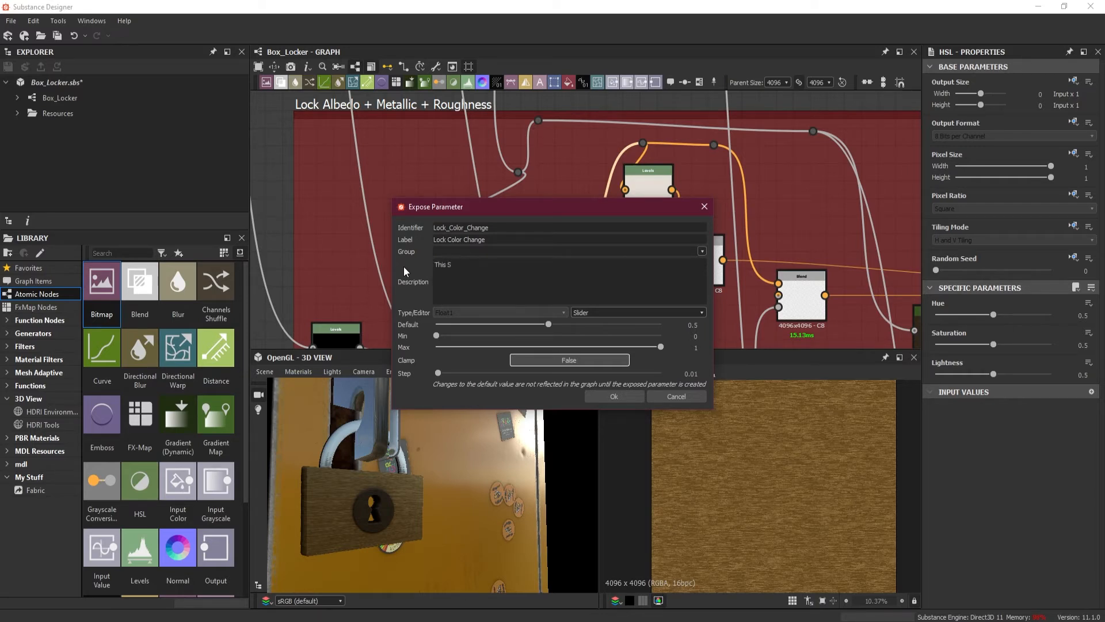
text(lider will)
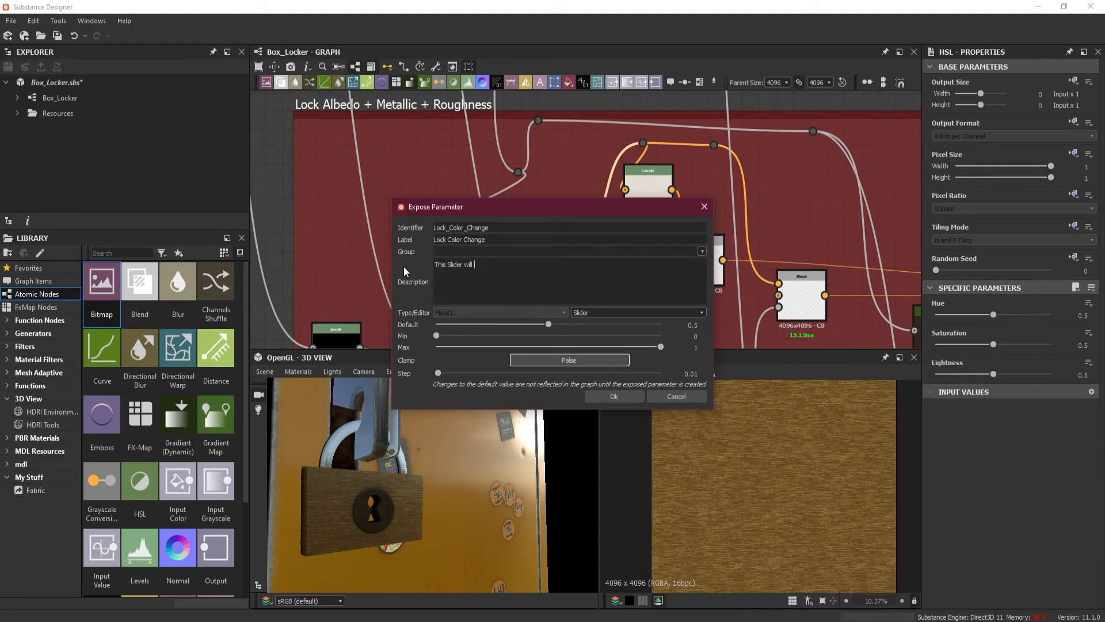
key(Backspace)
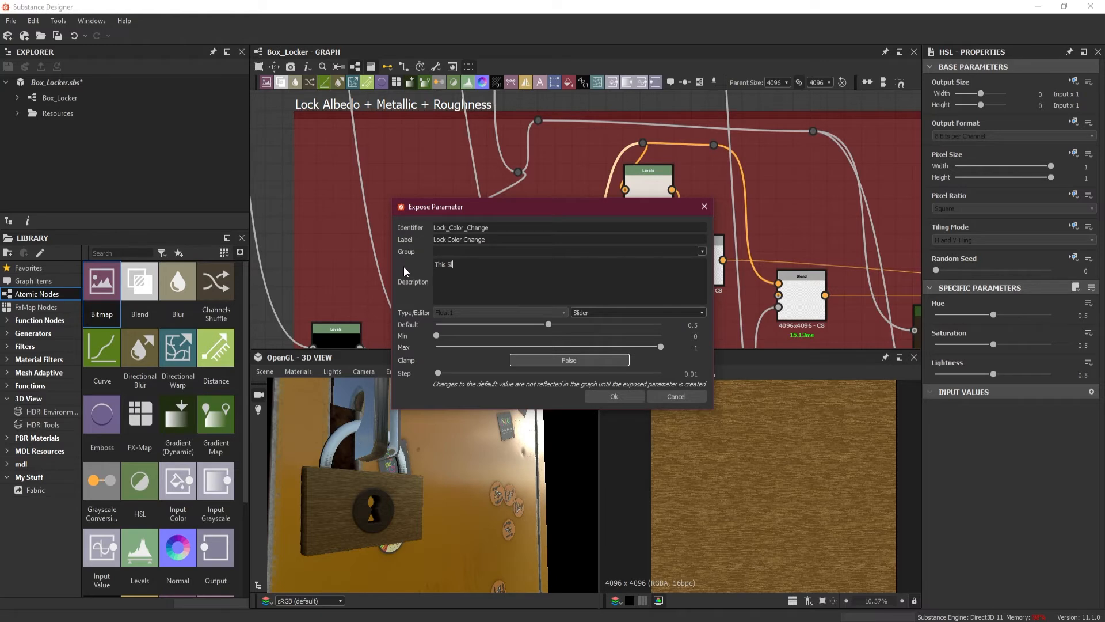
text(<)
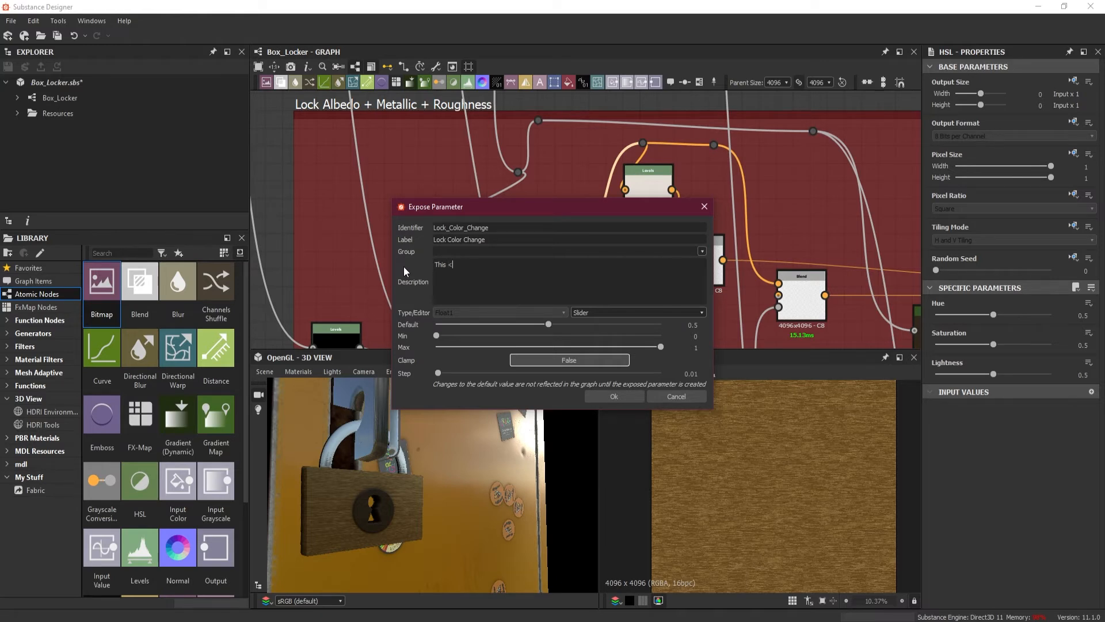
text(b>Lock Color Change</b)
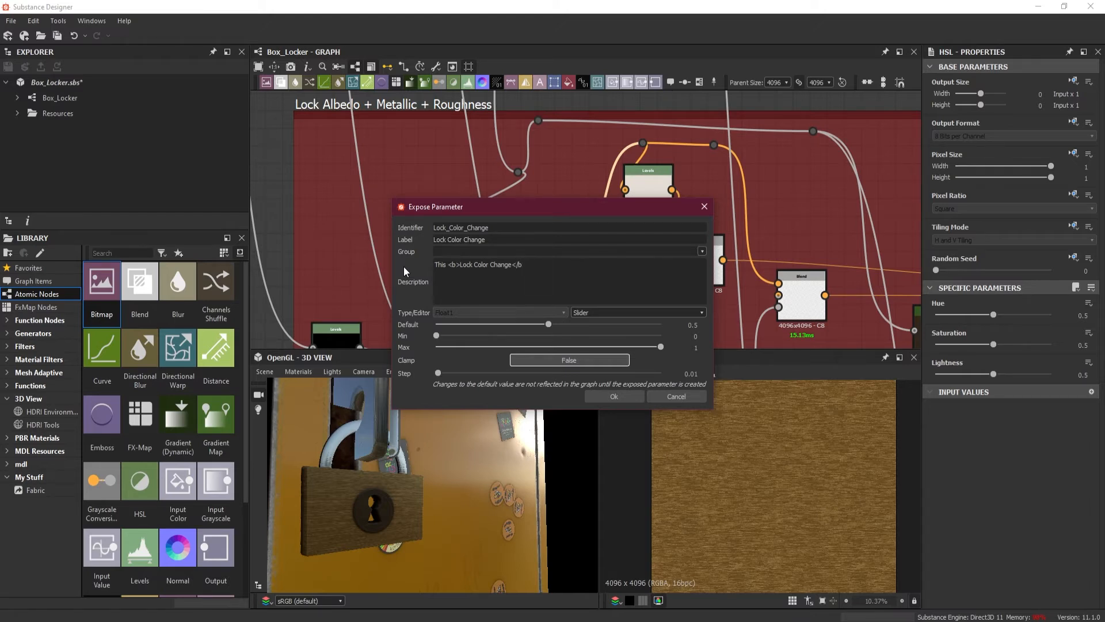
text(wiol allow you t)
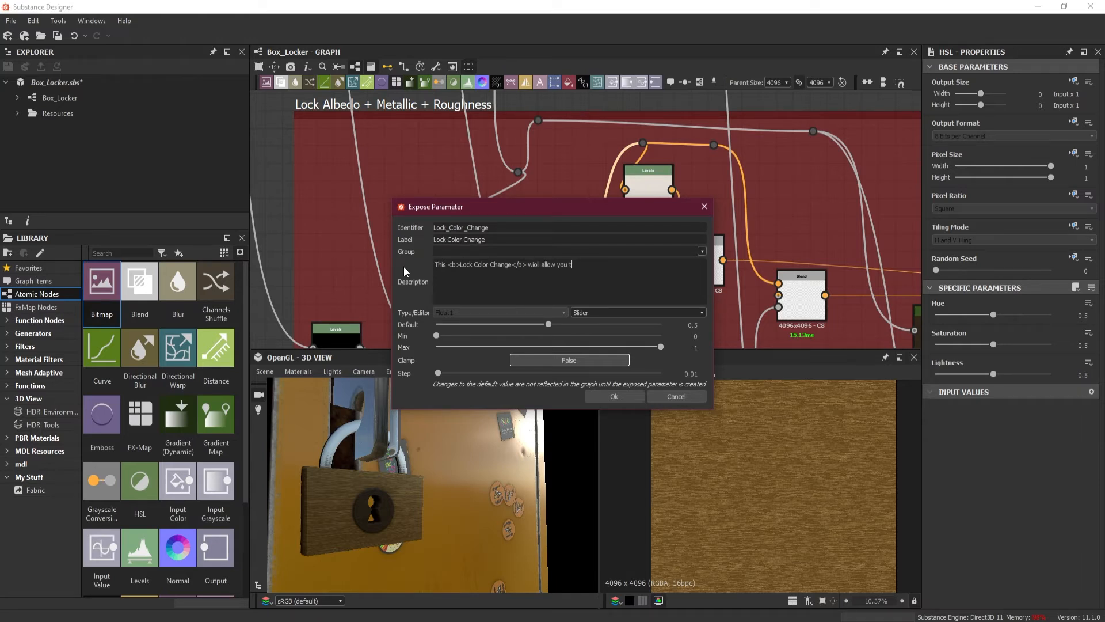
text(o change the)
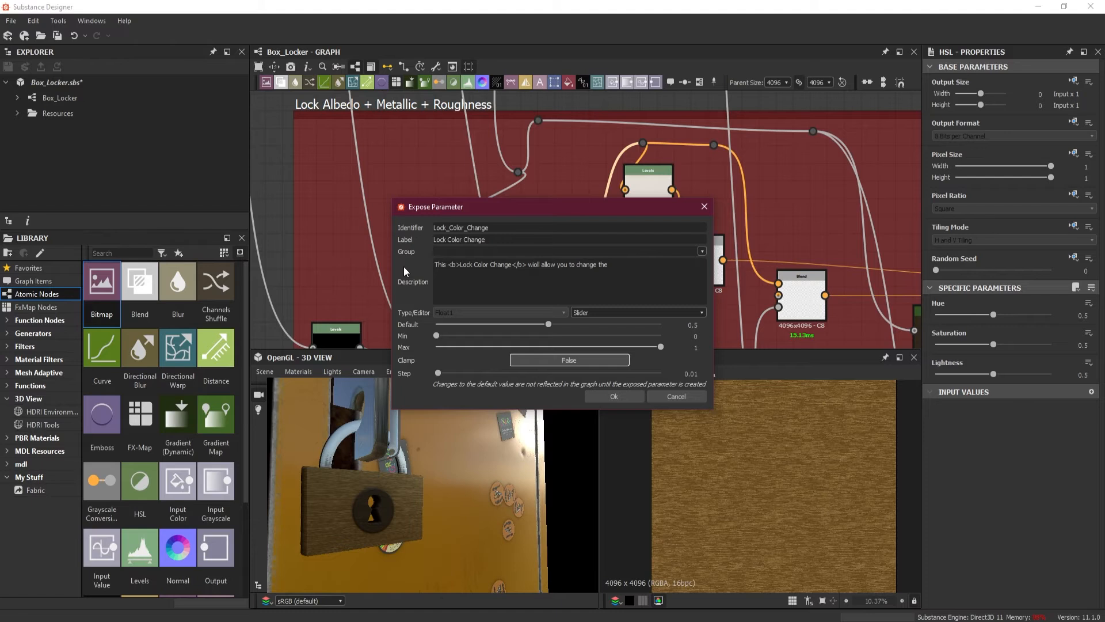
text(color of the lock)
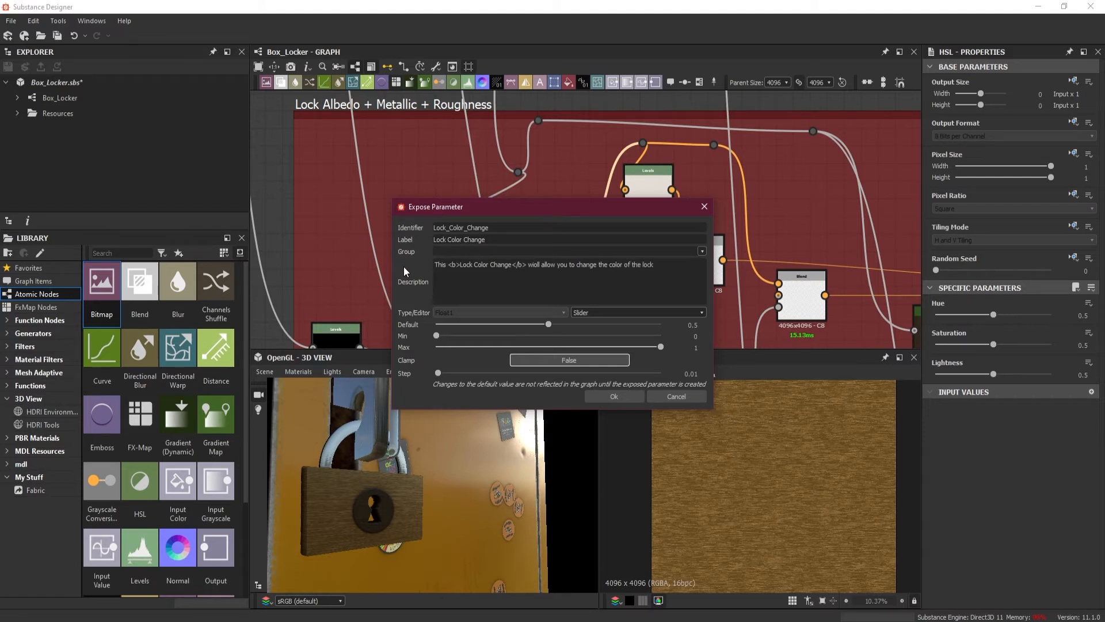
Step: Put the Lock Color Change parameter in the Color group and confirm the exposure
click(569, 281)
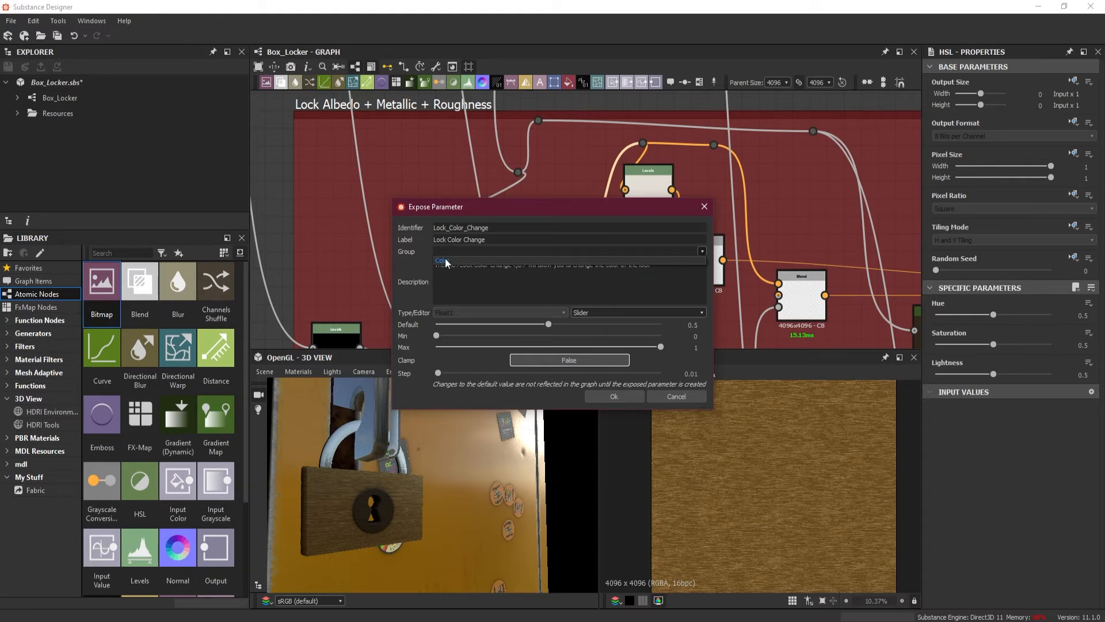
text(Color)
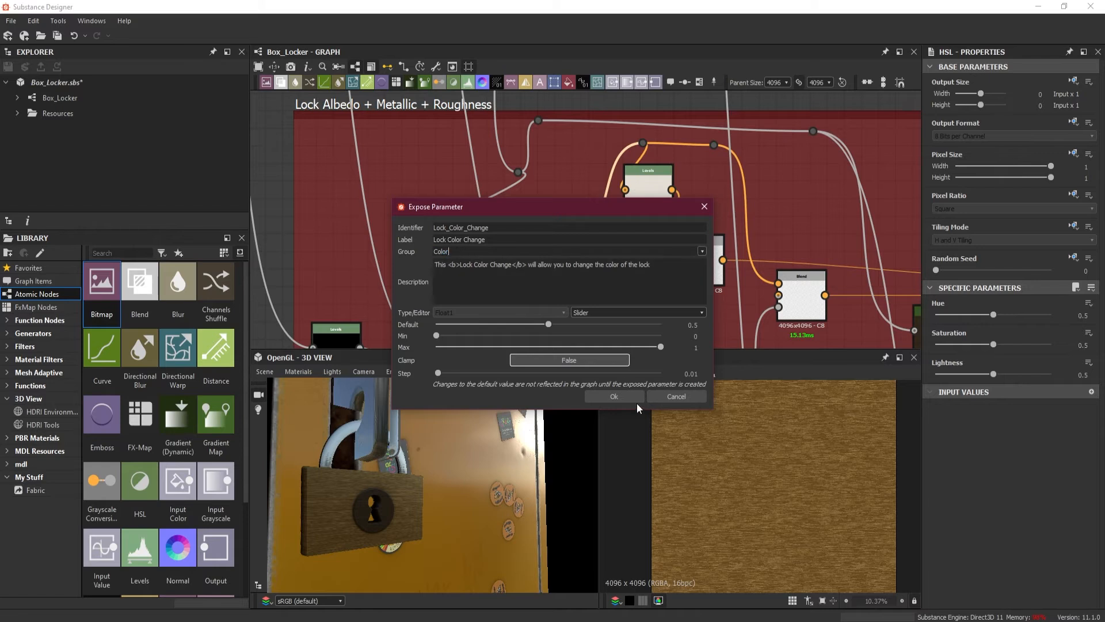
click(613, 396)
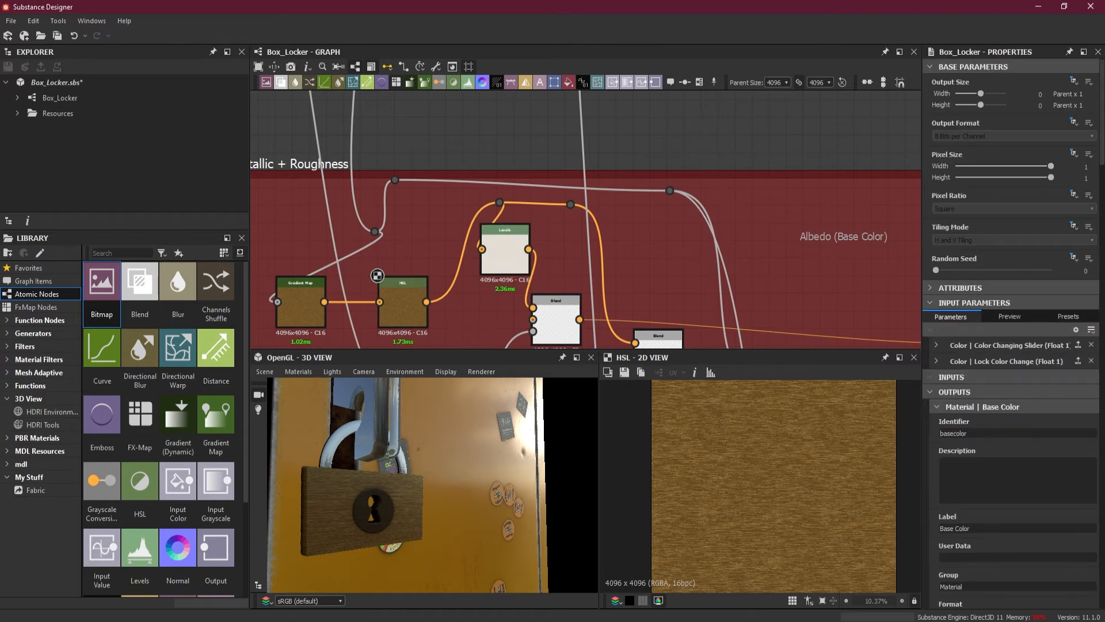
Step: Rename the Color Changing Slider input to Locker Color Change, identifier Locker_Color_Change
click(1008, 315)
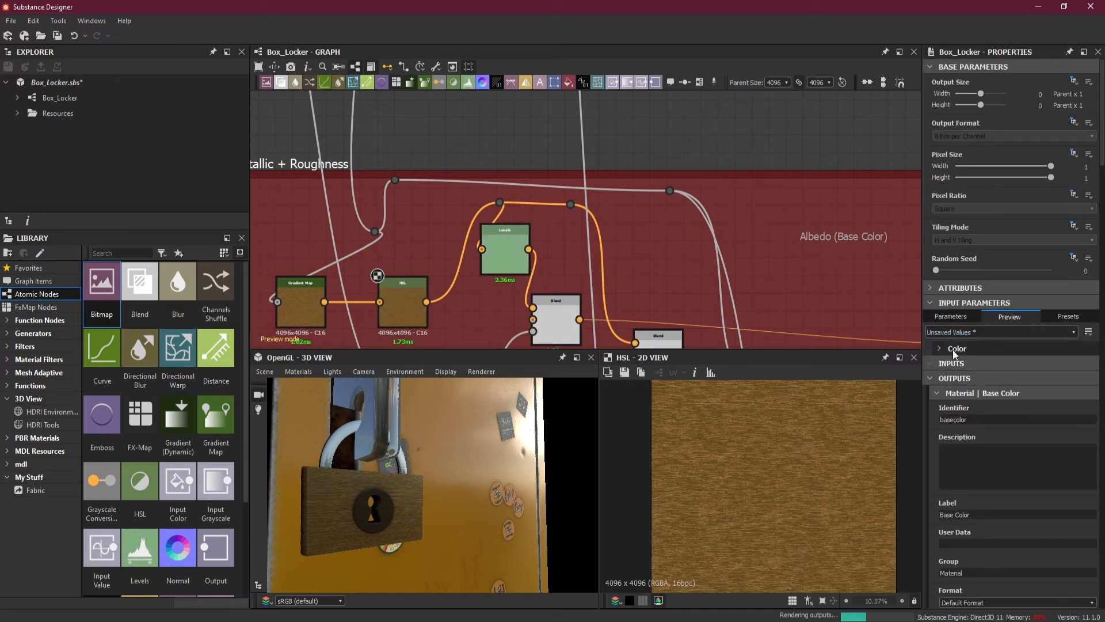
click(939, 347)
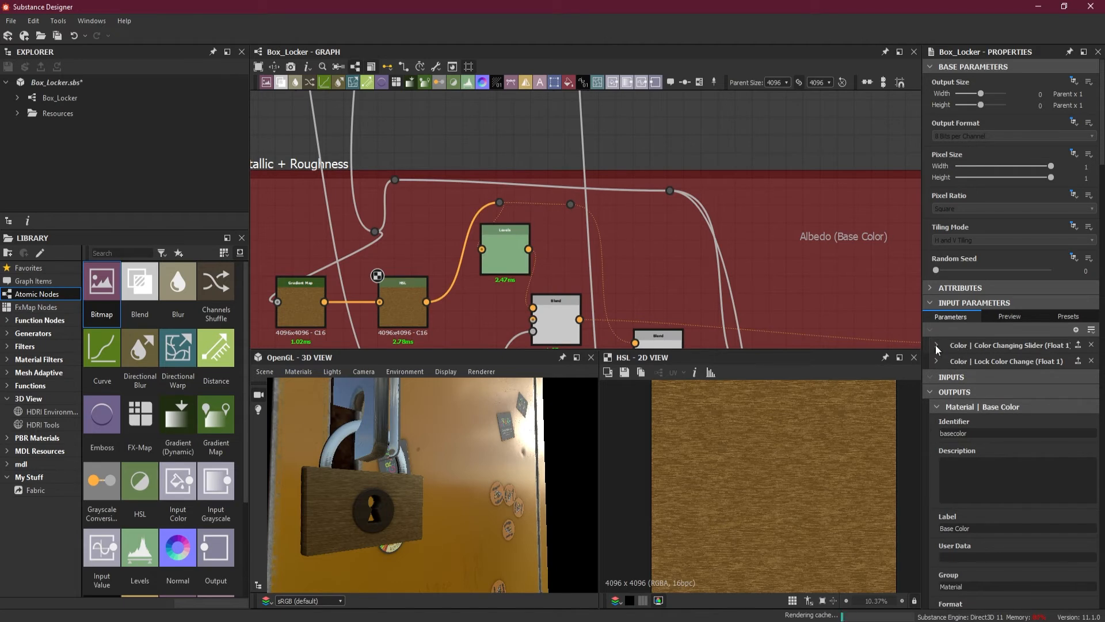
click(937, 345)
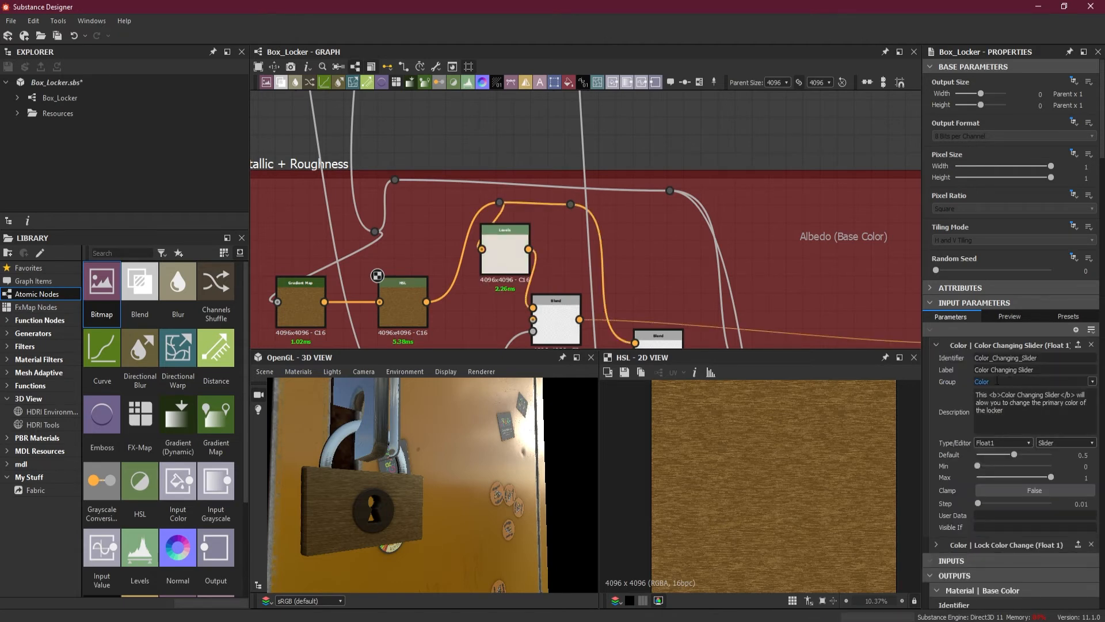
double_click(982, 370)
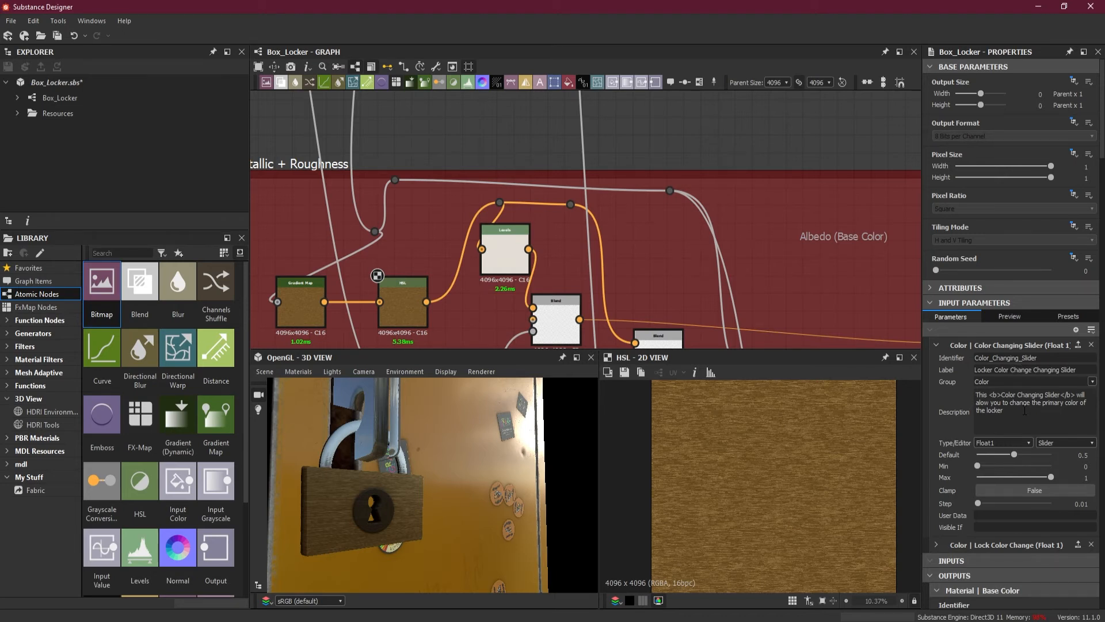
double_click(1050, 370)
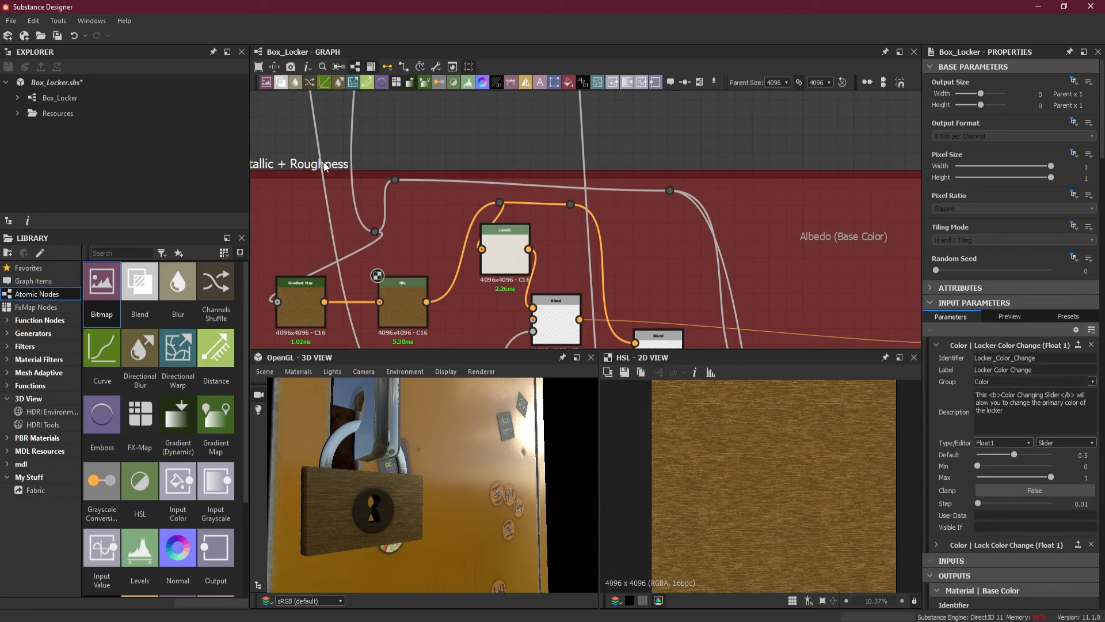
click(1008, 317)
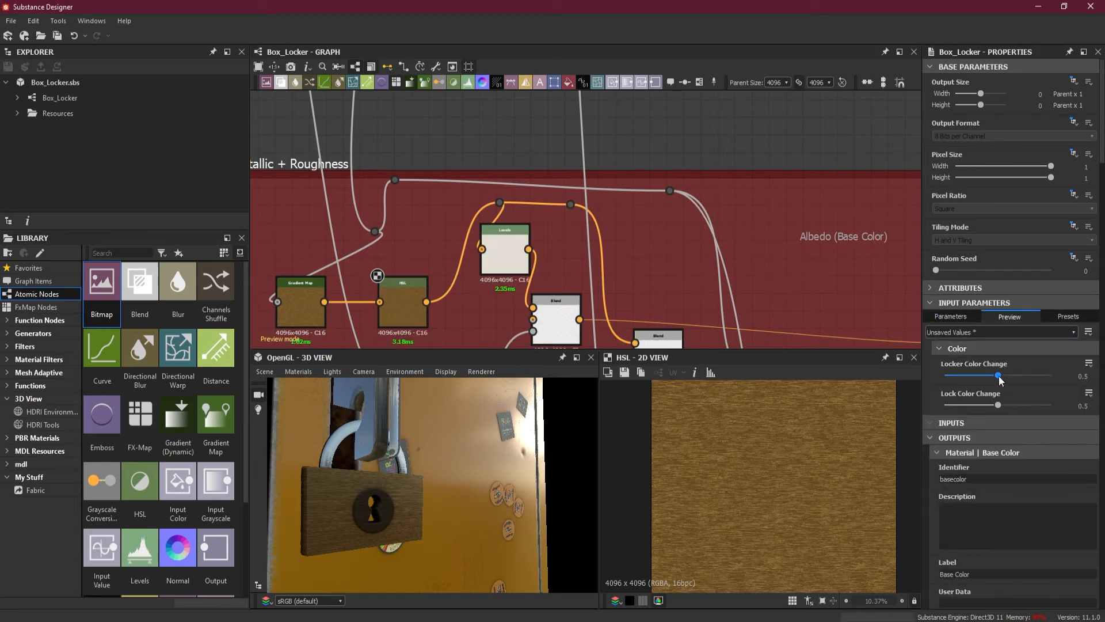
Step: Raise Locker Color Change to about 0.78 to turn the locker blue, then try the Lock Color Change slider
drag(1000, 375, 1026, 375)
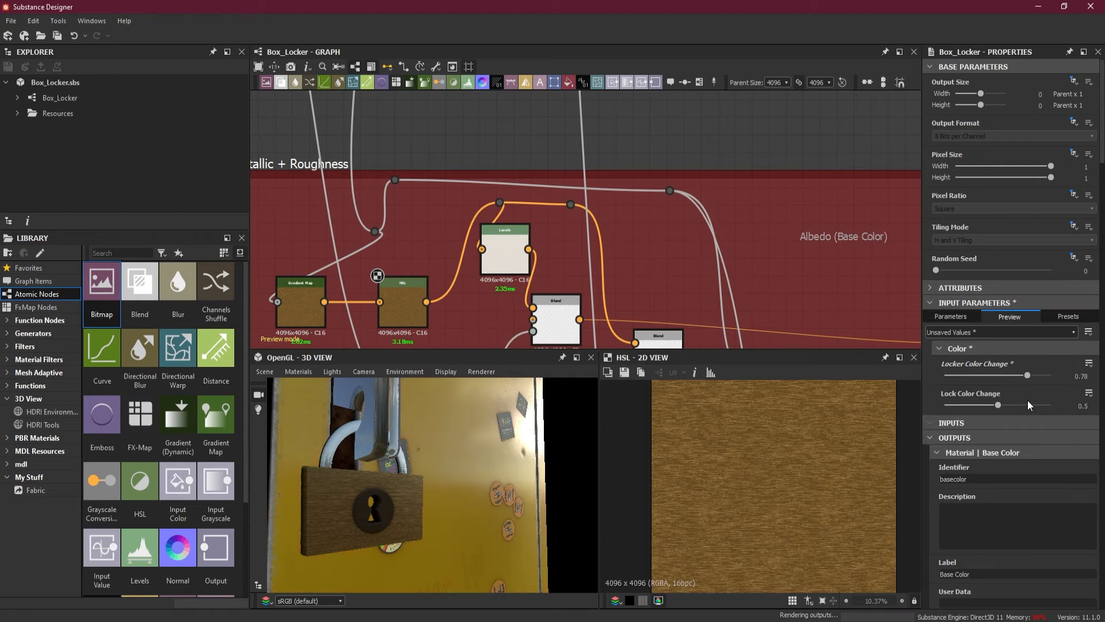
drag(1046, 404, 999, 407)
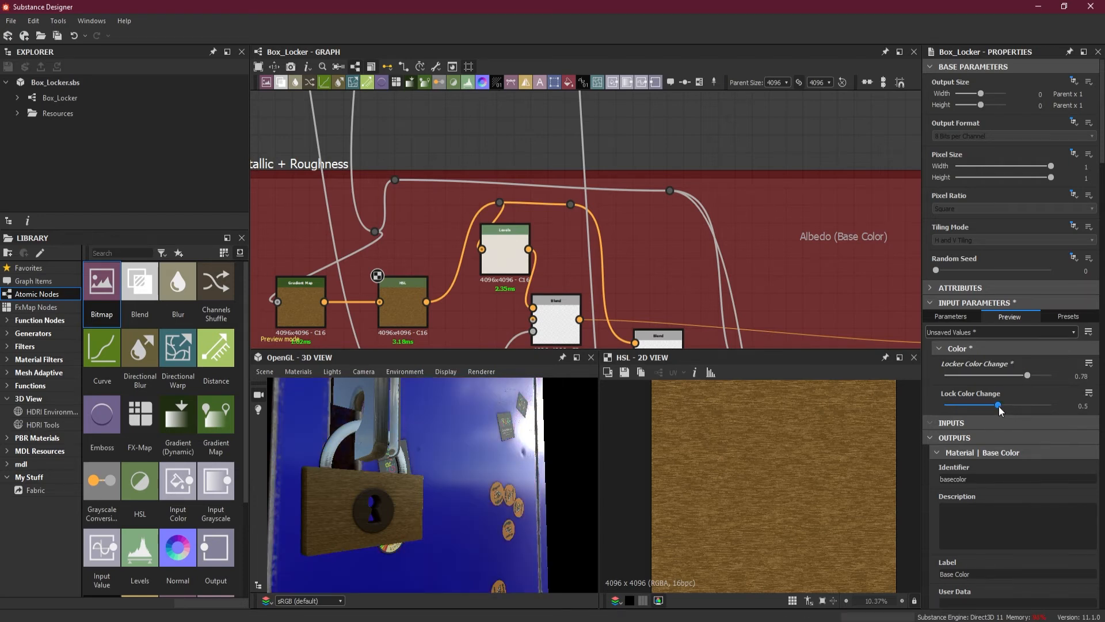
drag(998, 404, 960, 404)
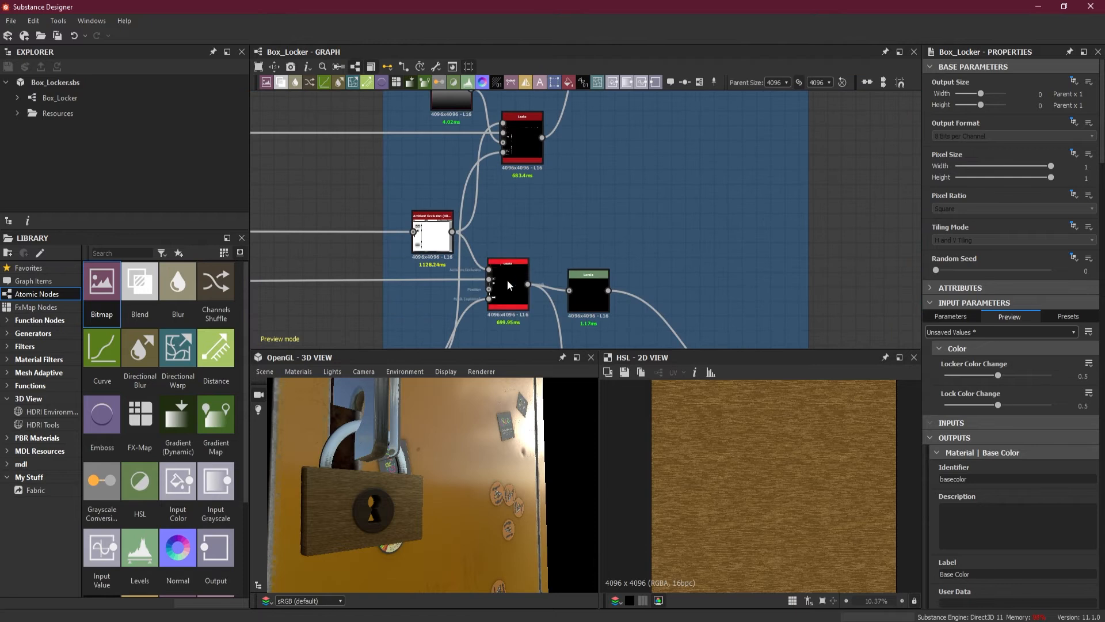
Step: Select the Leaks node and start exposing its Level value as a new graph input
click(507, 286)
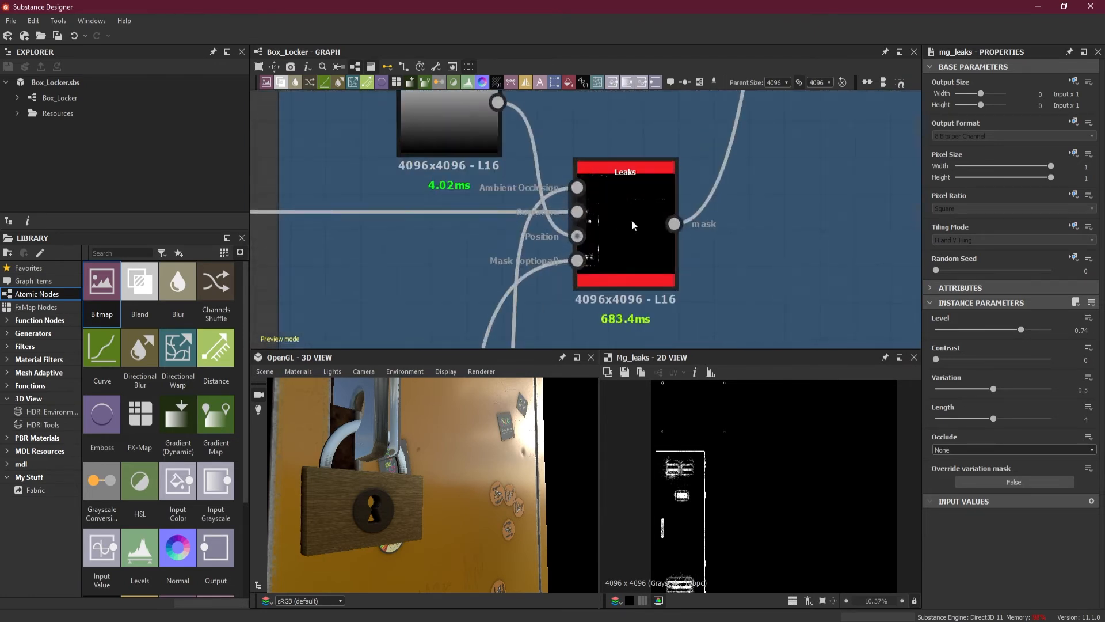
mouse_move(577, 212)
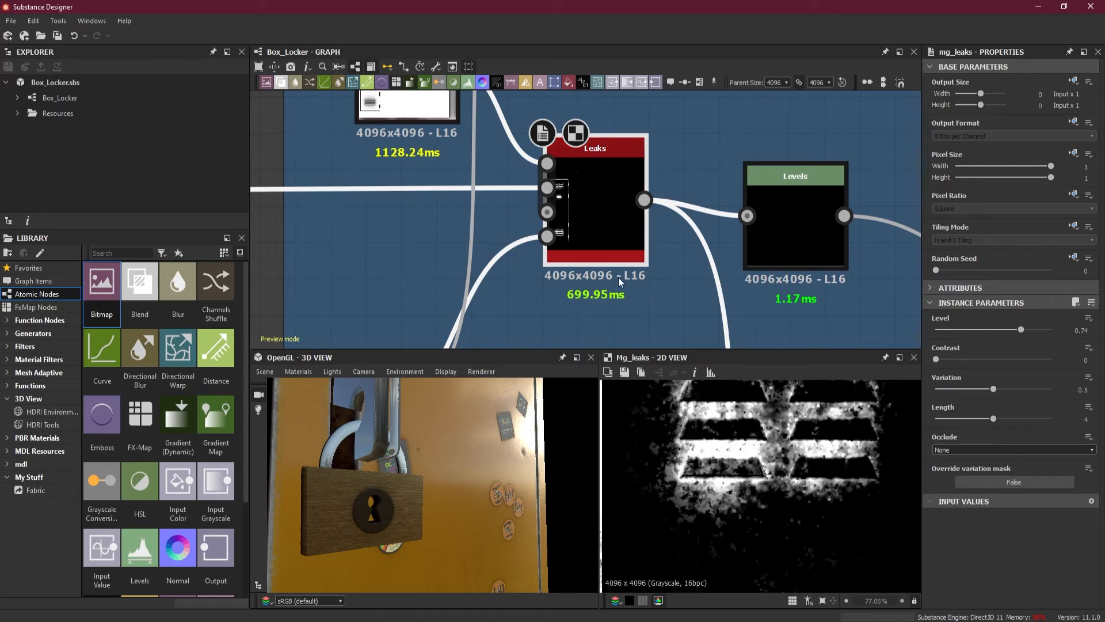
mouse_move(976, 326)
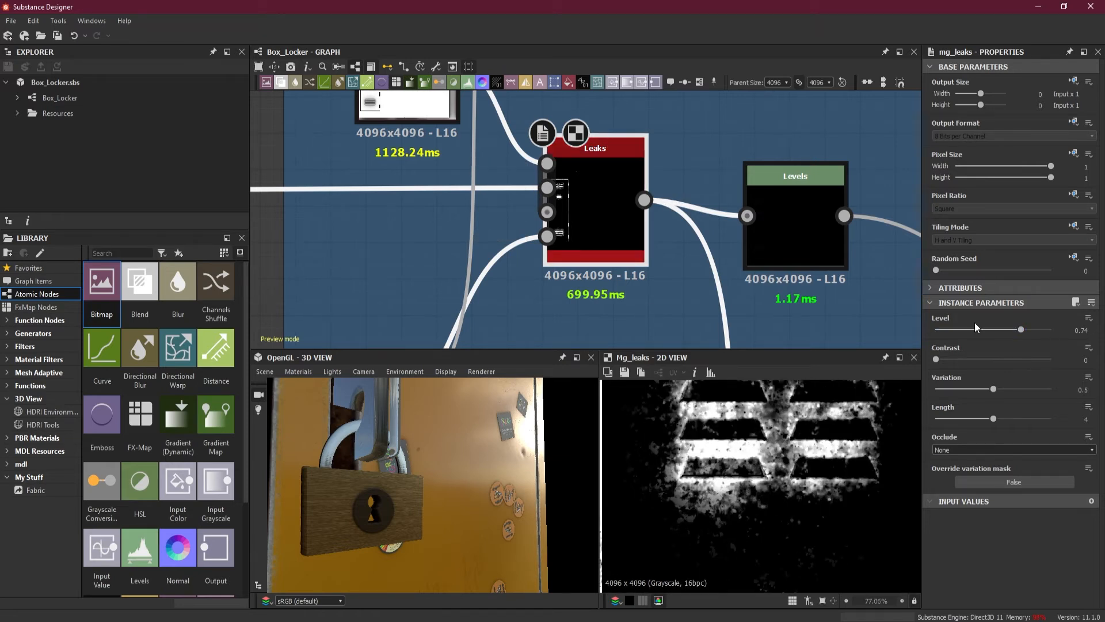
click(1088, 318)
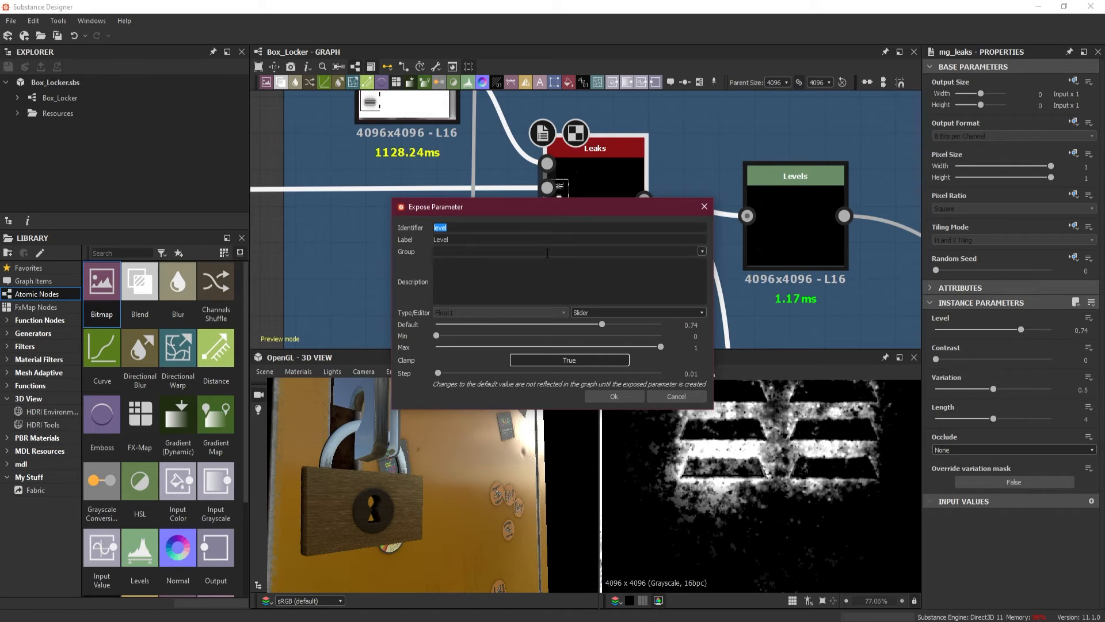
Step: Name the parameter Rust_Amount / Rust Amount and place it in a Rust group
text(Rust)
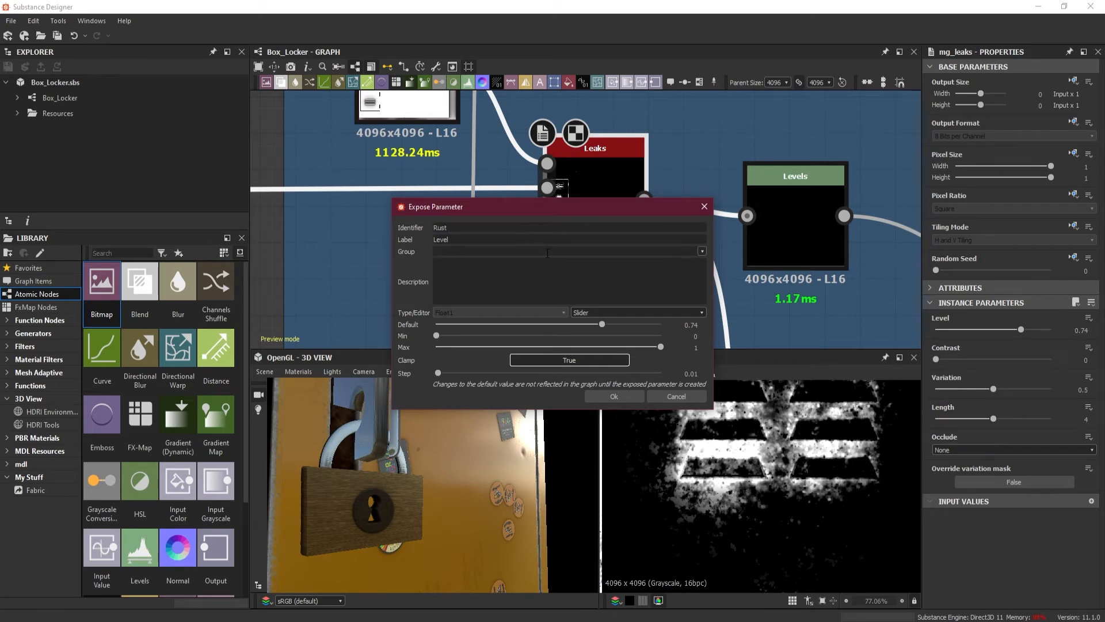
text(Amount)
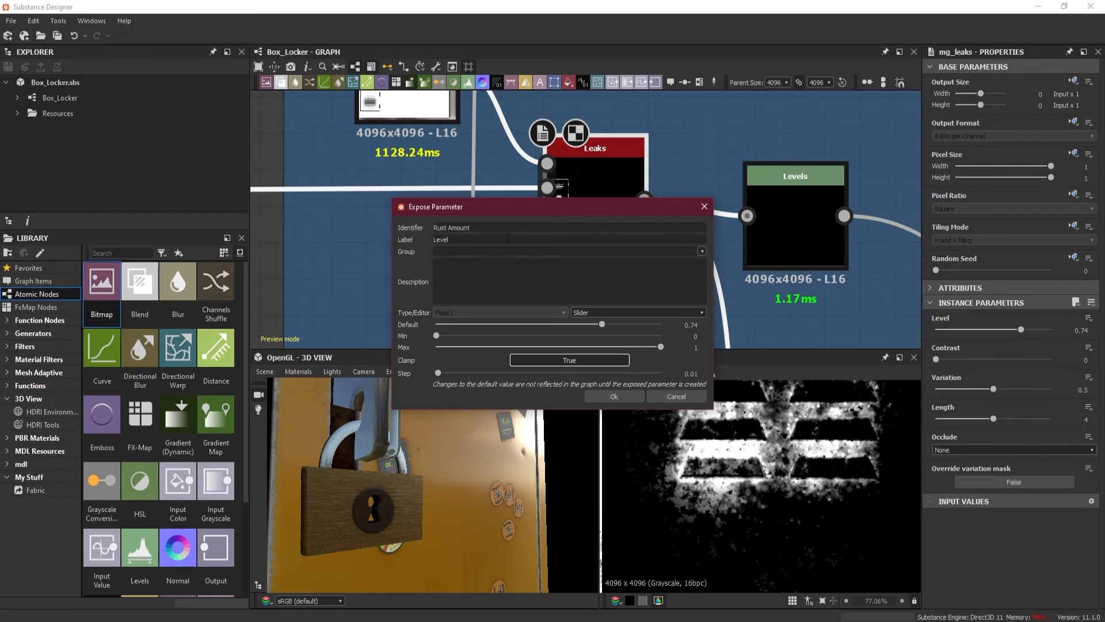
text(Rust Amount)
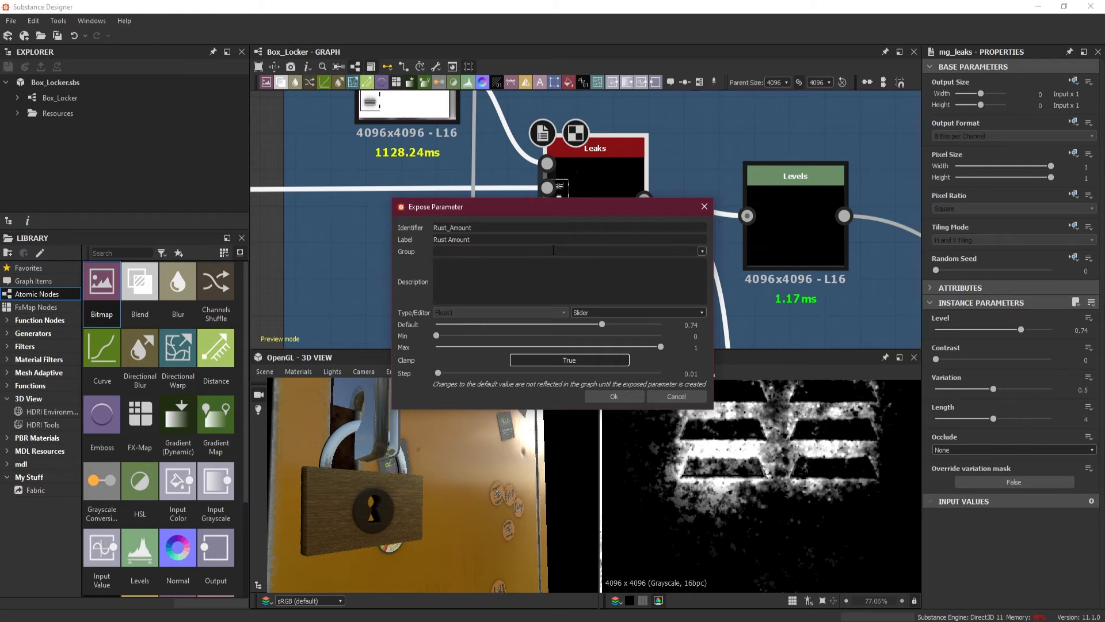
text(R)
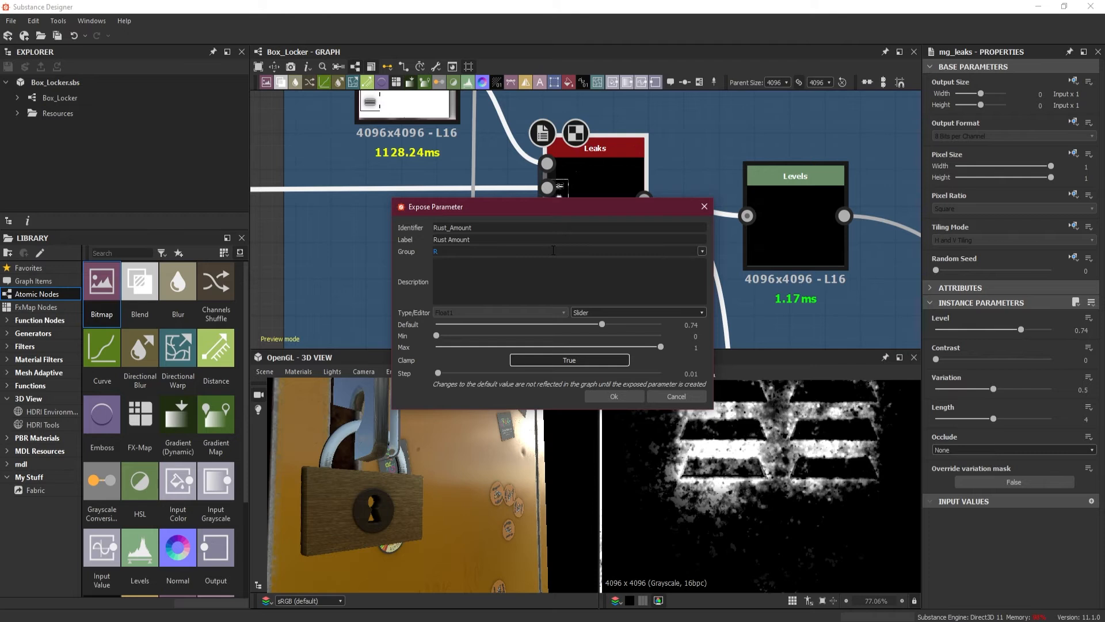
text(ust)
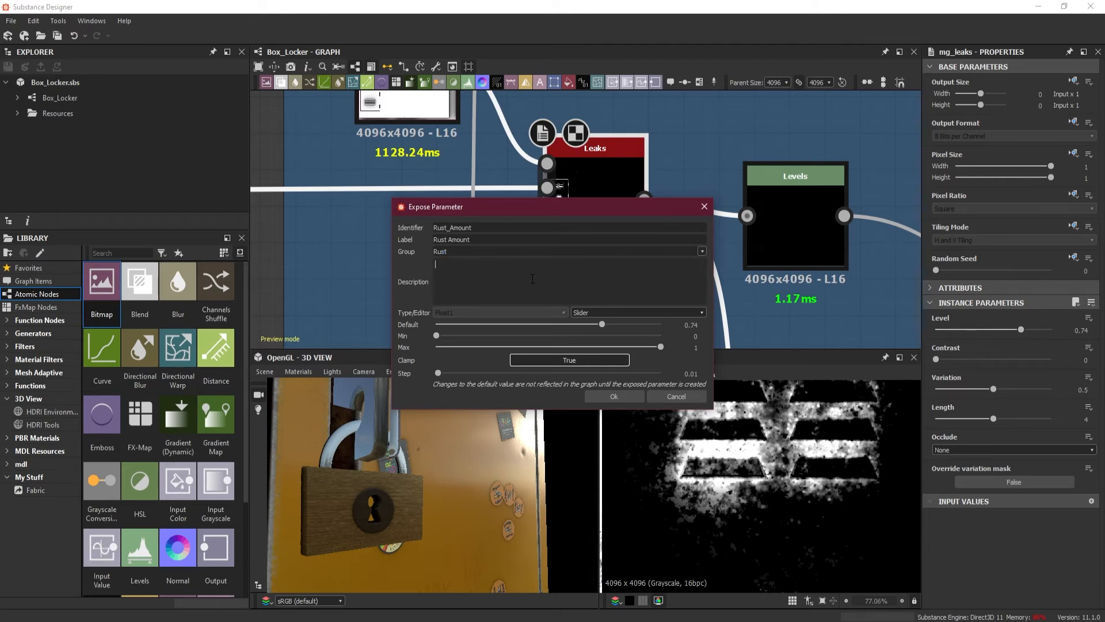
Step: Describe Rust Amount as increasing the level of rust and confirm the exposure
text(This)
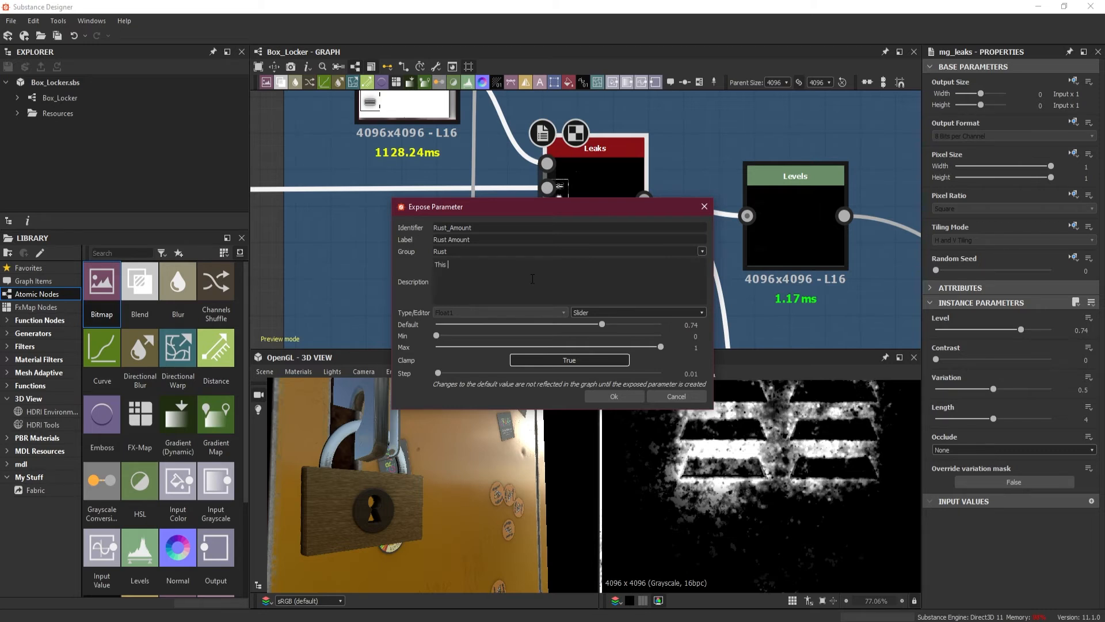
text(o)
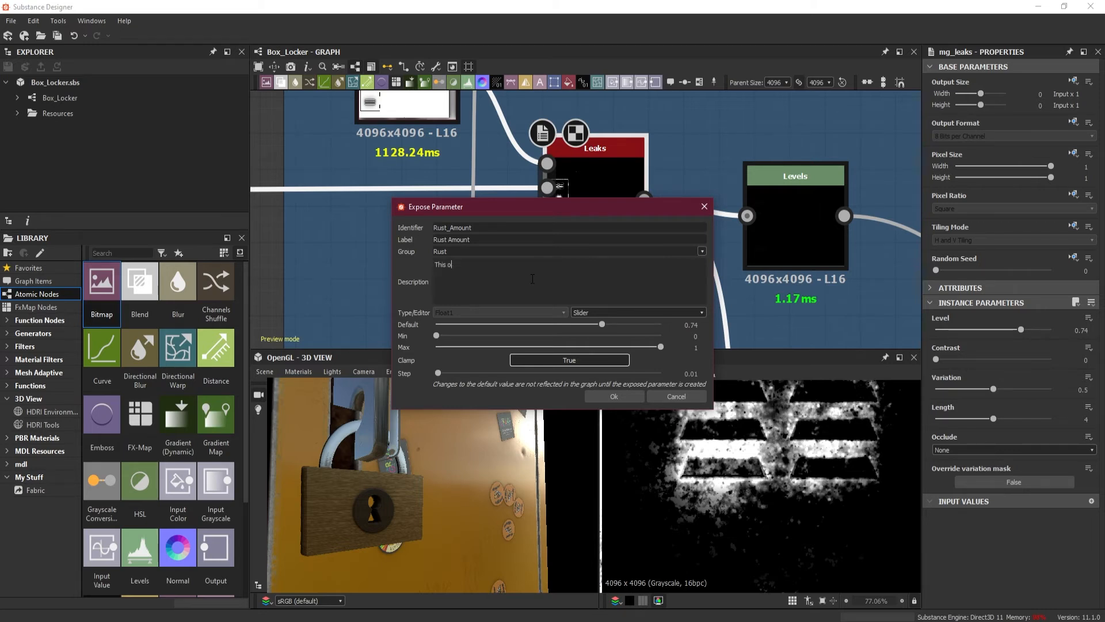
key(Backspace)
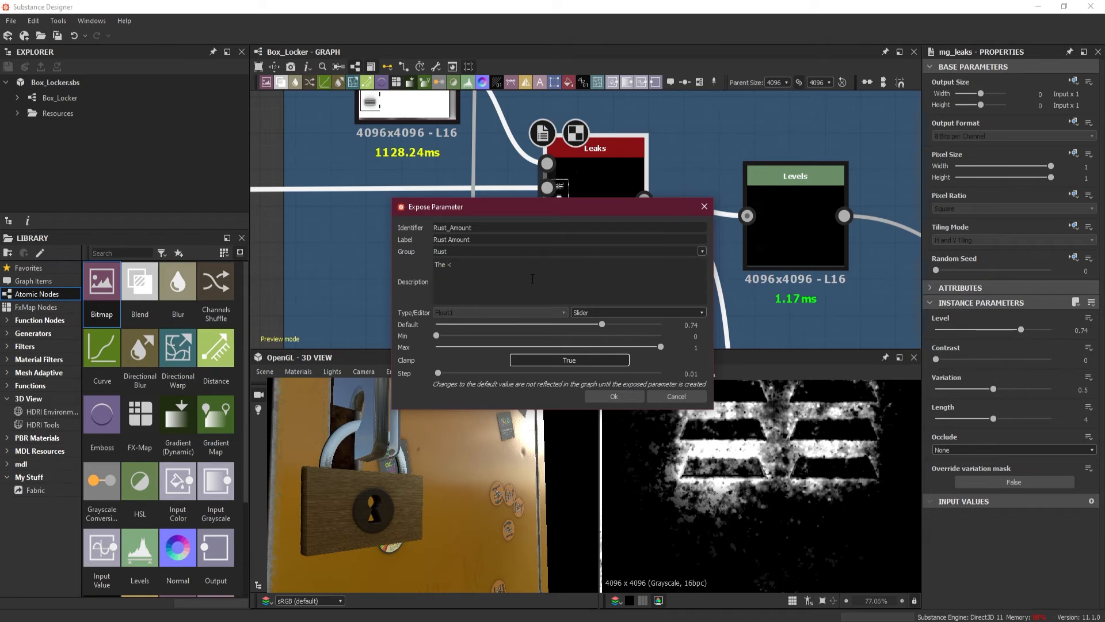
text(b>)
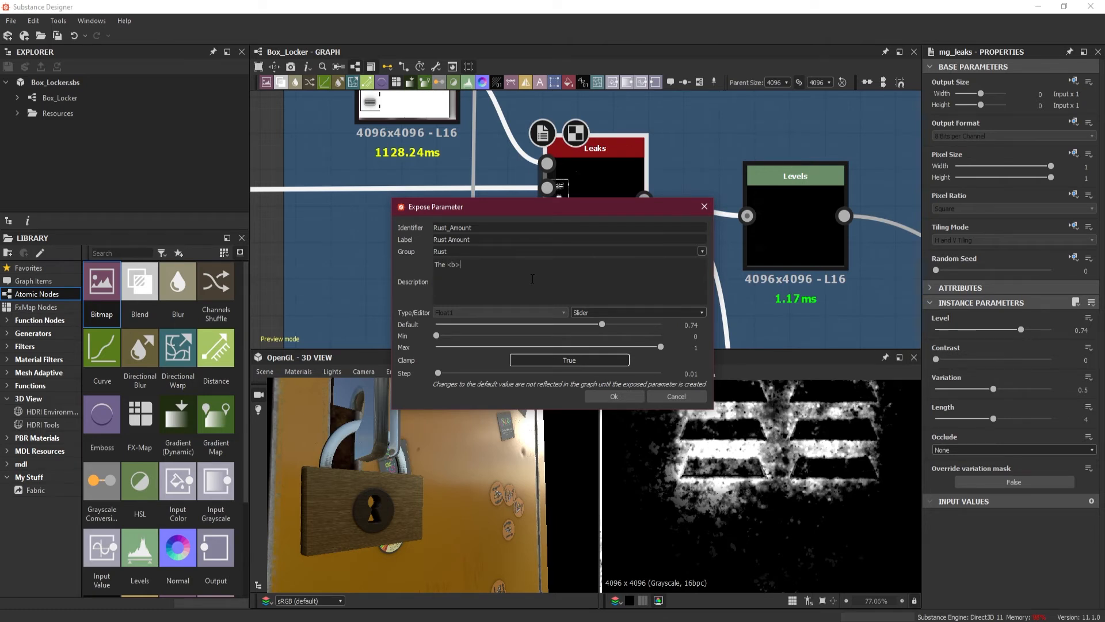
text(Rust)
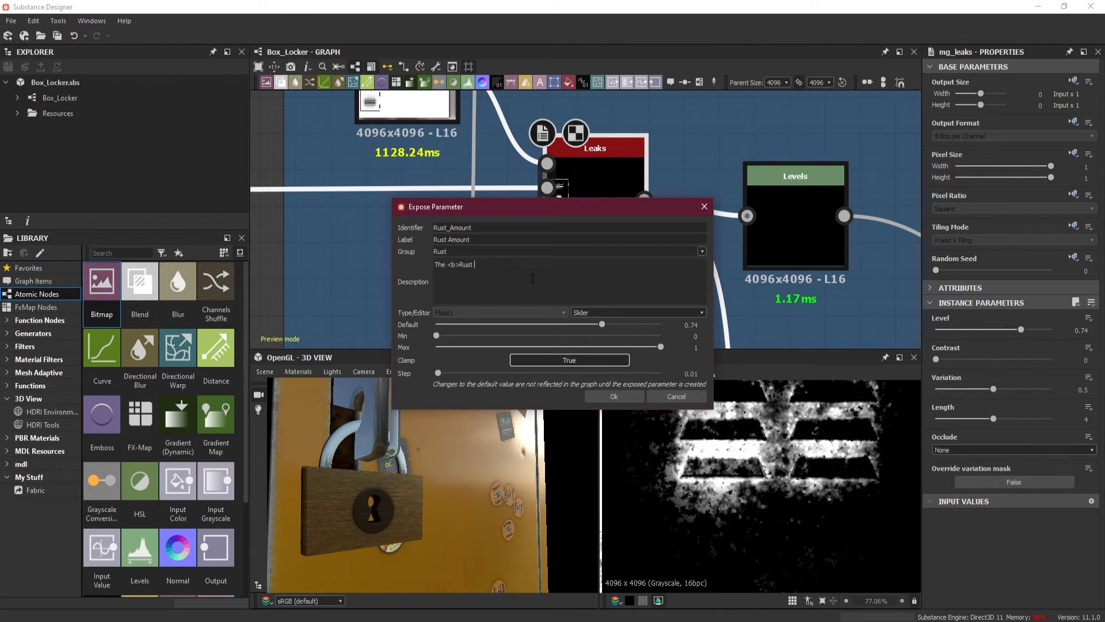
text(Amount)
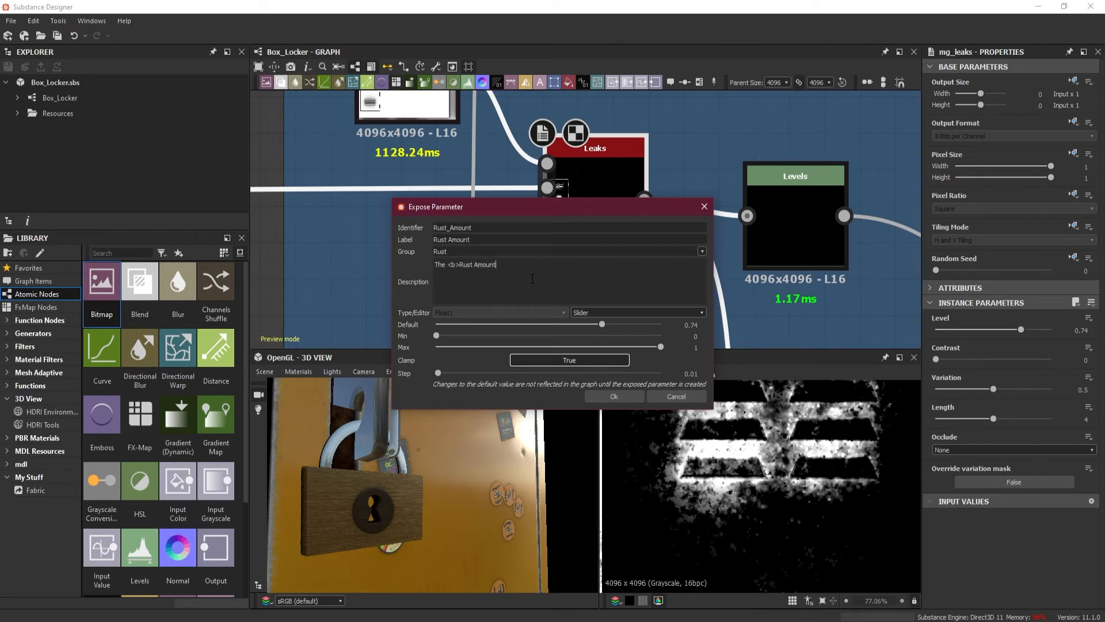
text(</b>)
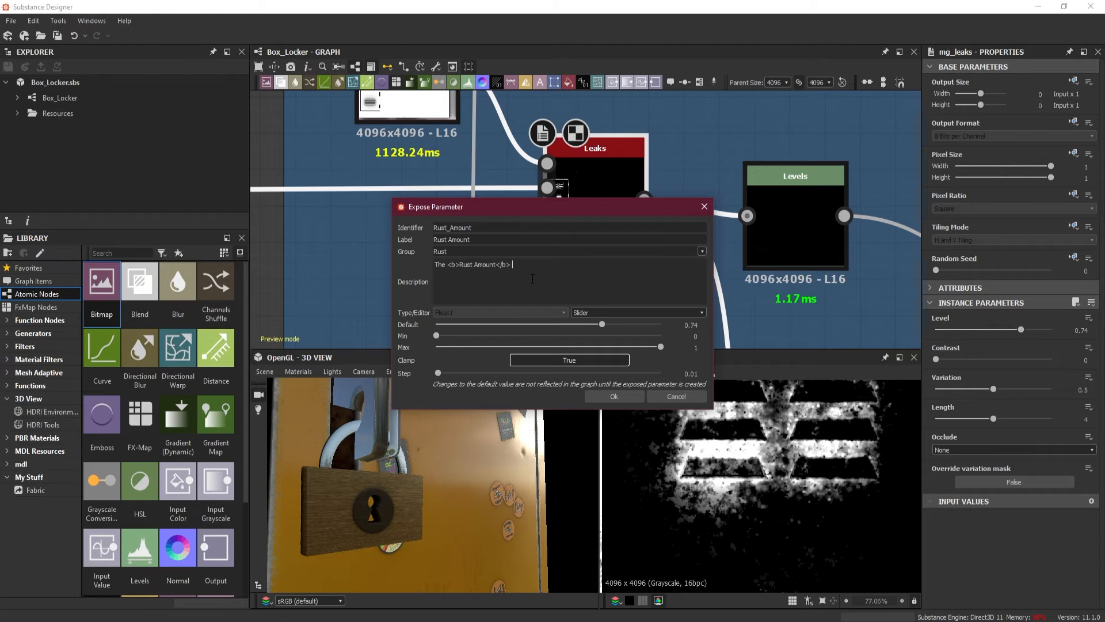
text(option will)
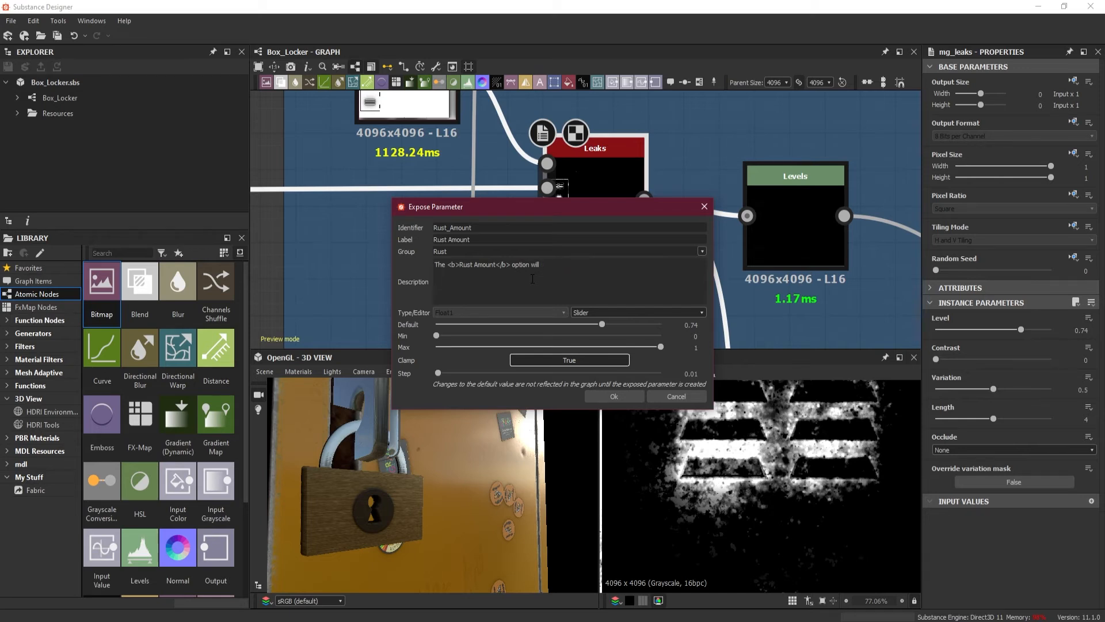
text(allow to ins)
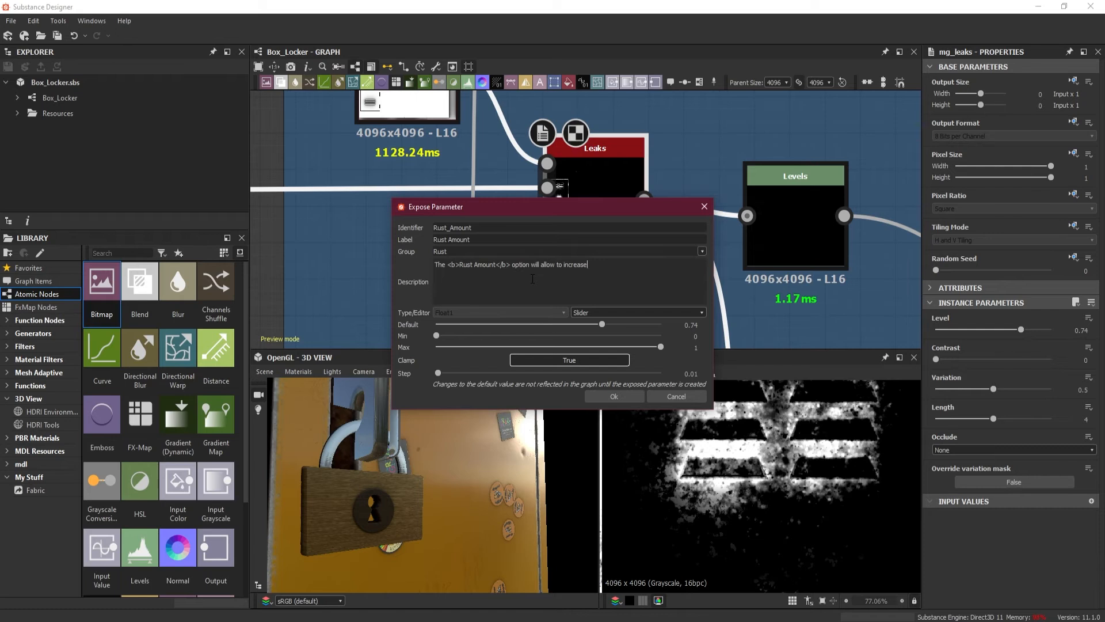
text(the level of)
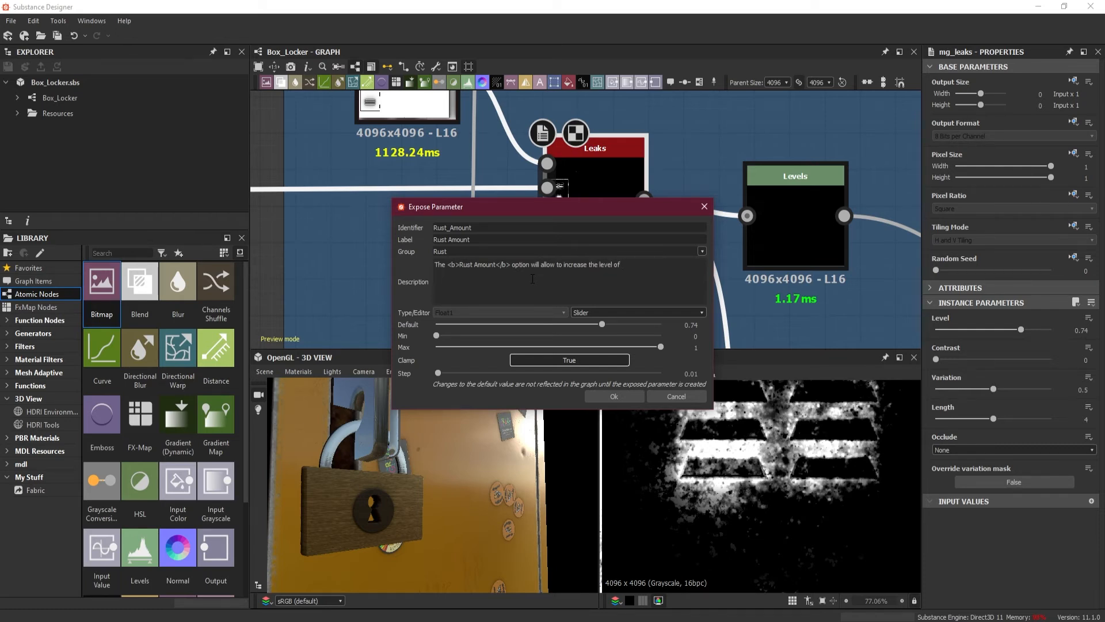
text(rust.)
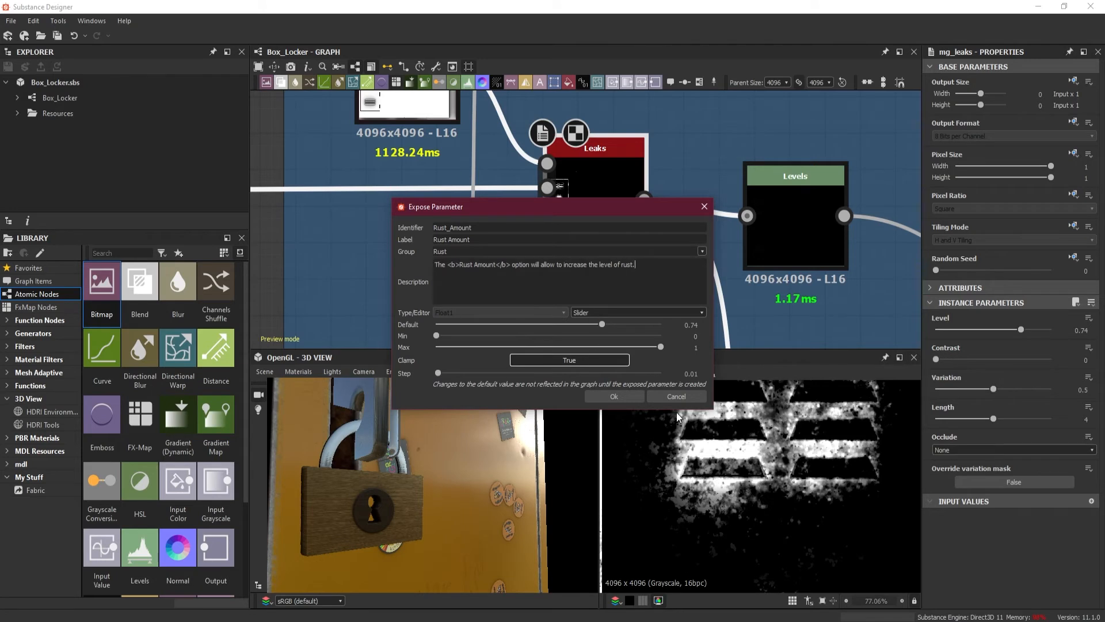
mouse_move(614, 396)
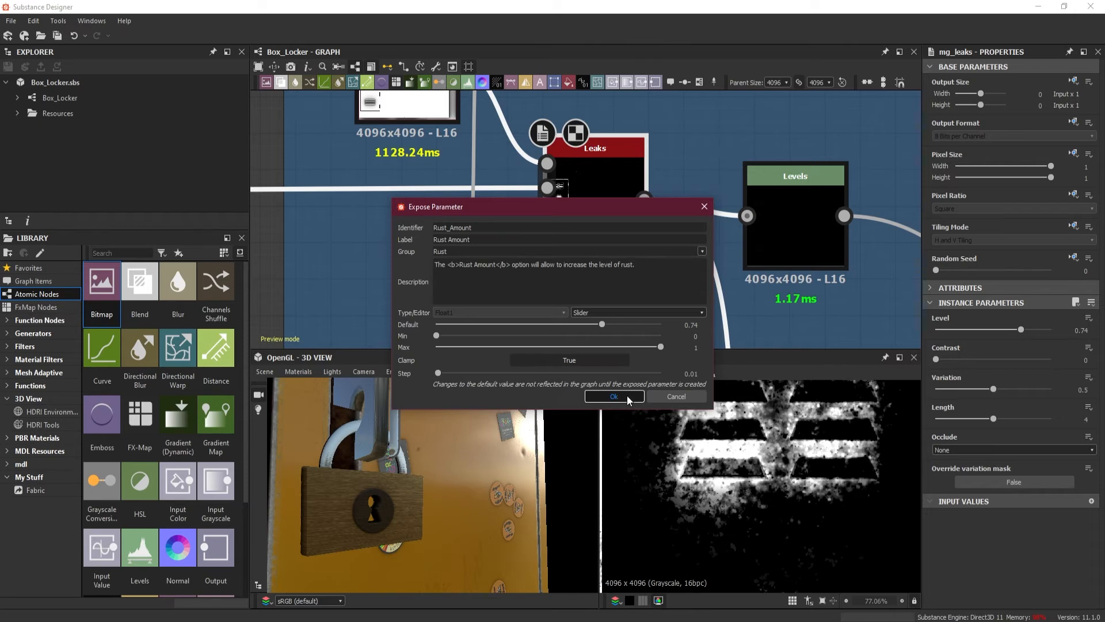
click(614, 396)
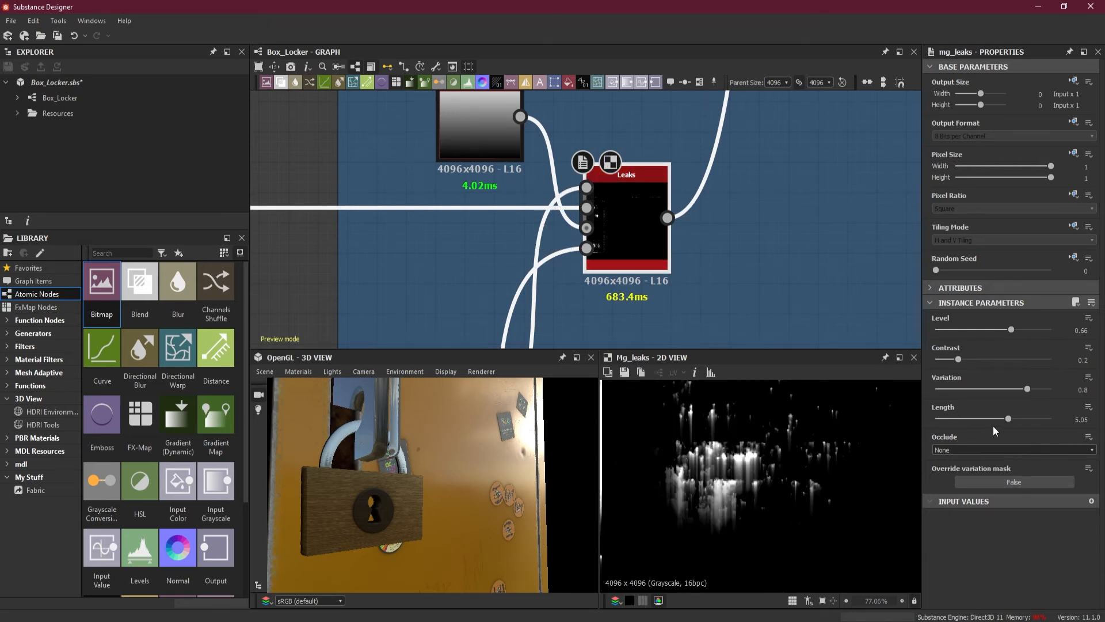
Step: Expose the Leaks Length value as a new graph input labelled Leak Amount
click(1090, 407)
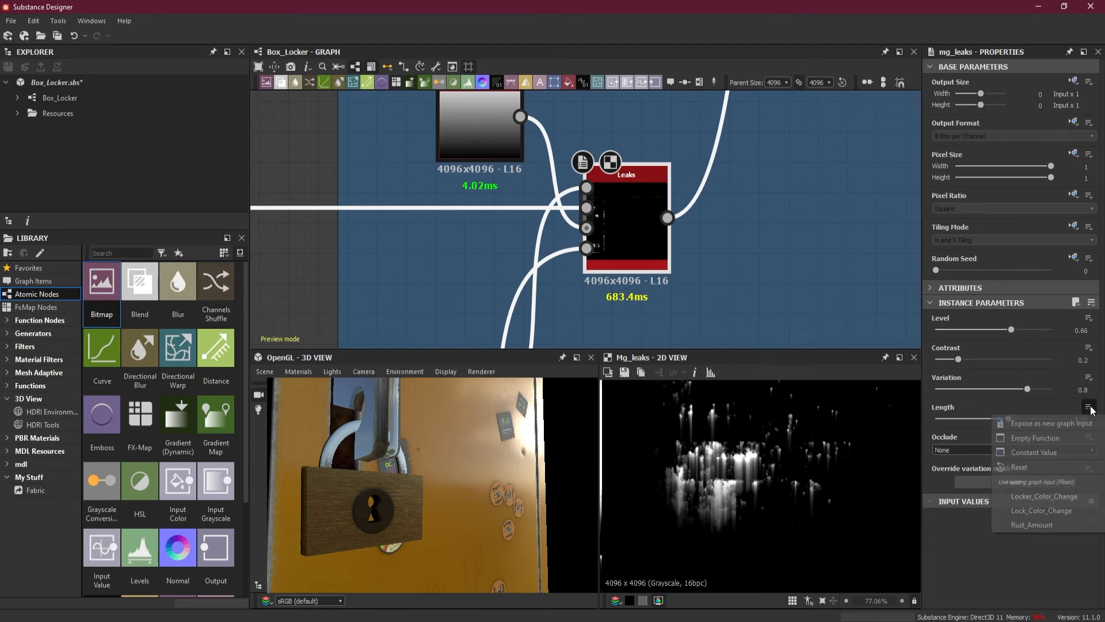
mouse_move(1034, 451)
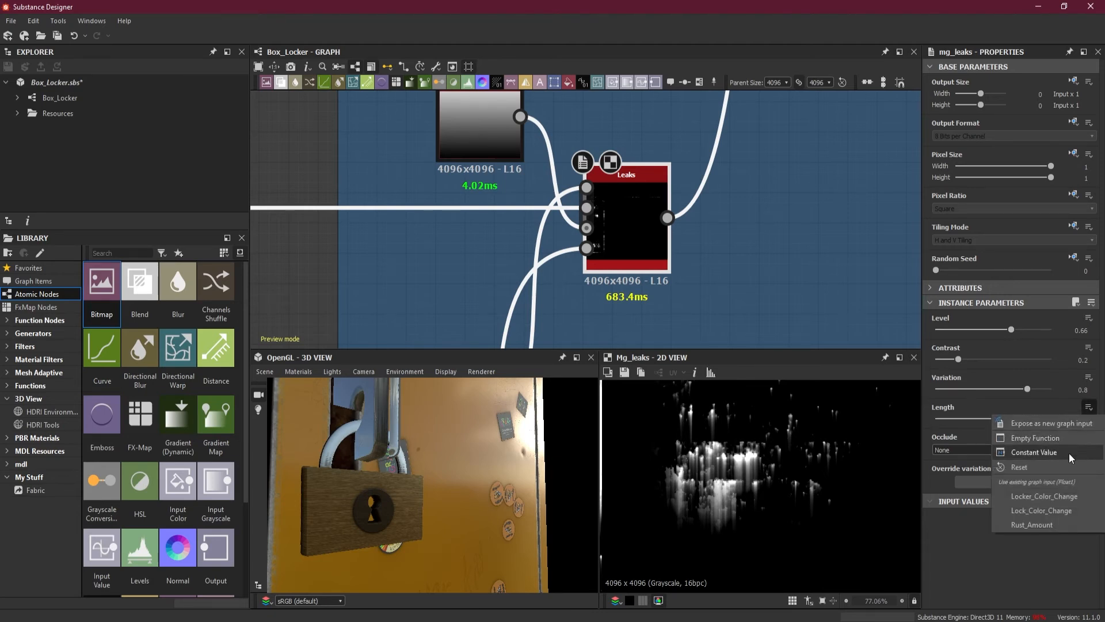
click(1049, 423)
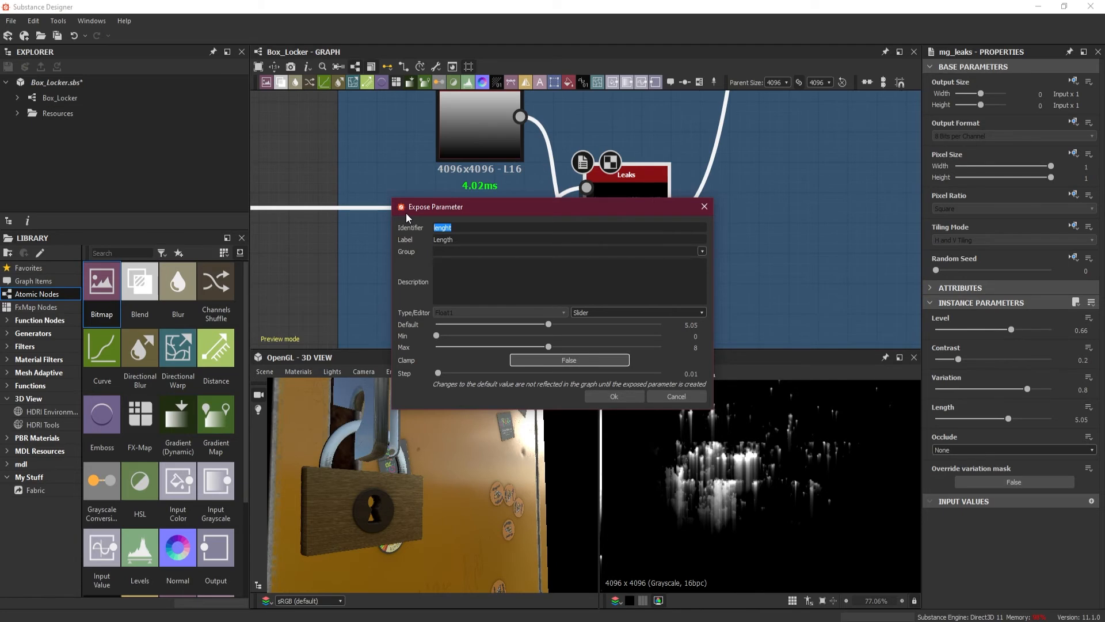
text(Leak Amou)
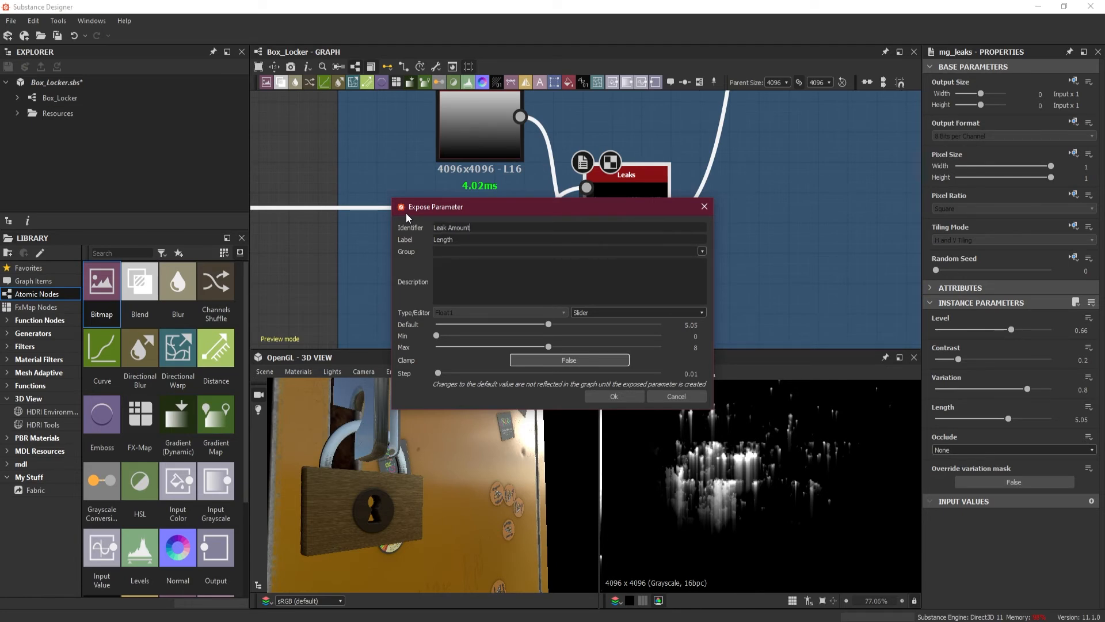
triple_click(451, 226)
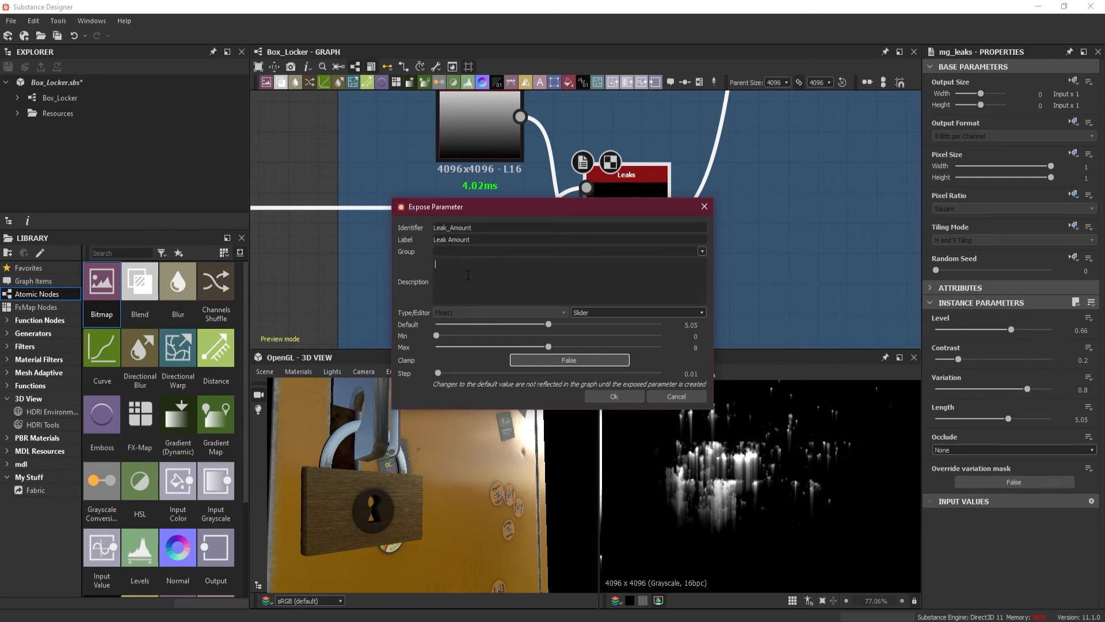
Step: Describe Leak Amount as allowing you to increase the length of the leaks
text(This <)
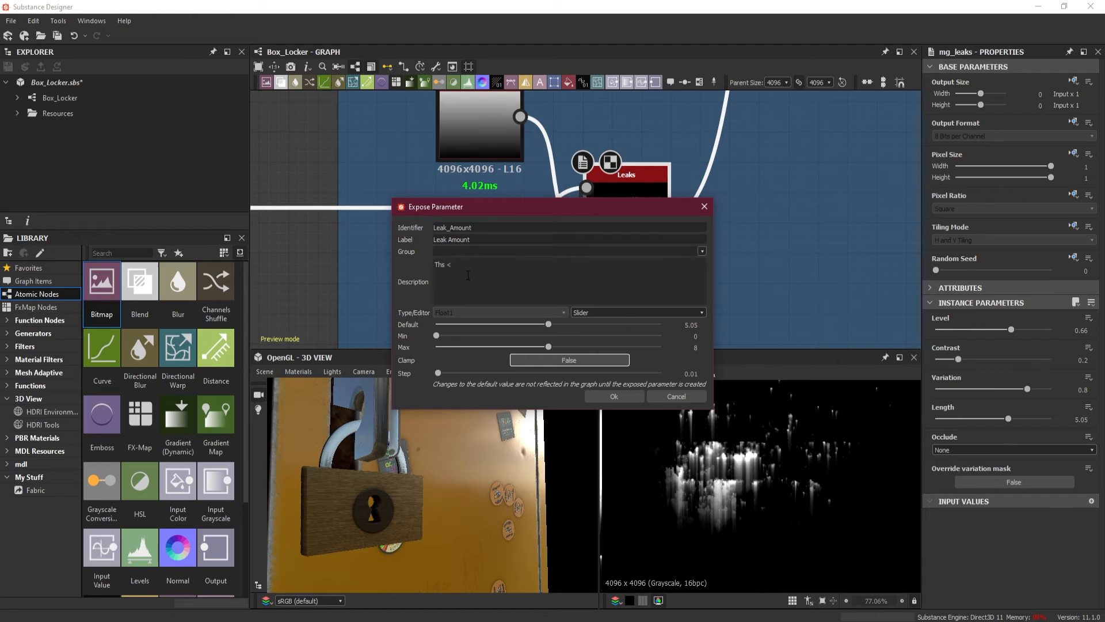
text(b>)
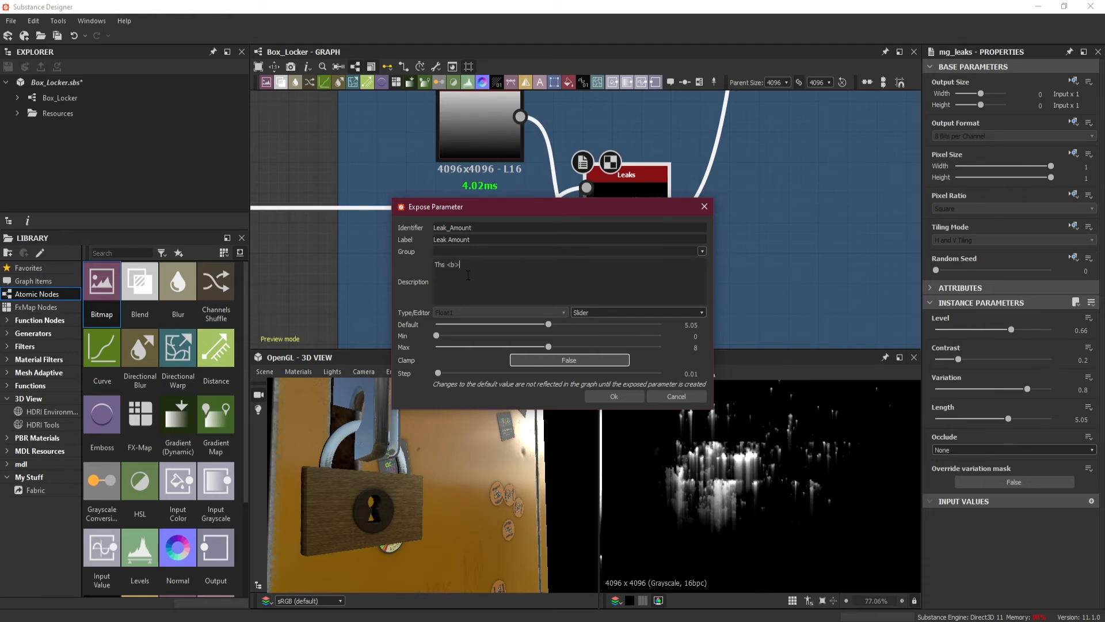
text(Leak)
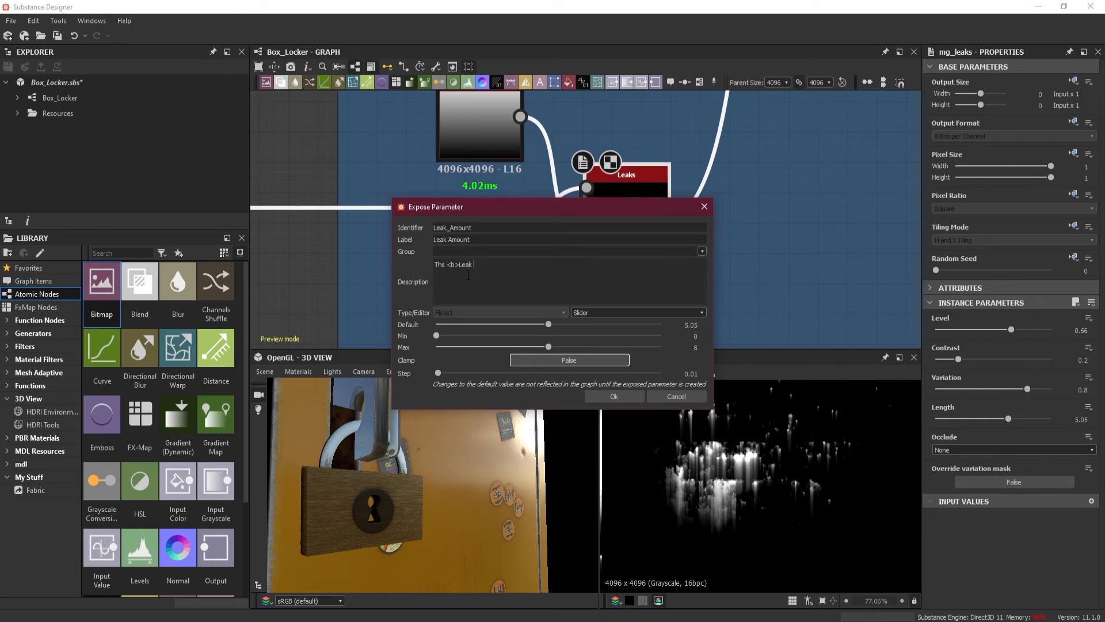
text(Amount<)
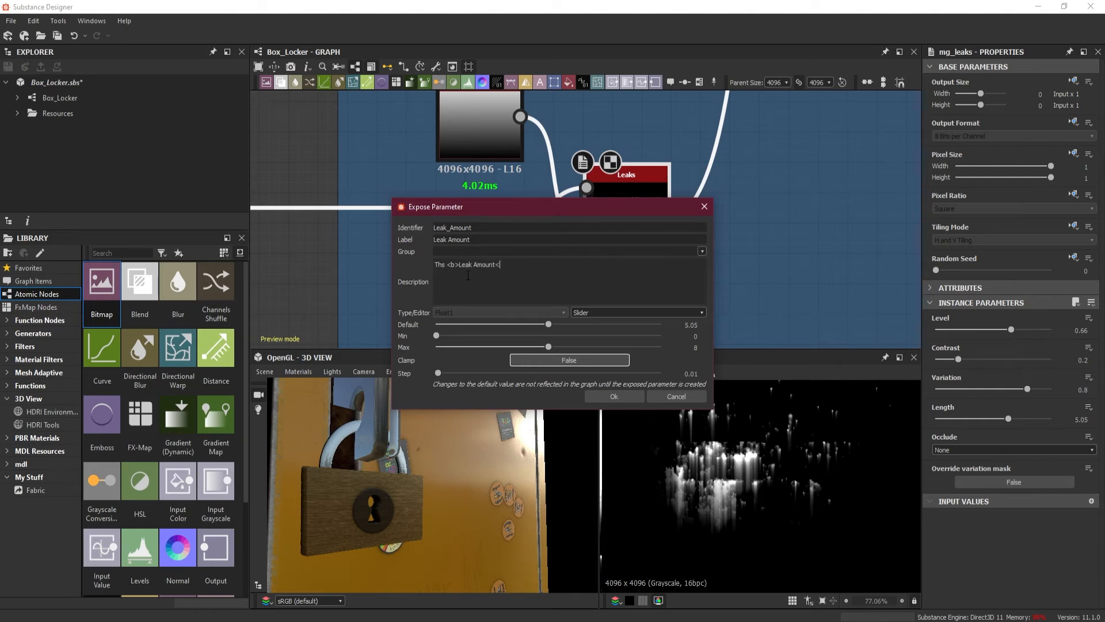
text(/b>)
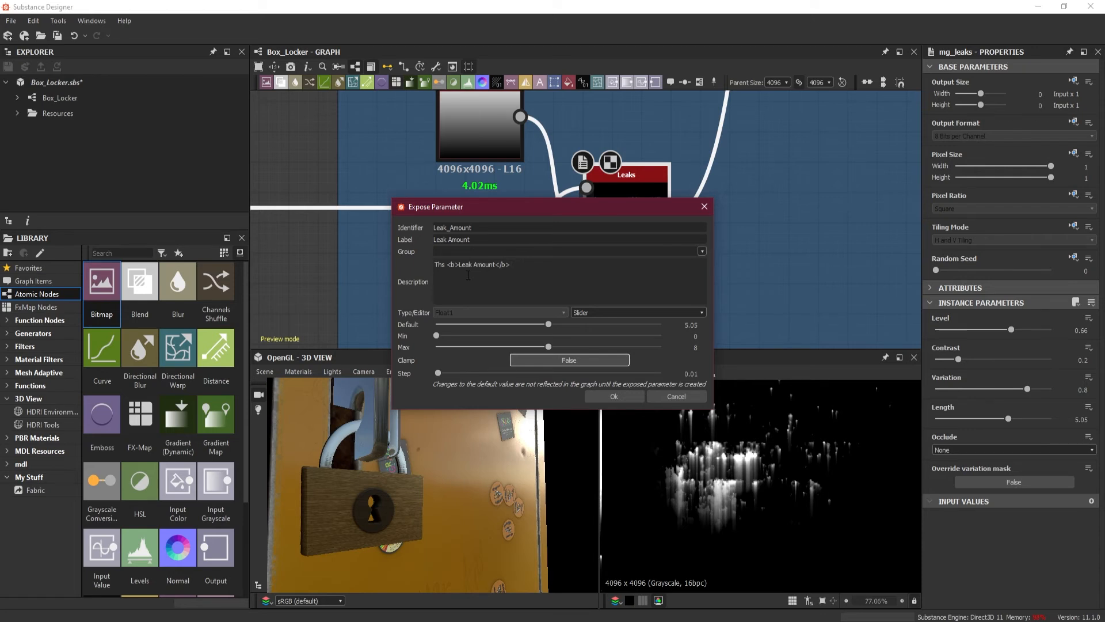
text(option)
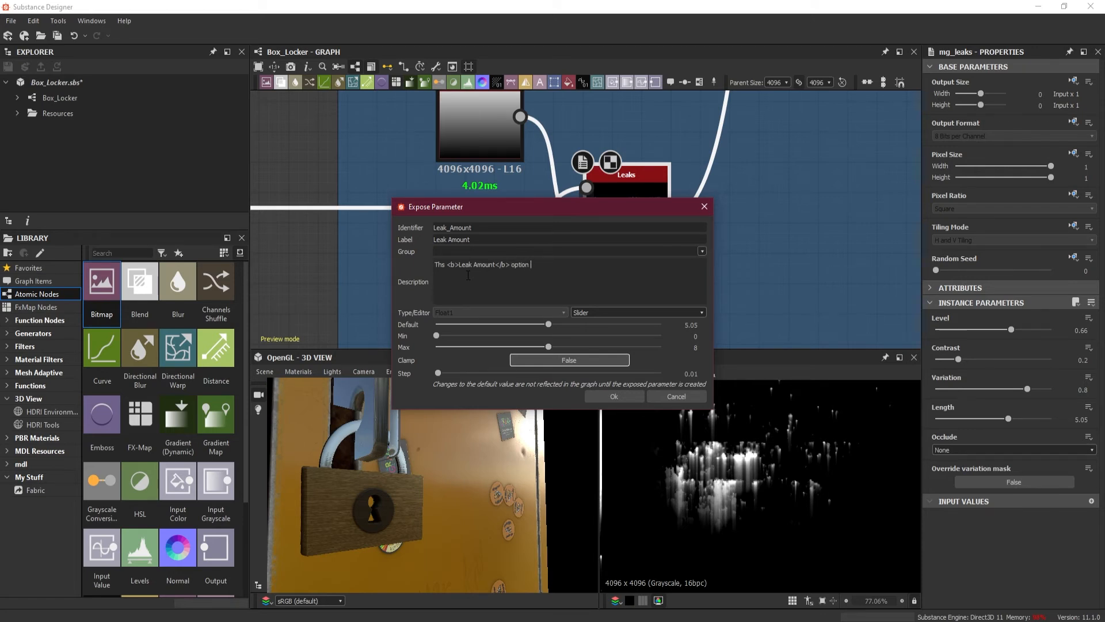
text(will allow you)
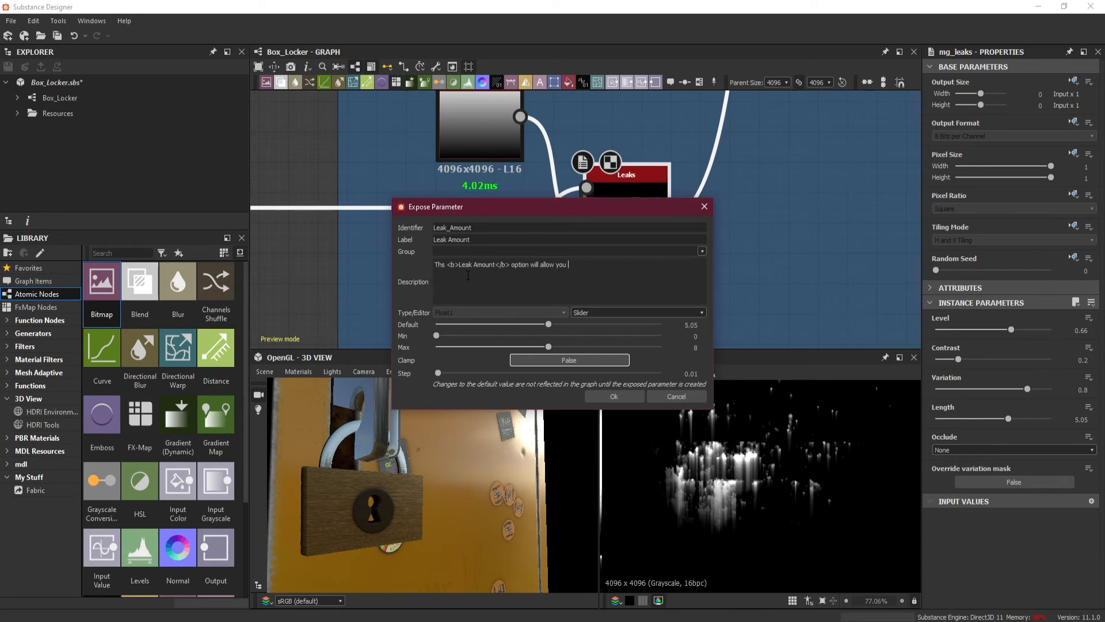
text(to incre)
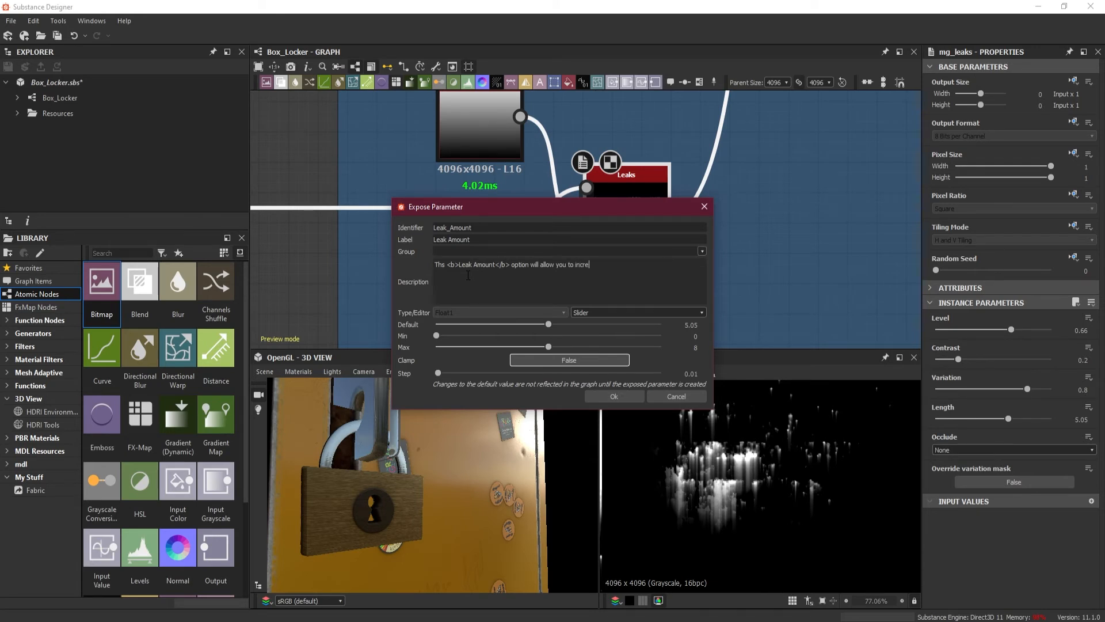
text(ase the leng)
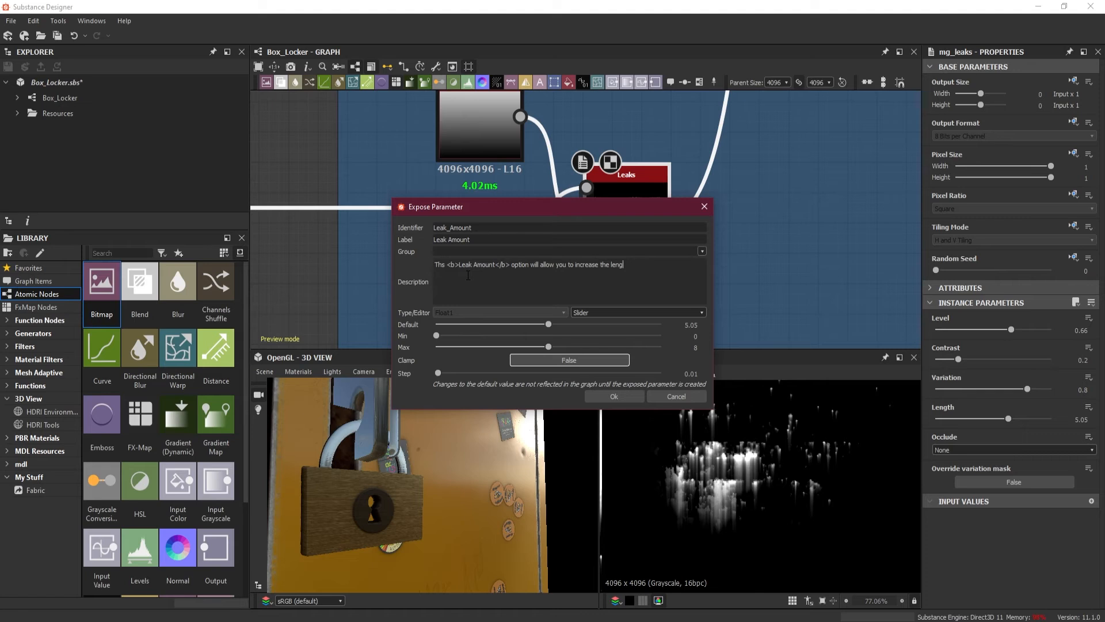
text(th of)
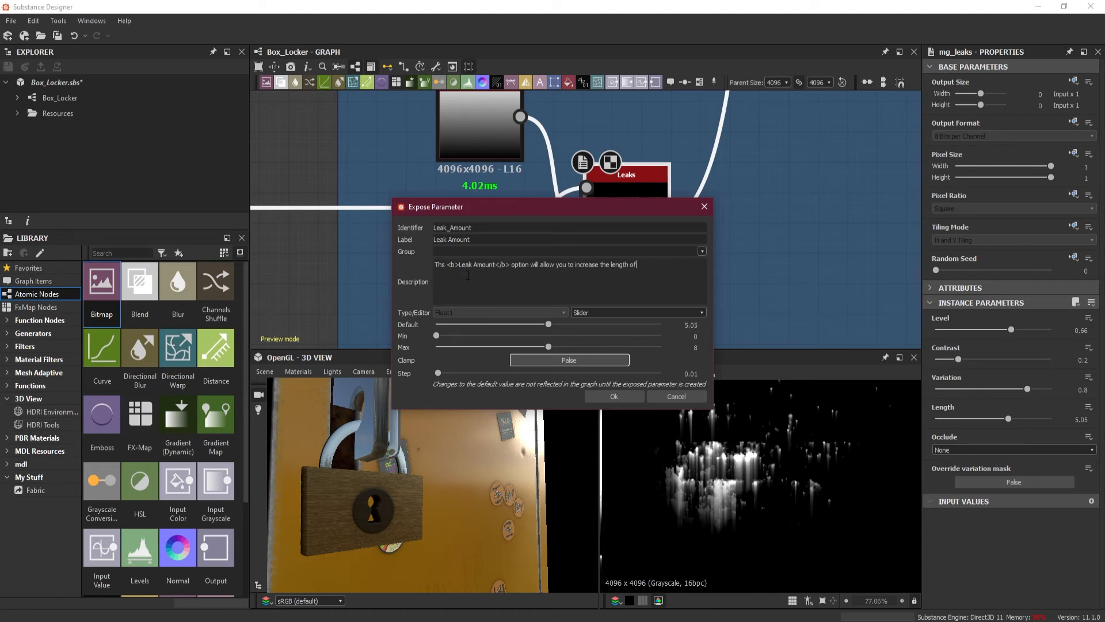
text(the leank)
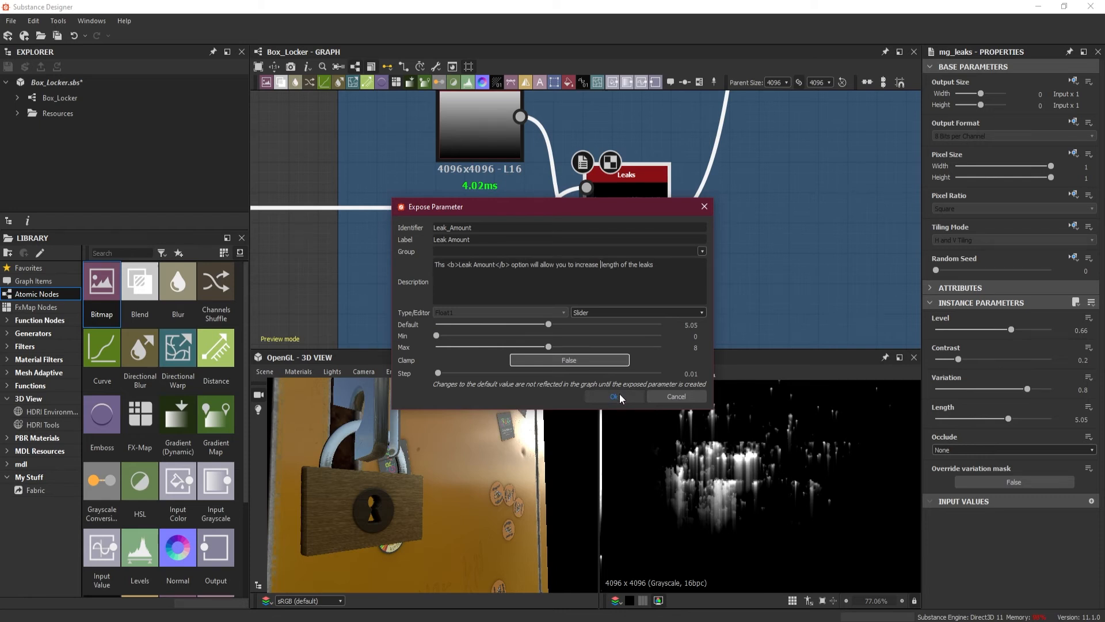
mouse_move(622, 403)
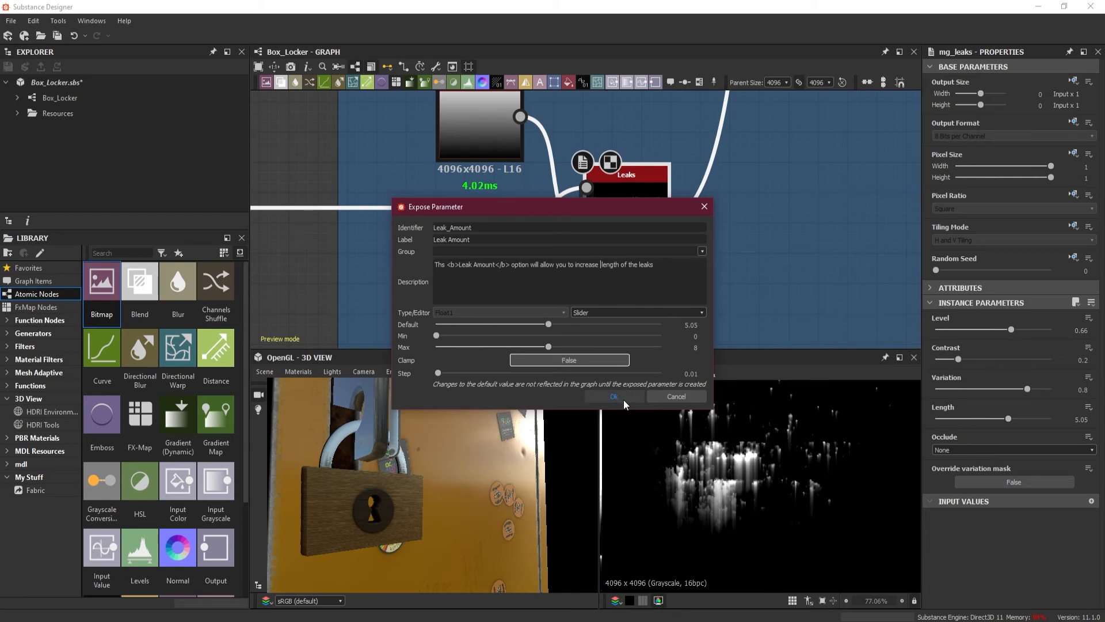
Step: Confirm the Leak Amount exposure and expand the Rust group in the Input Parameters preview
click(702, 252)
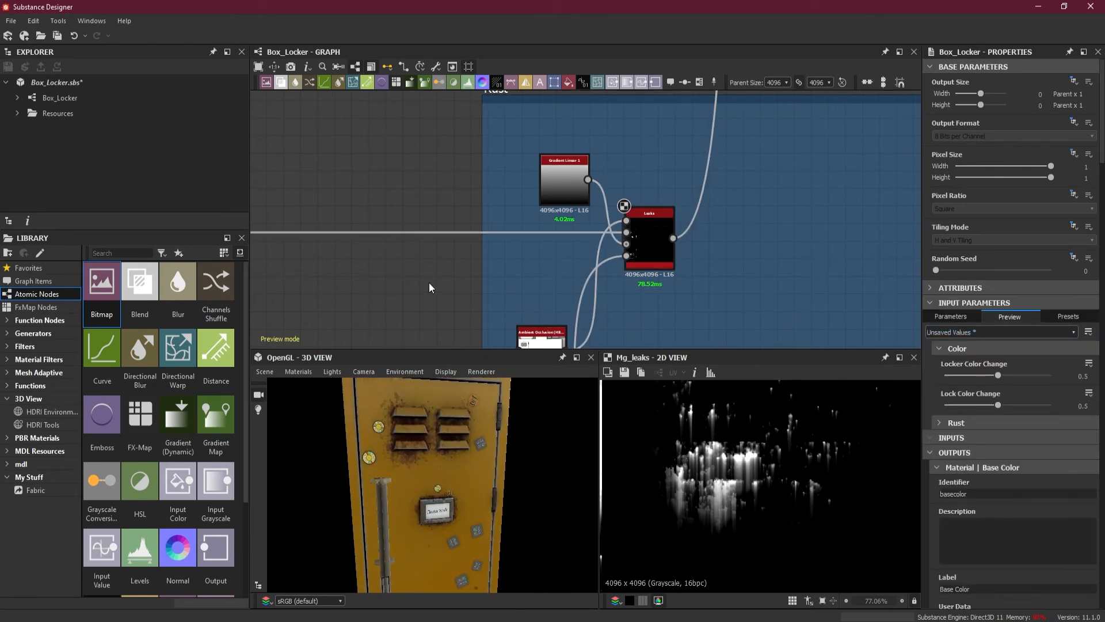
click(939, 348)
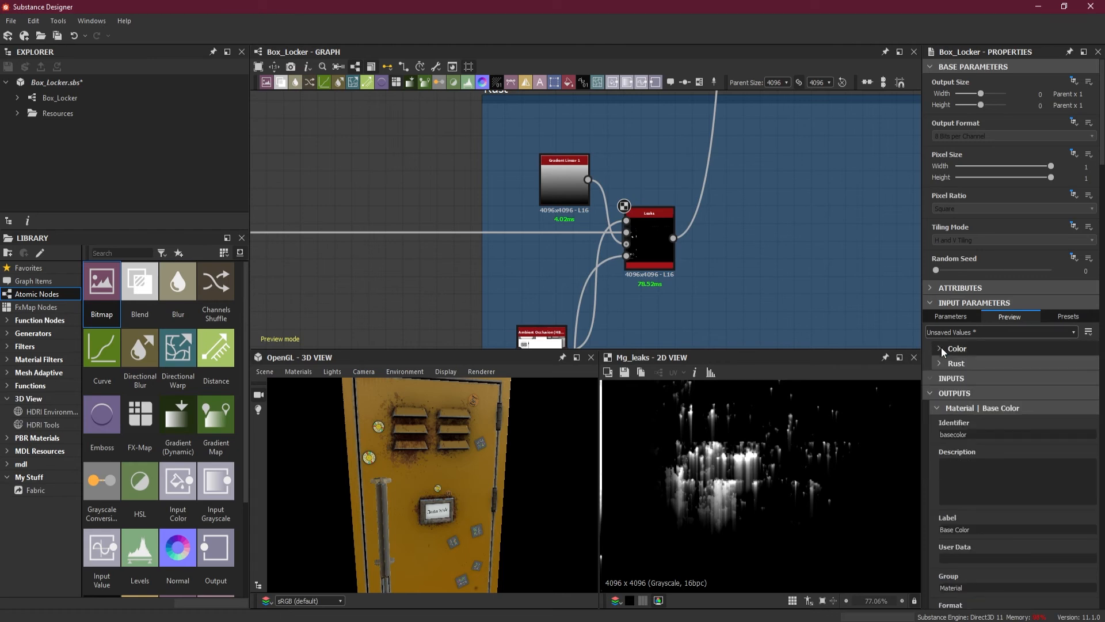
click(939, 347)
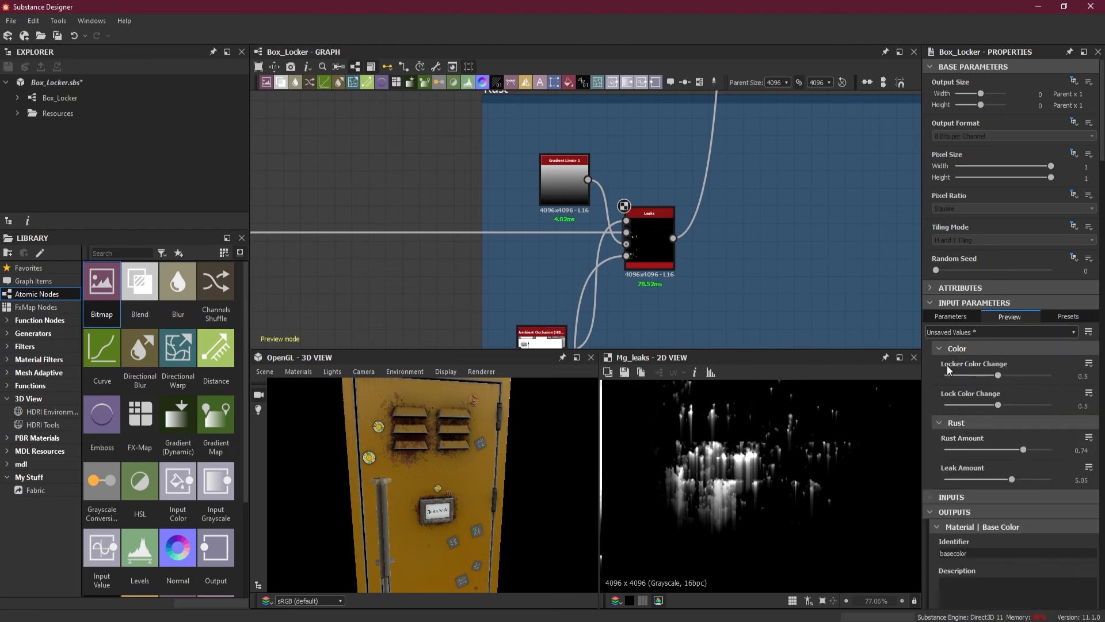
click(938, 348)
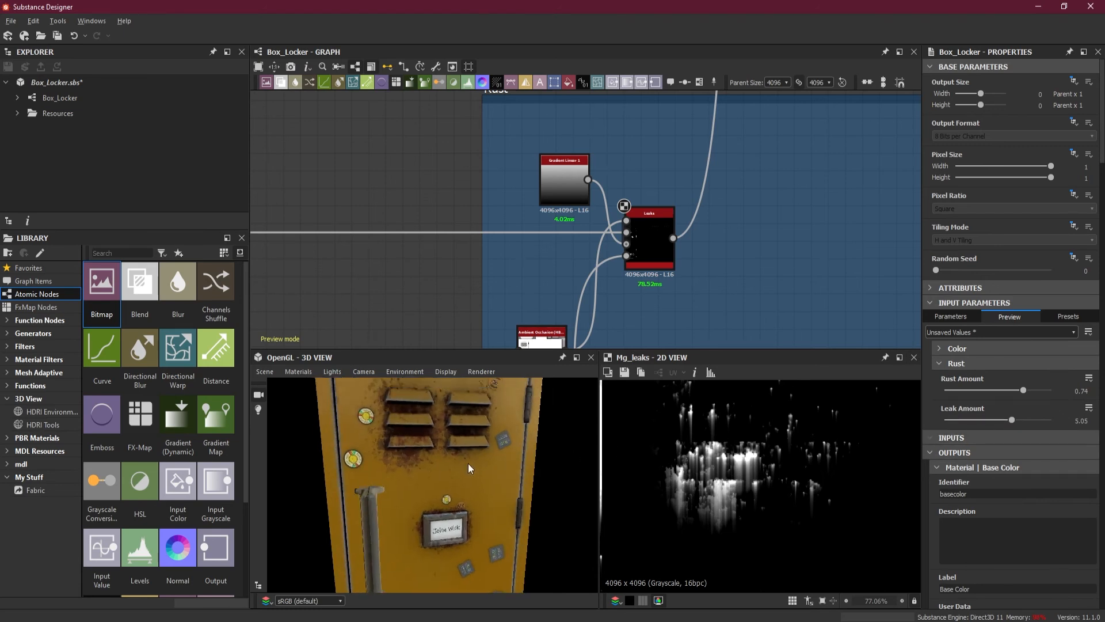
Step: Raise Rust Amount to 0.86 and Leak Amount to 6.4 for heavier rust leaks on the locker
drag(993, 391, 1026, 390)
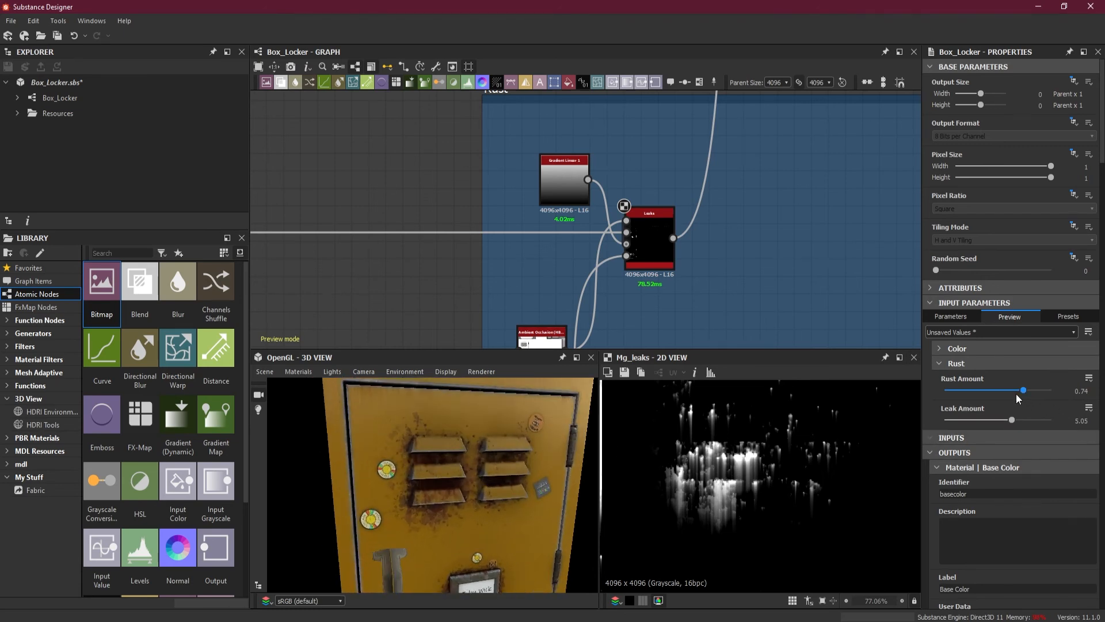
drag(1025, 390, 1026, 391)
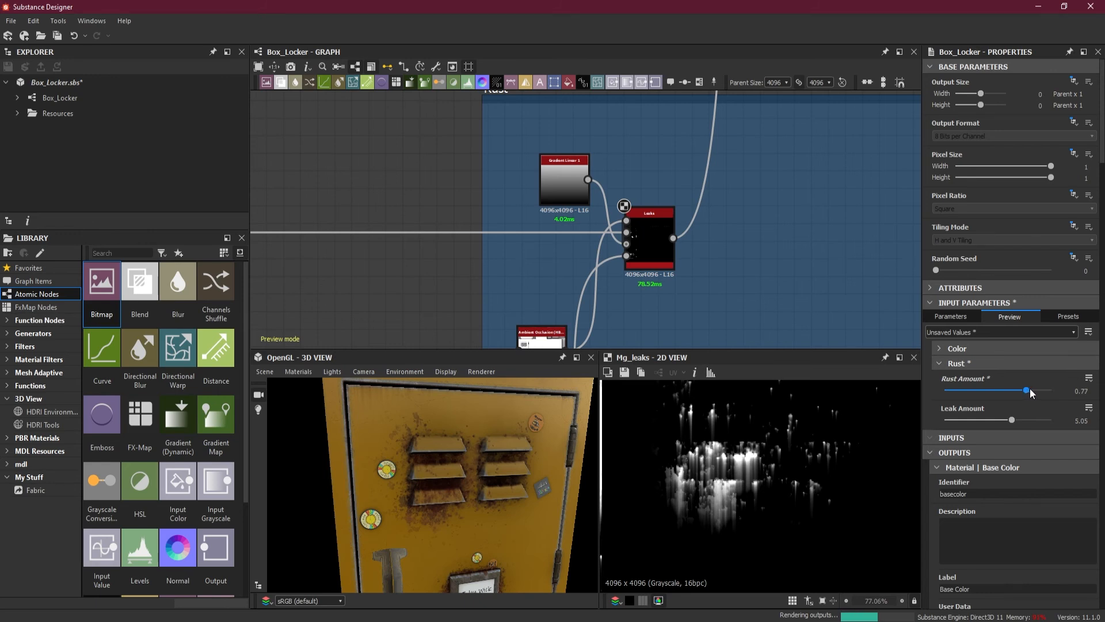
drag(1025, 391, 1029, 391)
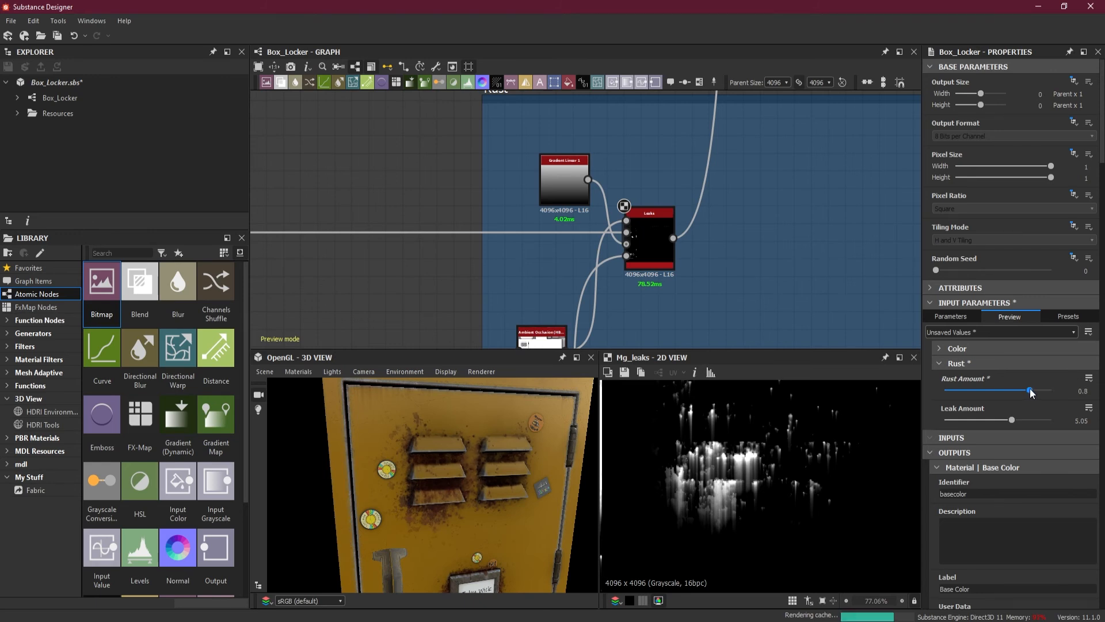
drag(1029, 390, 1033, 390)
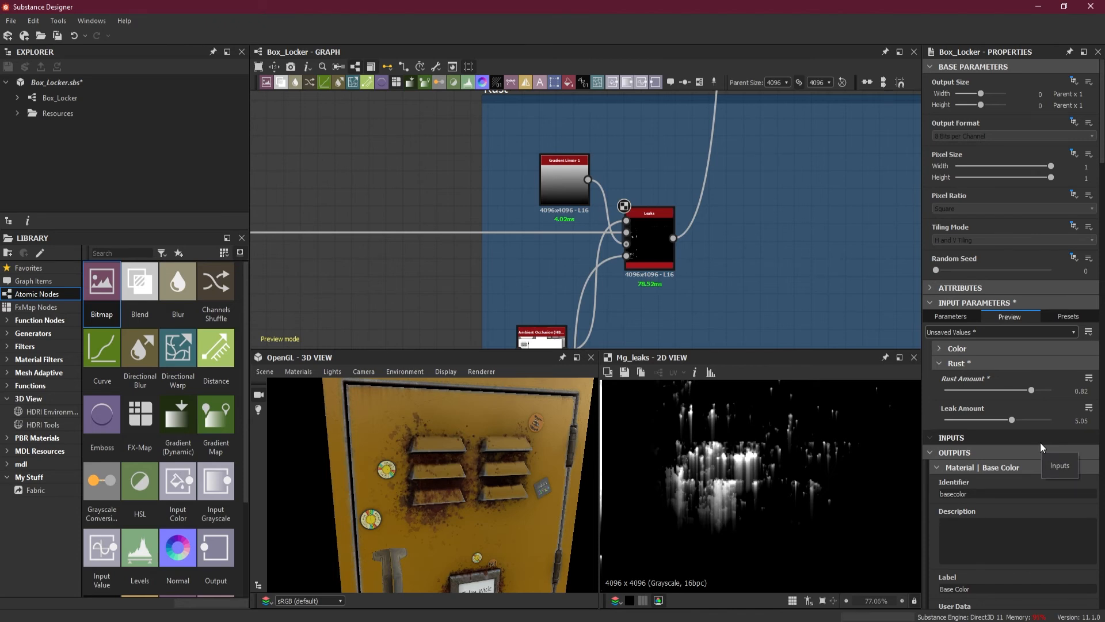
drag(1031, 391, 1036, 390)
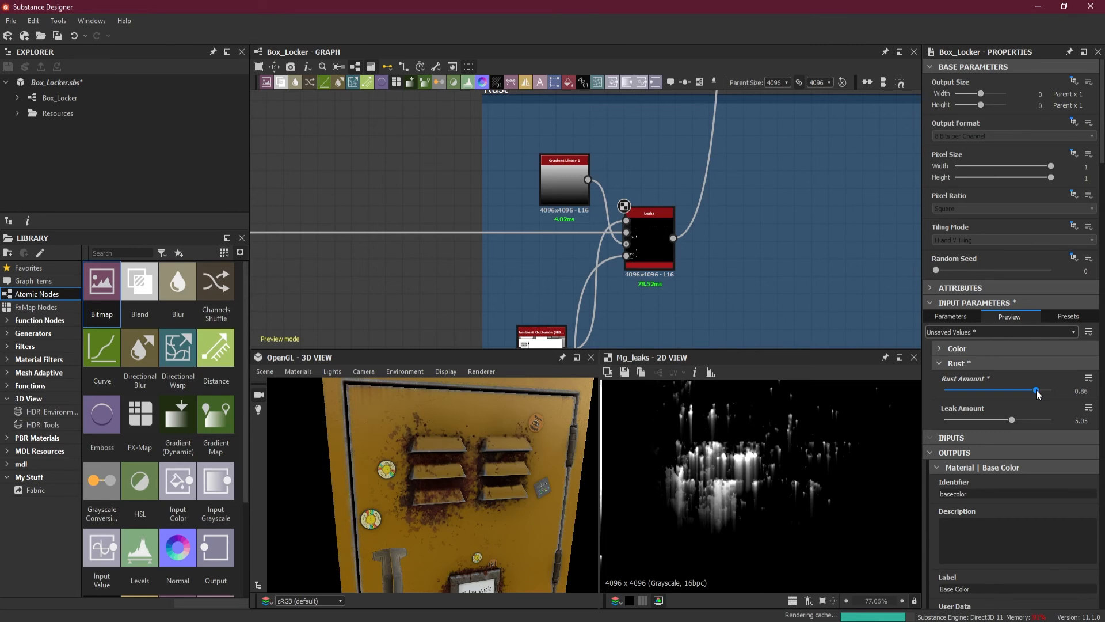
drag(1013, 419, 1020, 419)
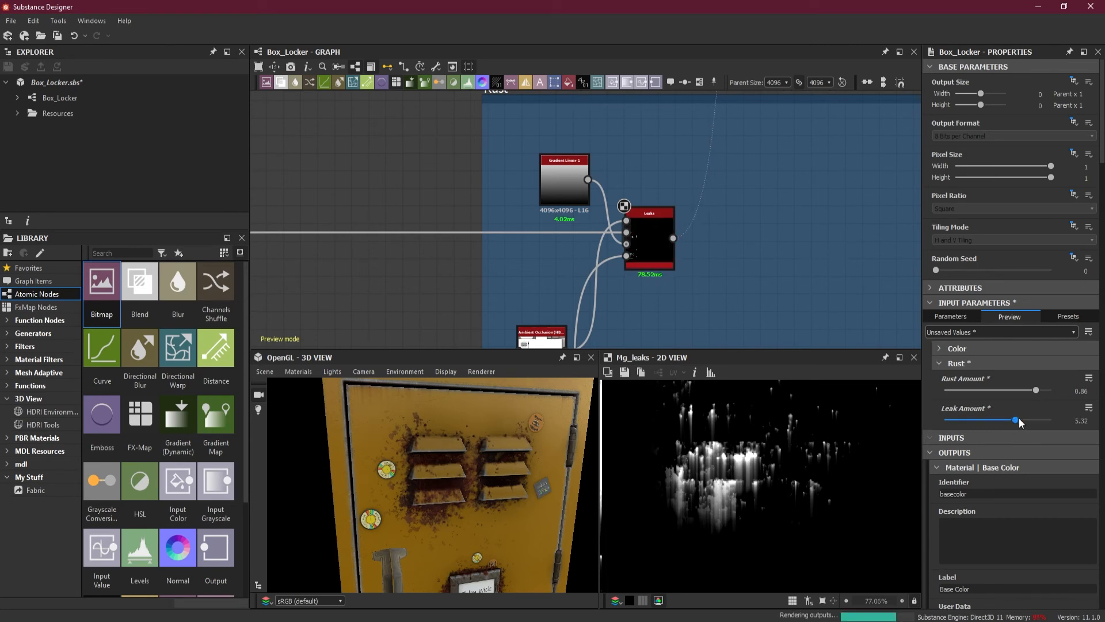
drag(1013, 421, 1029, 421)
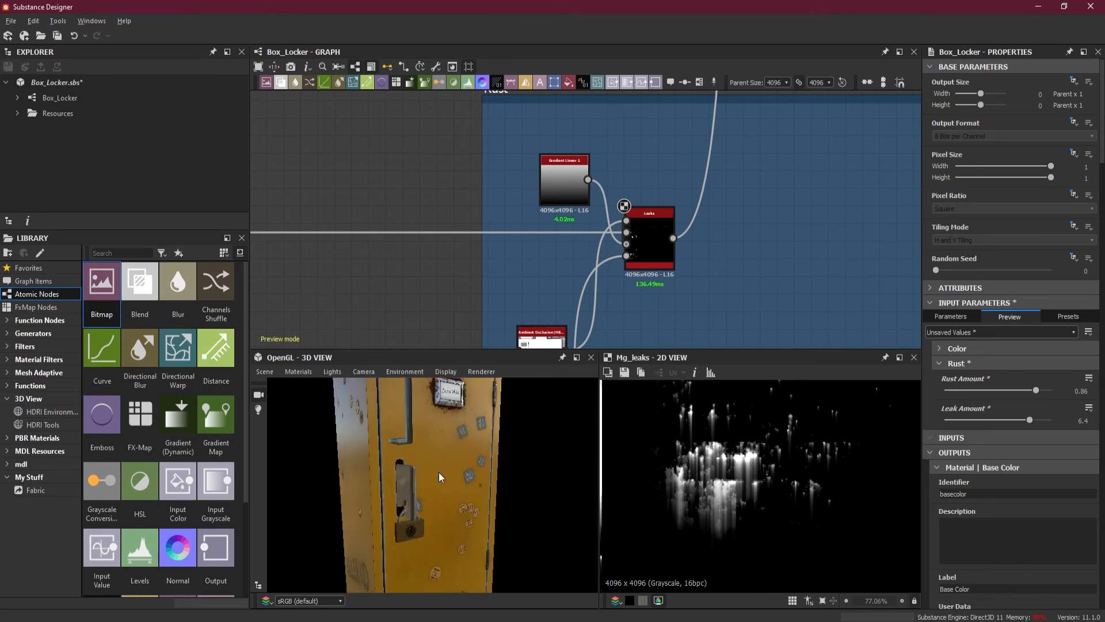
drag(439, 476, 459, 588)
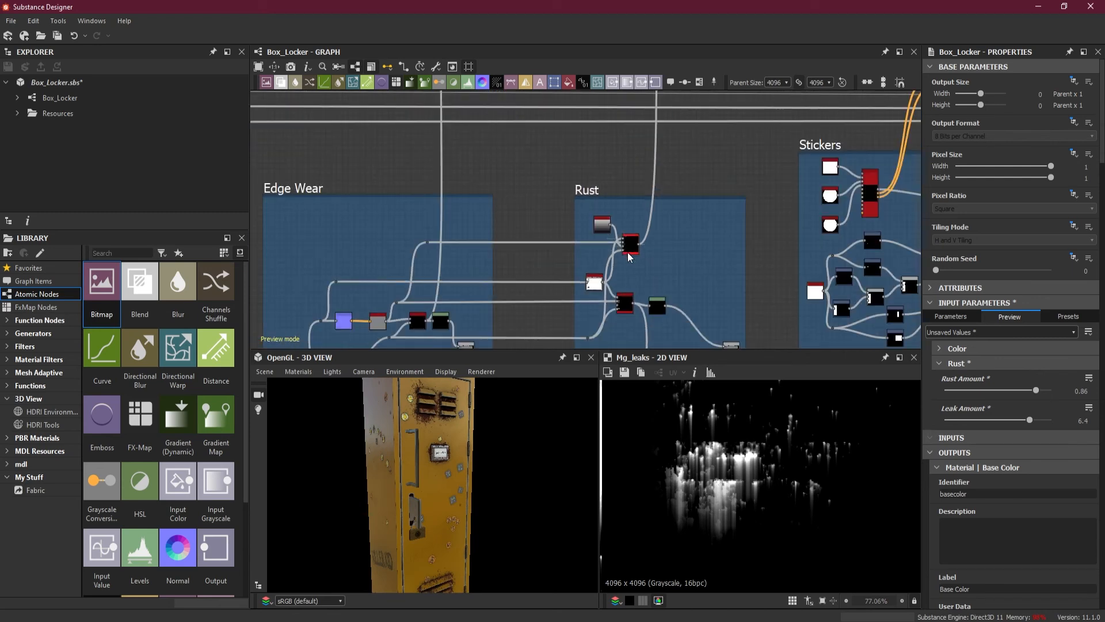
Step: Lower Locker Color Change to about 0.21, shifting the locker through purple and teal to blue
right_click(797, 205)
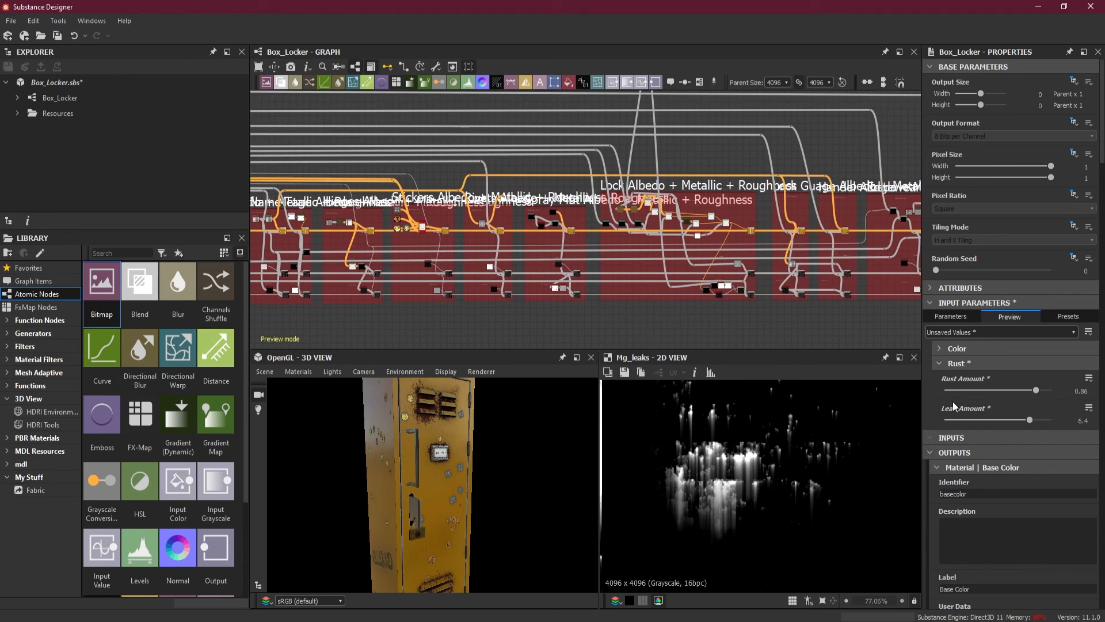
click(957, 348)
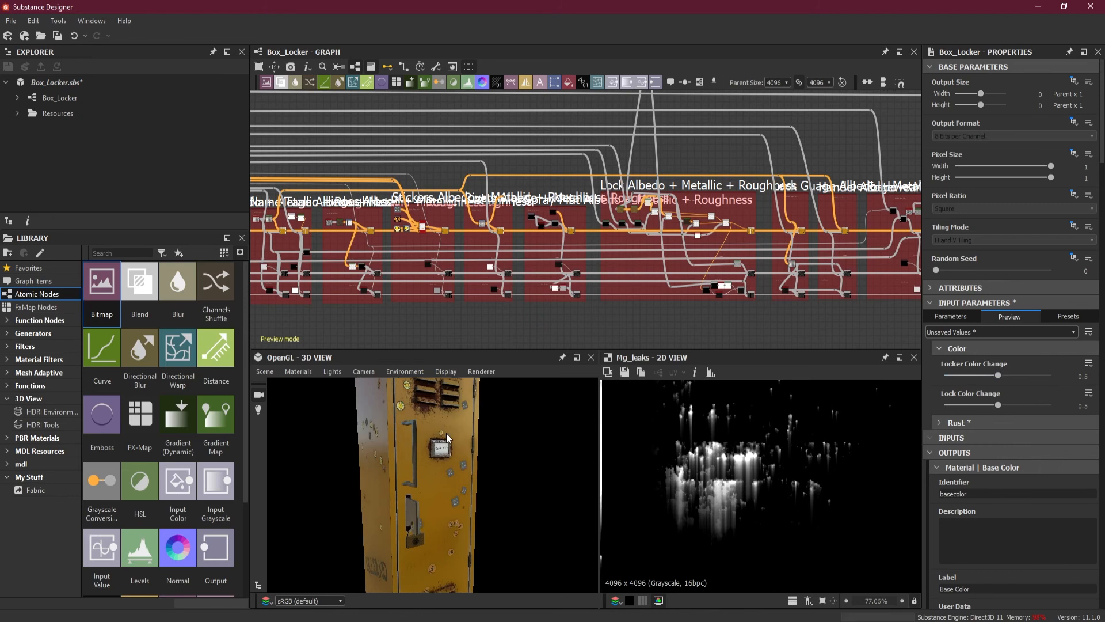
drag(997, 376, 988, 375)
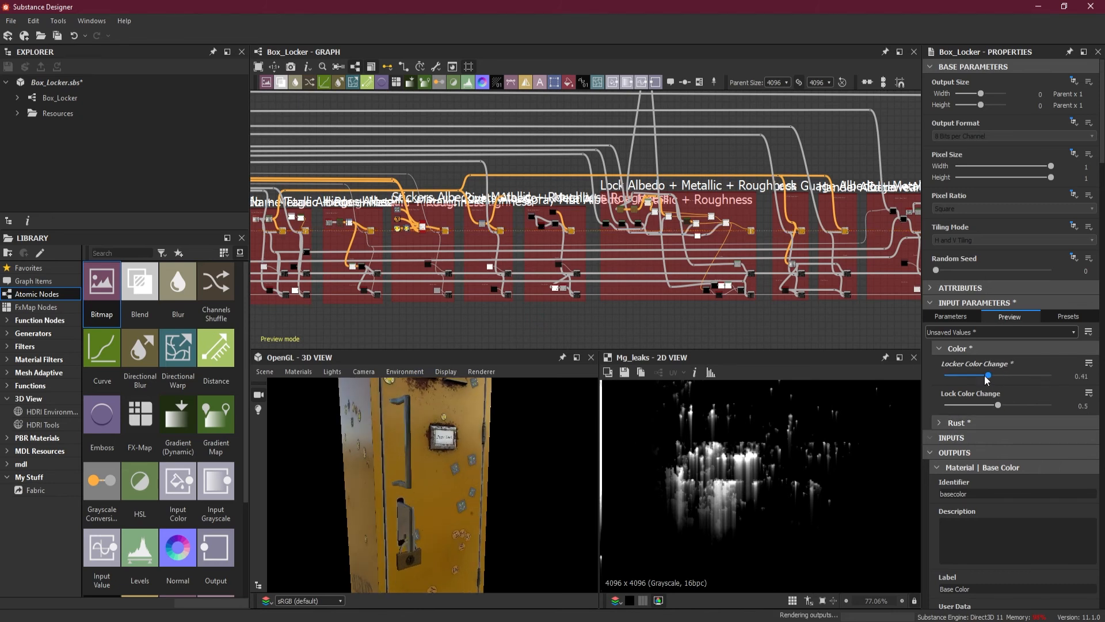
drag(987, 375, 978, 376)
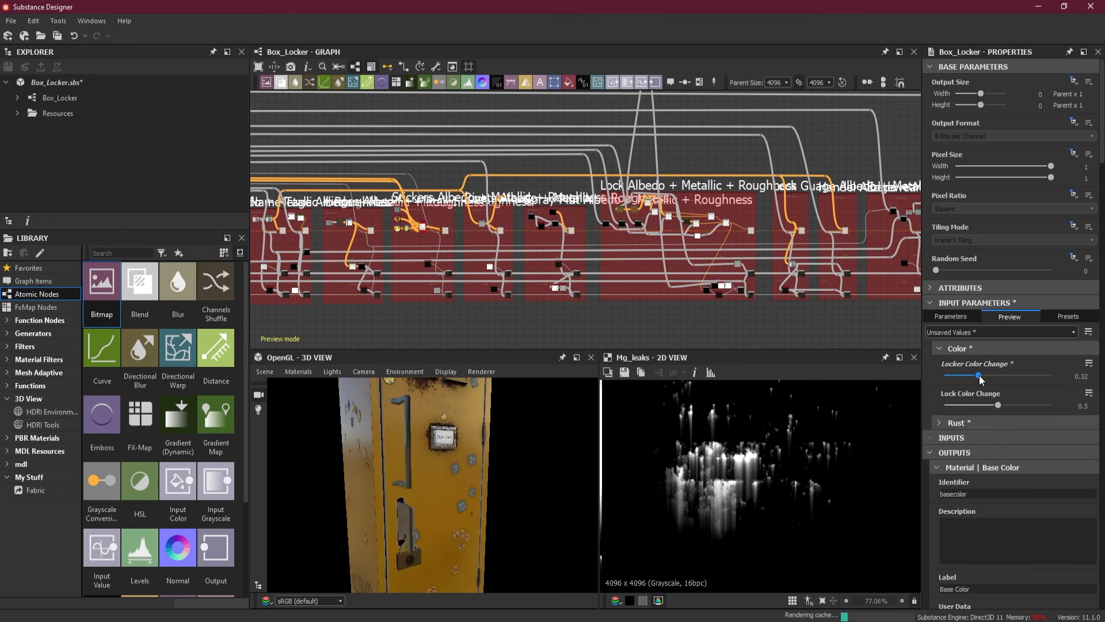
drag(979, 375, 968, 376)
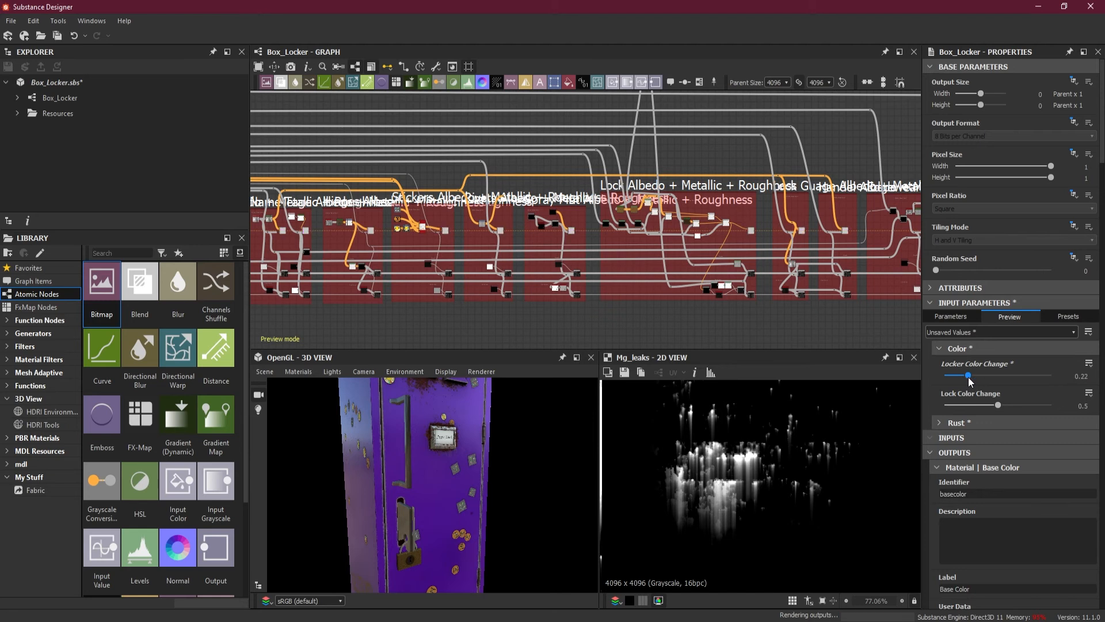
drag(972, 375, 966, 376)
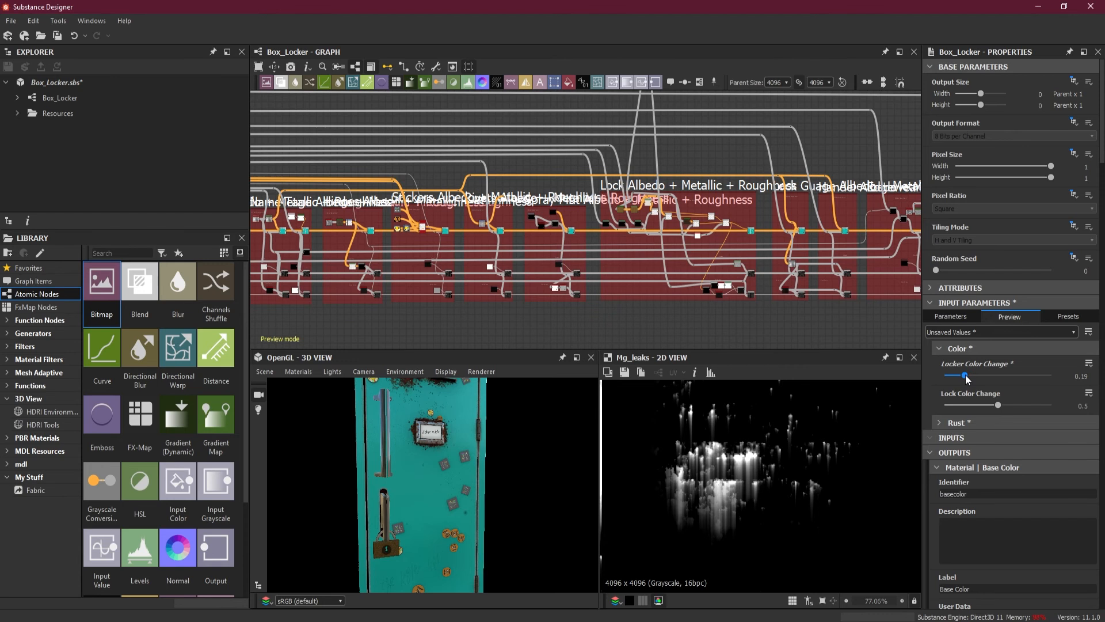
drag(966, 375, 969, 375)
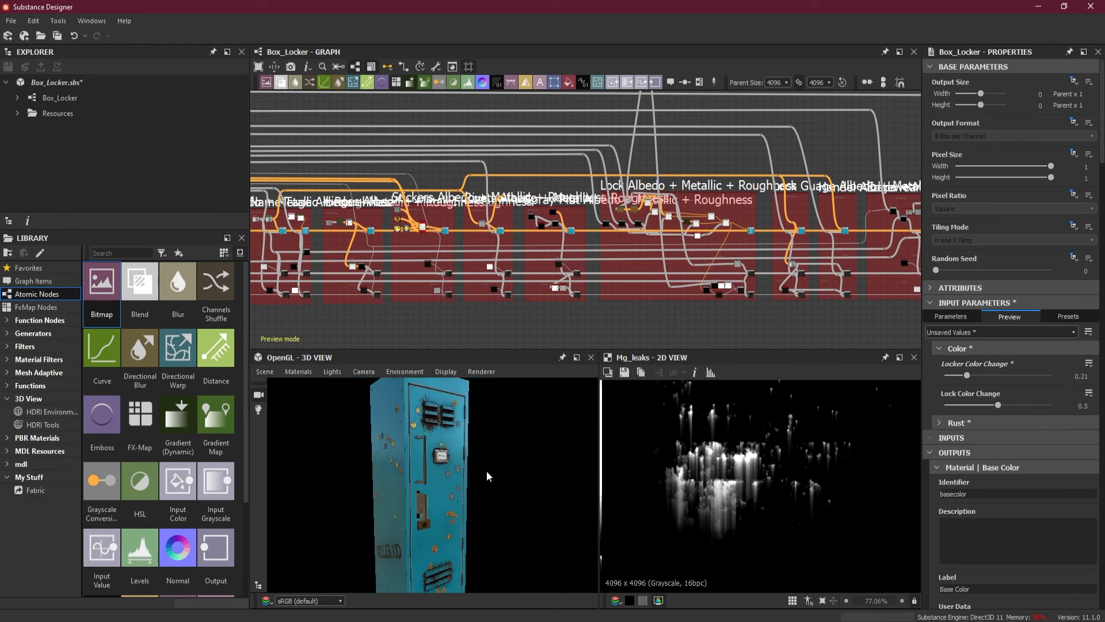
drag(486, 477, 511, 503)
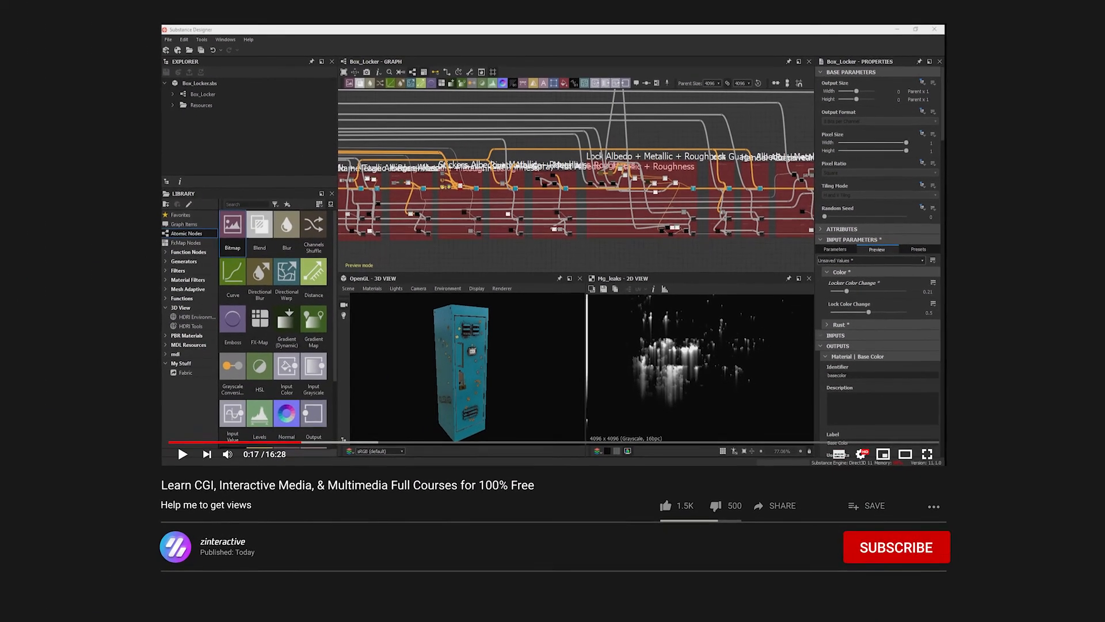
click(896, 546)
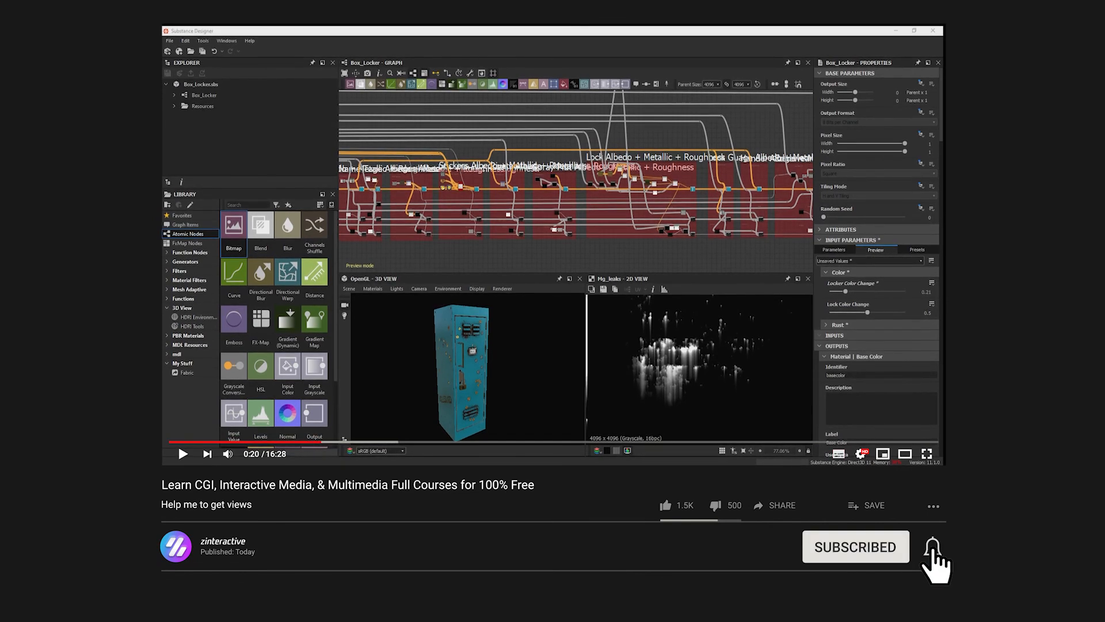